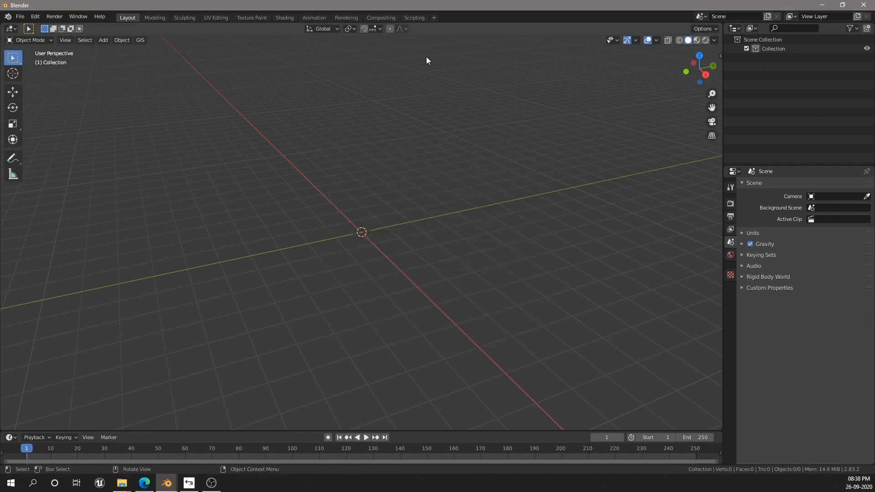
Enter the Compositing workspace and enable Use Nodes to get a Composite output node
left_click(381, 17)
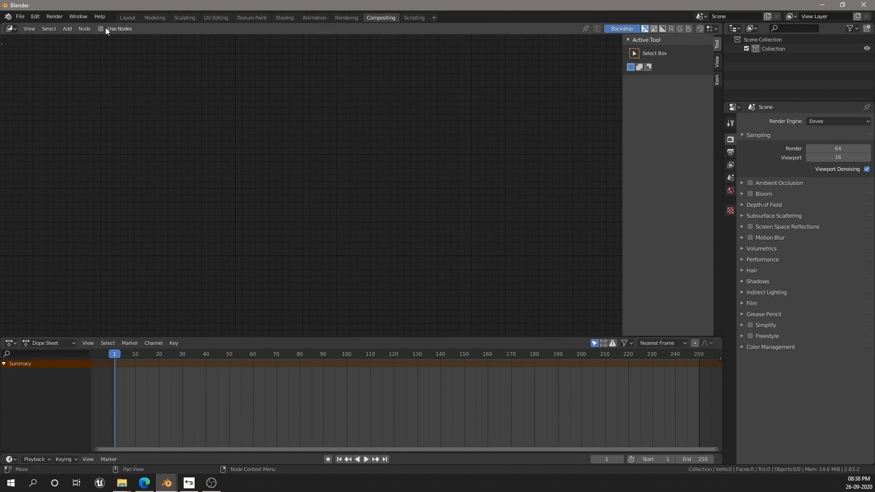
left_click(101, 28)
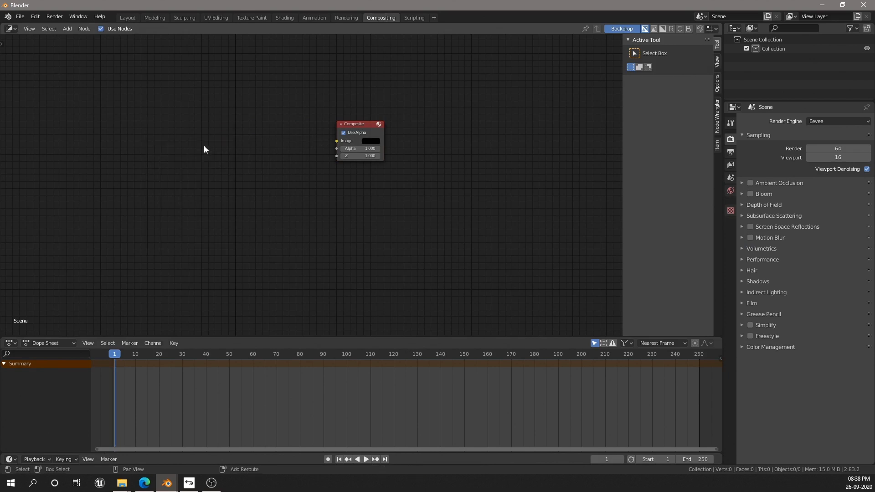
Add a Movie Clip input node and browse to the folder holding the boot footage
left_click(66, 29)
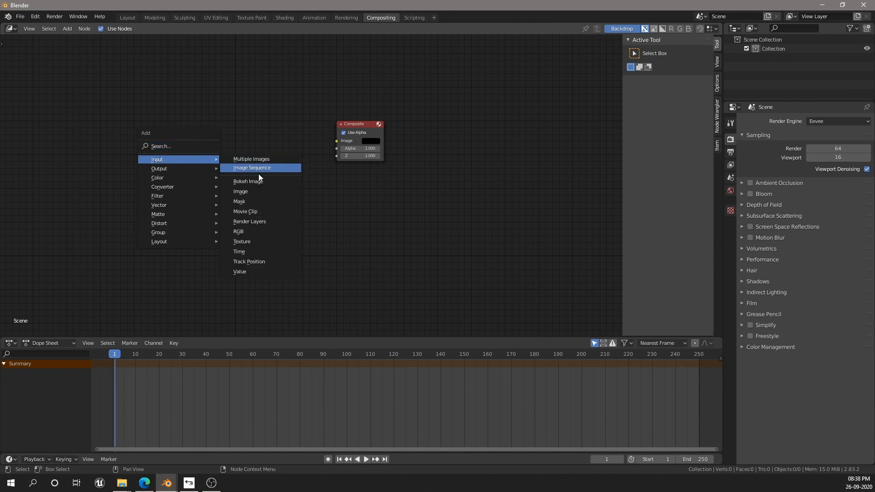
left_click(245, 211)
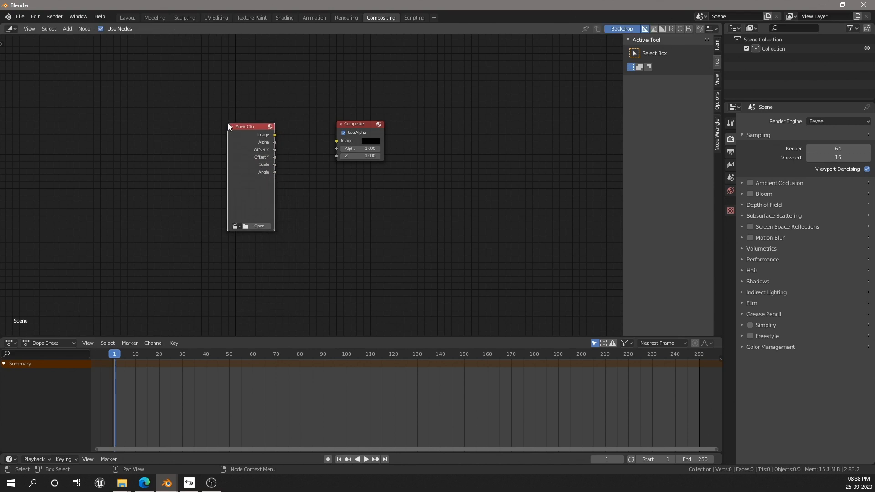
left_click(258, 226)
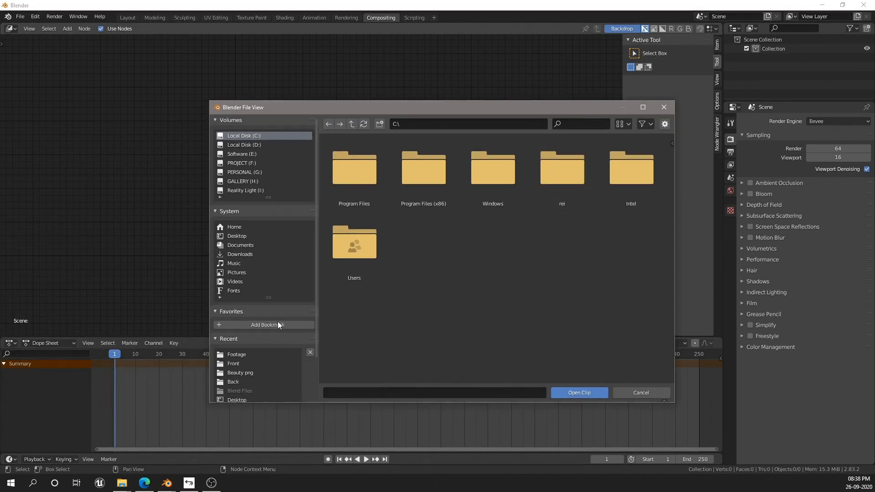
left_click(578, 392)
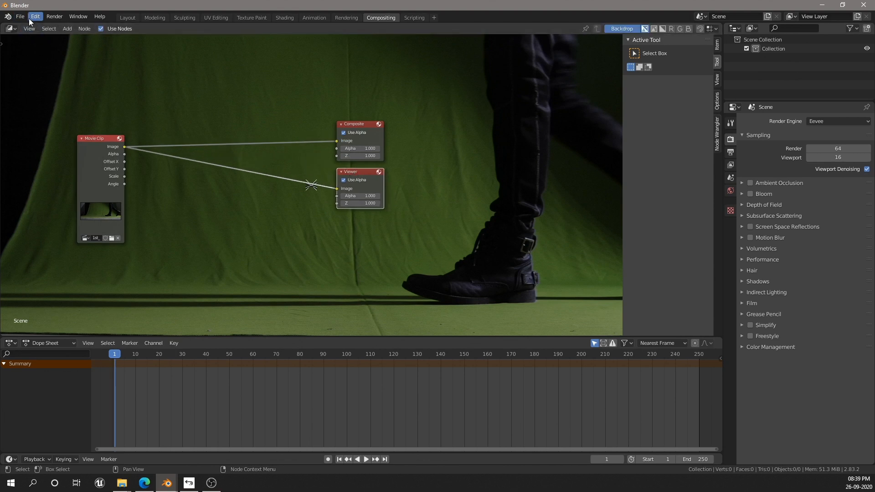
Show Preferences add-ons filtered by 'node', confirming Node Wrangler is enabled
left_click(35, 16)
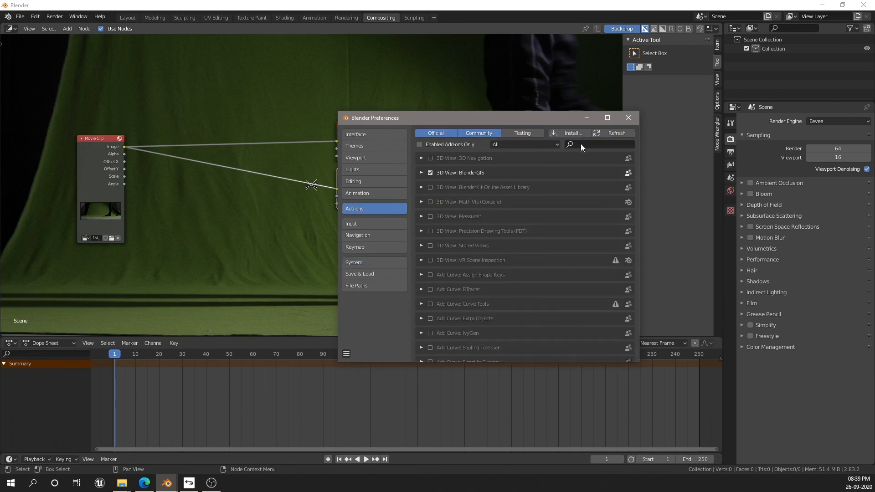
type("node")
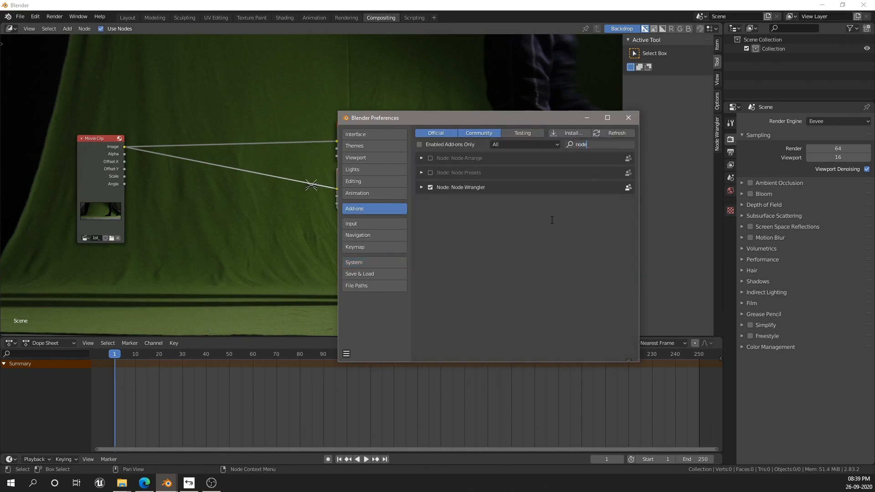
mouse_move(628, 118)
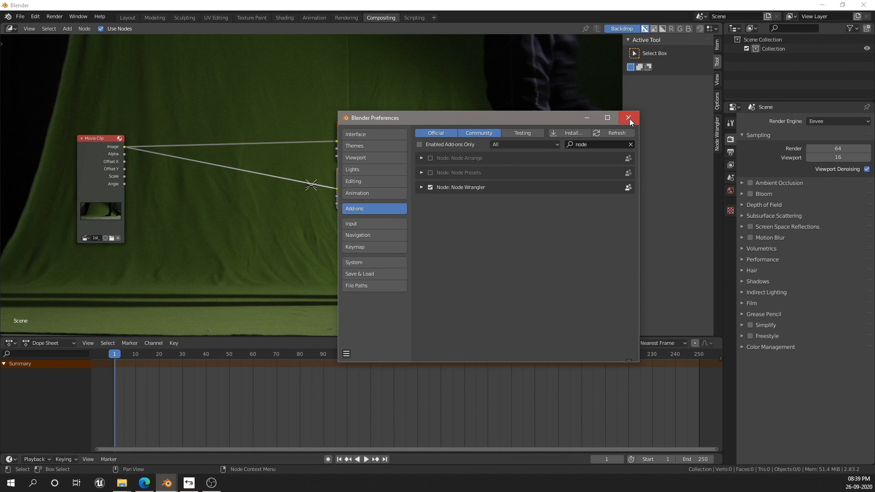
Add a Keying node after the Movie Clip and sample the green screen as its key colour
left_click(629, 118)
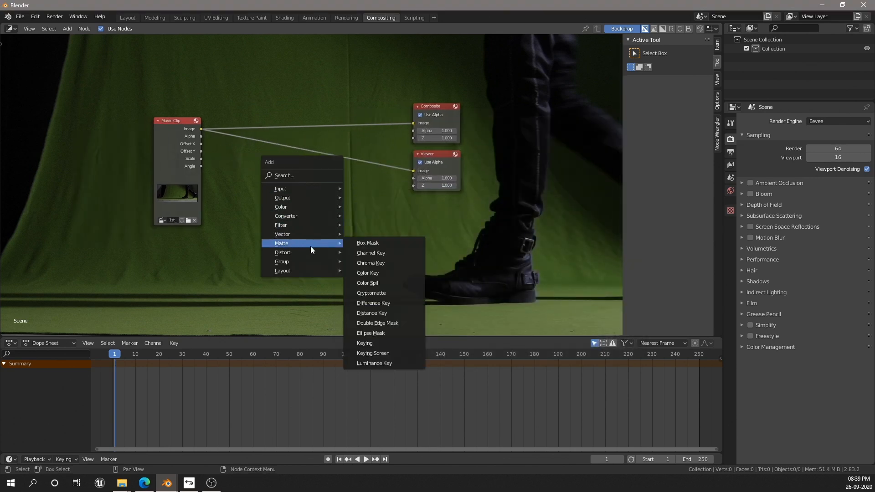
mouse_move(364, 343)
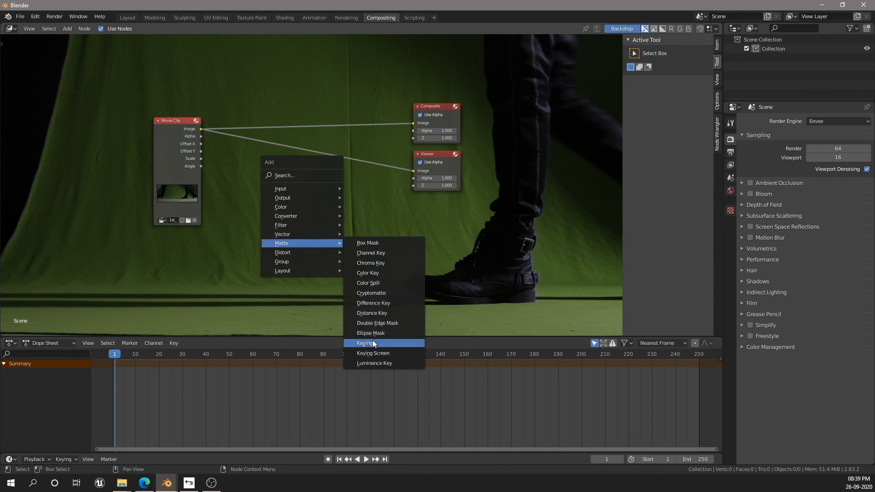
left_click(365, 342)
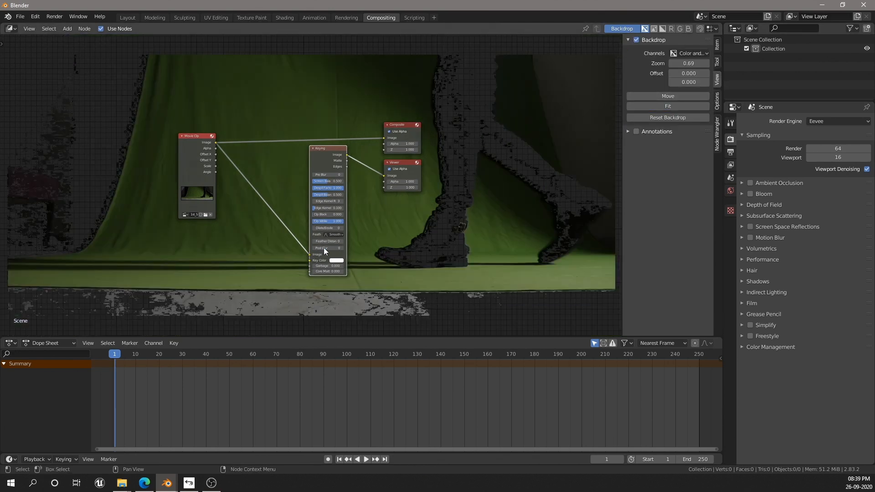
left_click(336, 260)
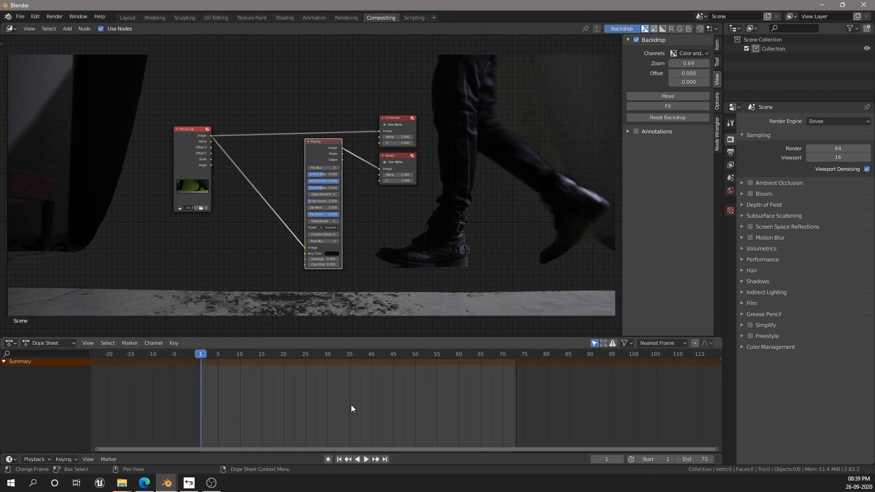
Check the key around frame 47, then add an Alpha Convert node after the Keying node
left_click(382, 353)
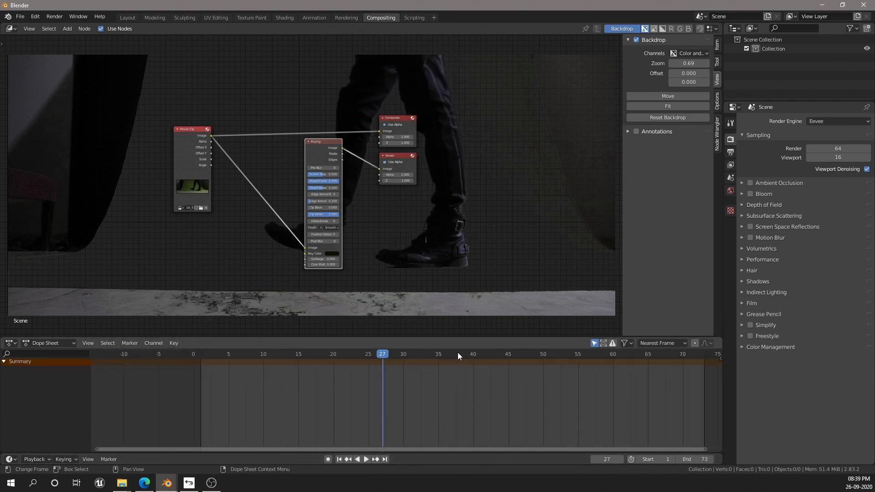
left_click(522, 353)
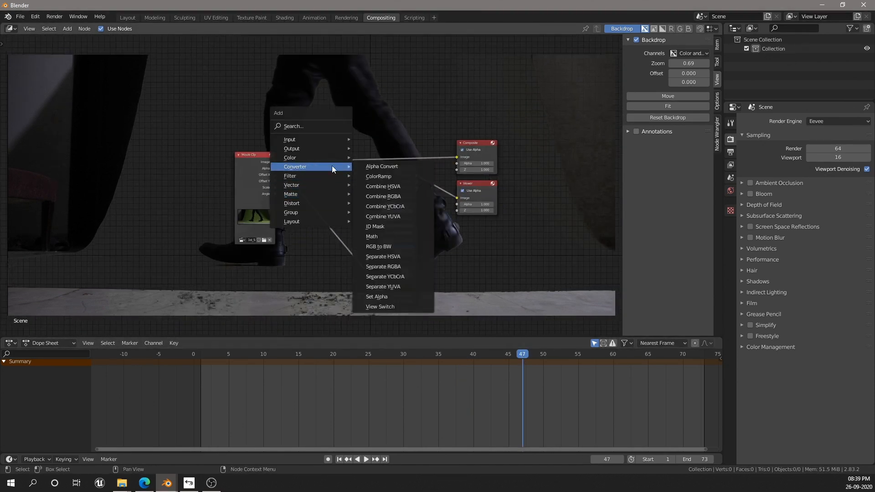
left_click(381, 166)
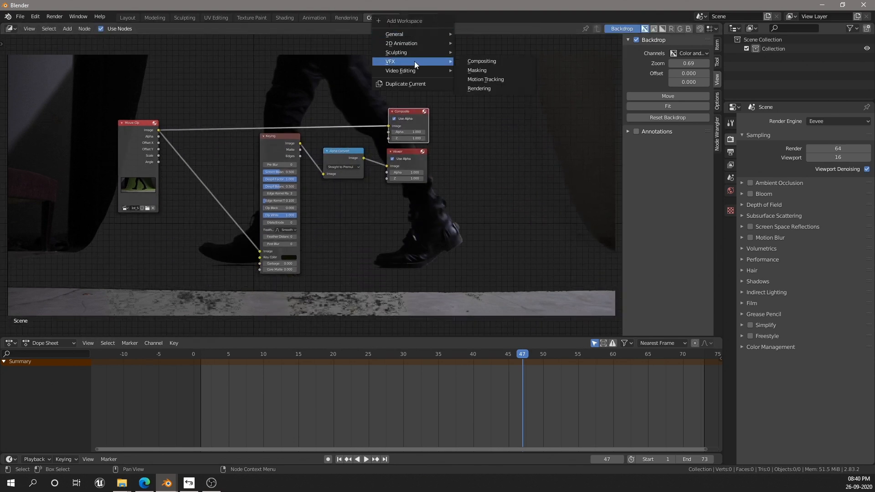
Create a Masking workspace and load the 1st_Shot.mov boot footage into its clip editor
left_click(476, 70)
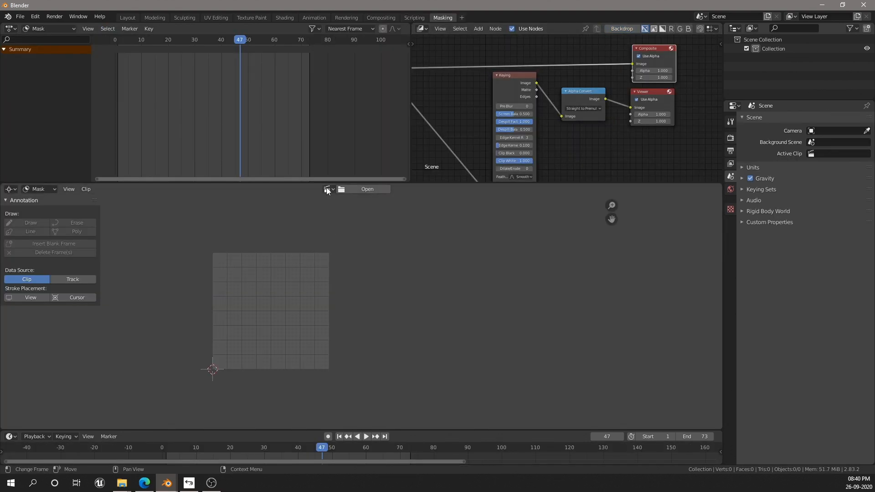
left_click(366, 188)
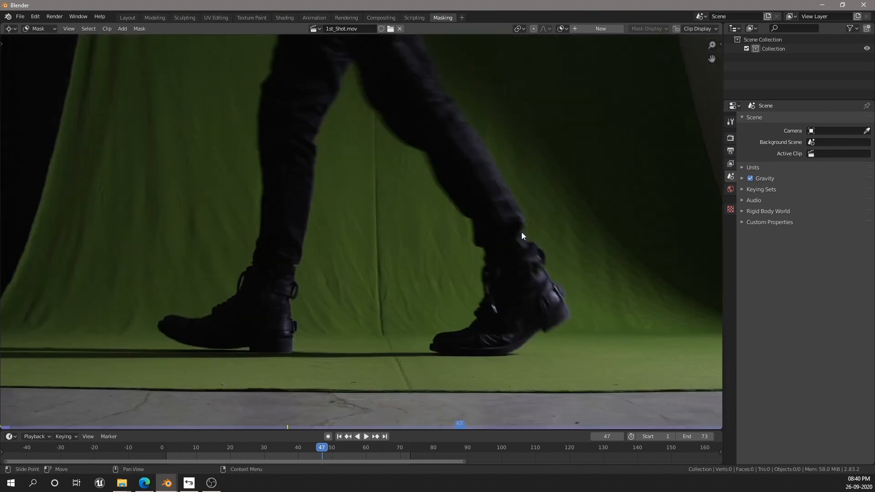
Draw Garbage mask shapes around both curtain edges with sharp Vector corner handles
scroll("down", 3)
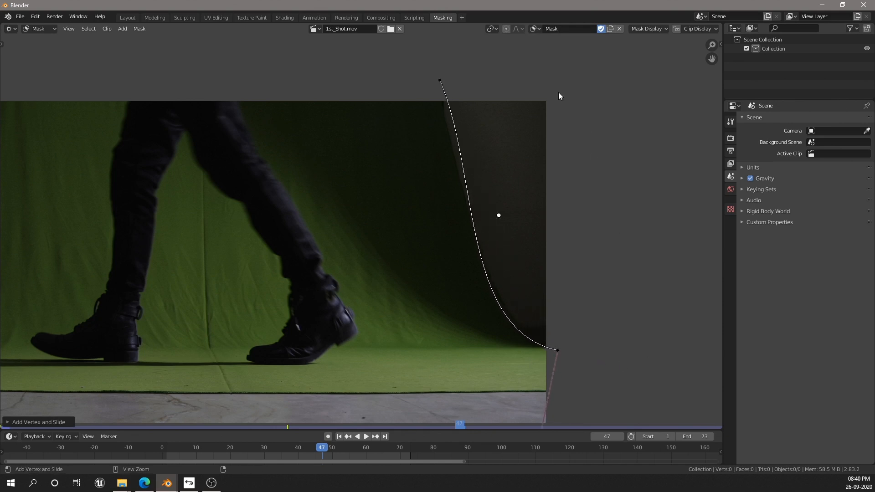
left_click(442, 89)
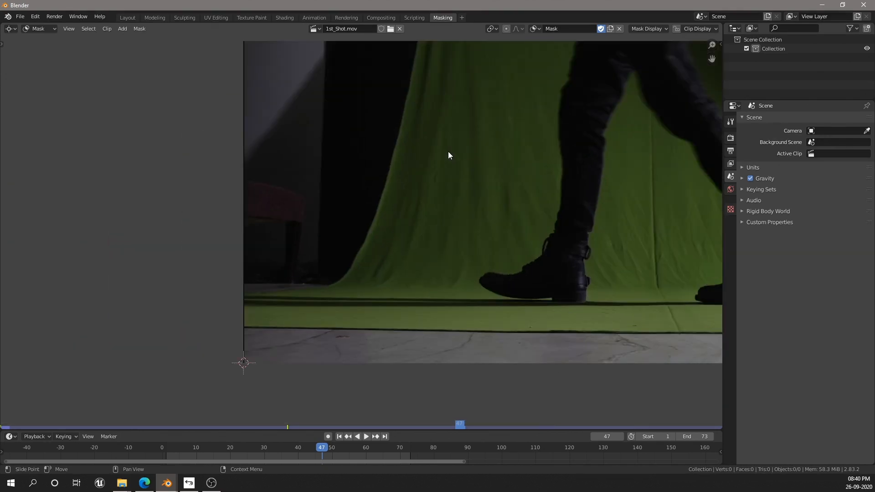
scroll("down", 3)
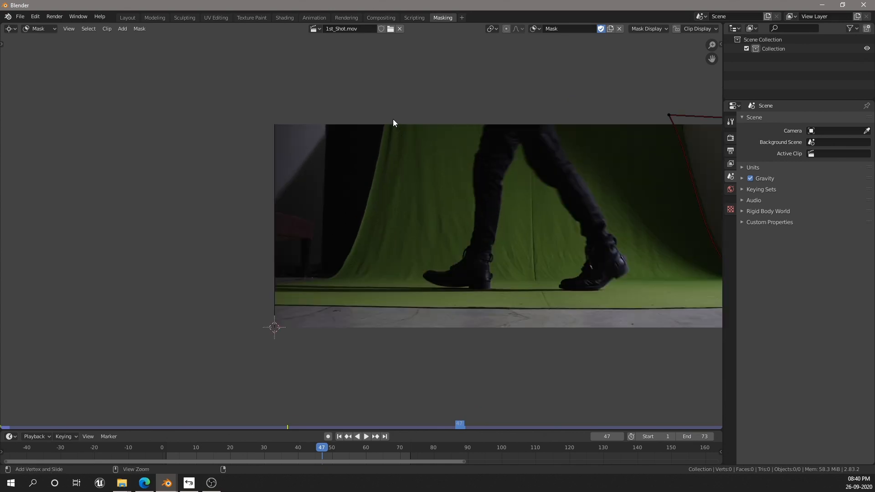
left_click(389, 117)
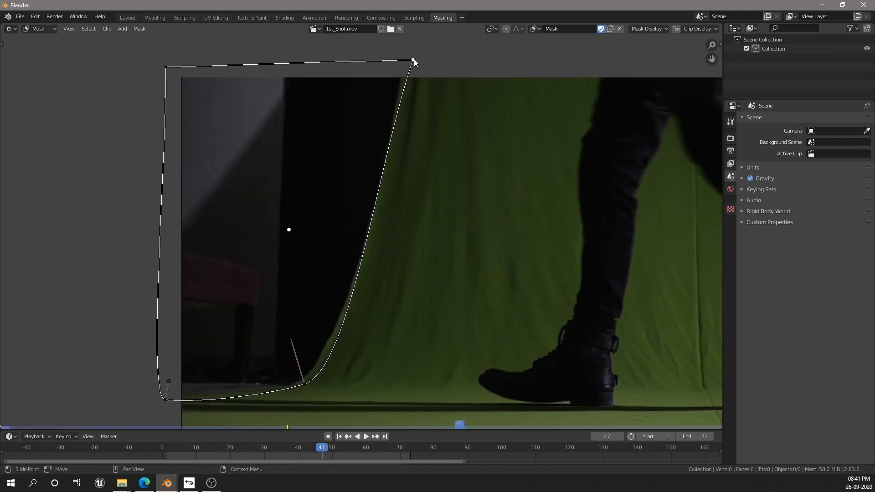
right_click(413, 61)
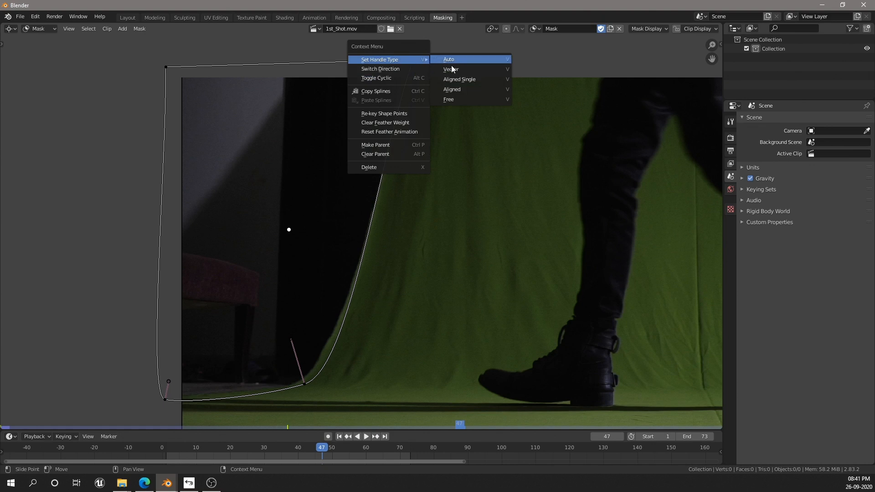
left_click(448, 59)
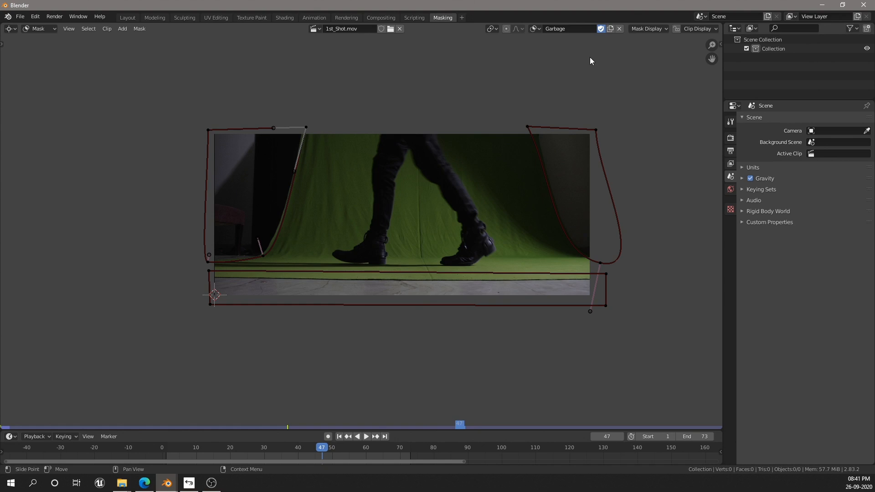
mouse_move(599, 63)
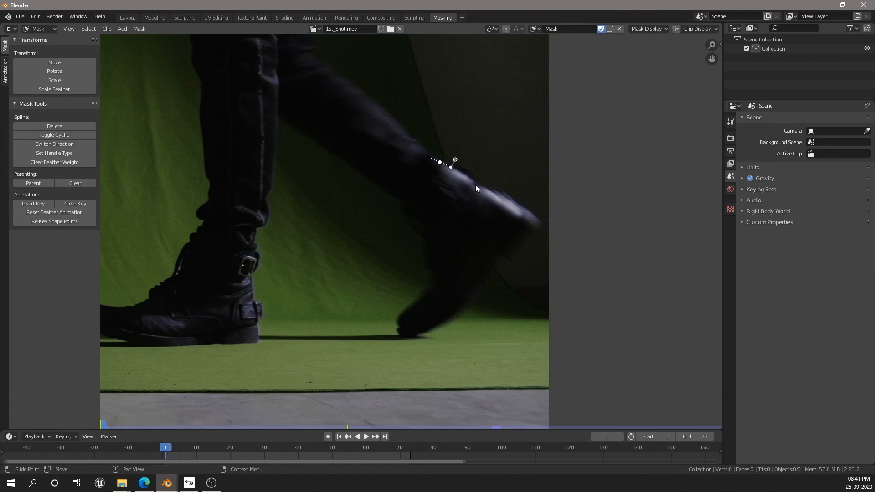
Outline the moving boot with a second mask shape and key its adjusted points across frames
left_click(499, 258)
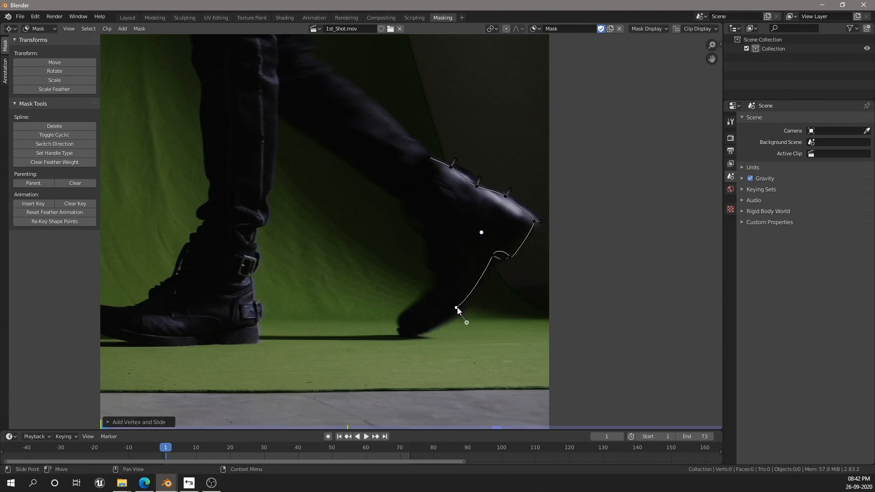
left_click(422, 191)
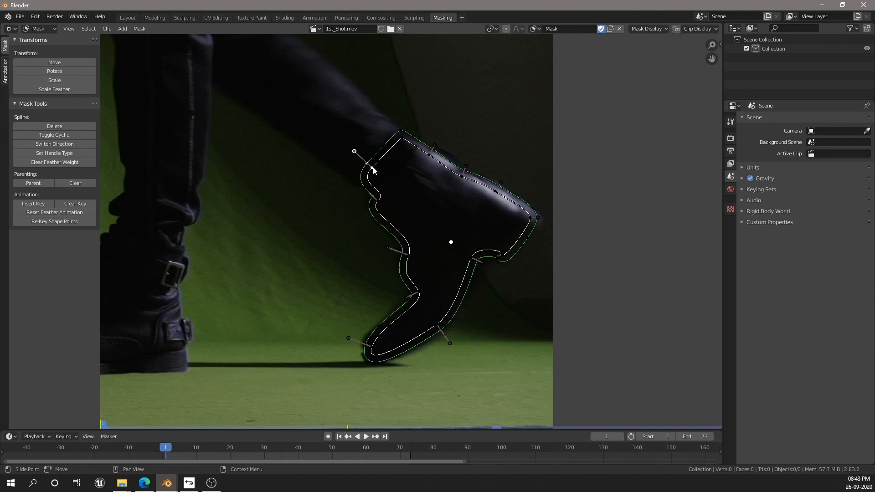
key("a")
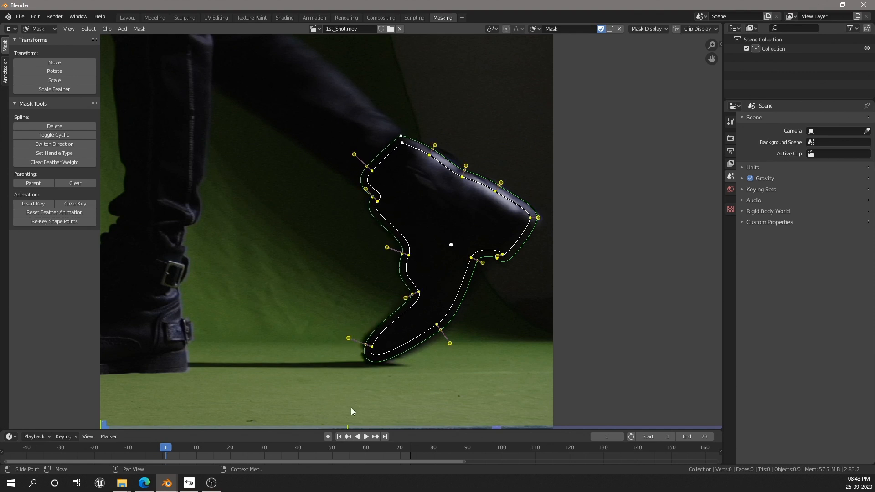
key("g")
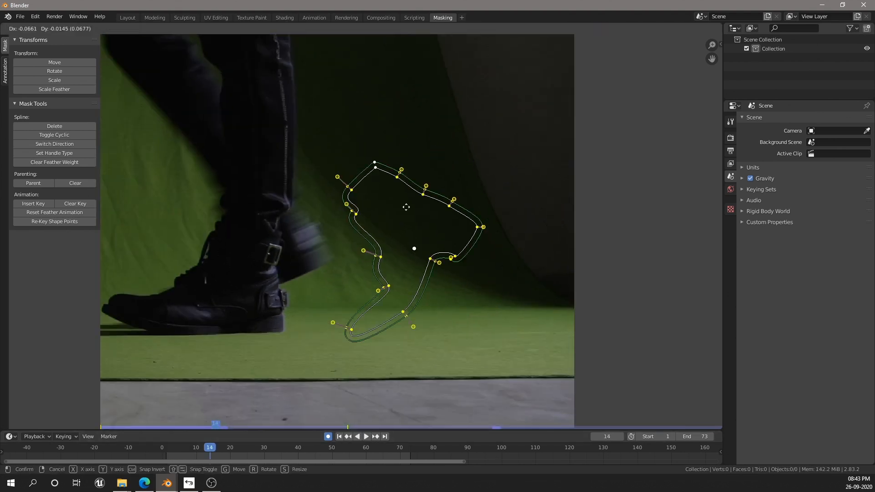
mouse_move(496, 223)
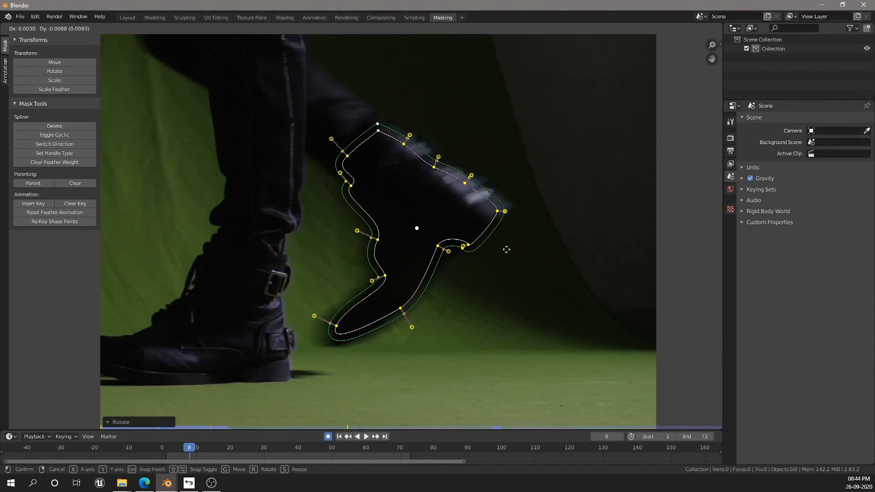
left_click(180, 446)
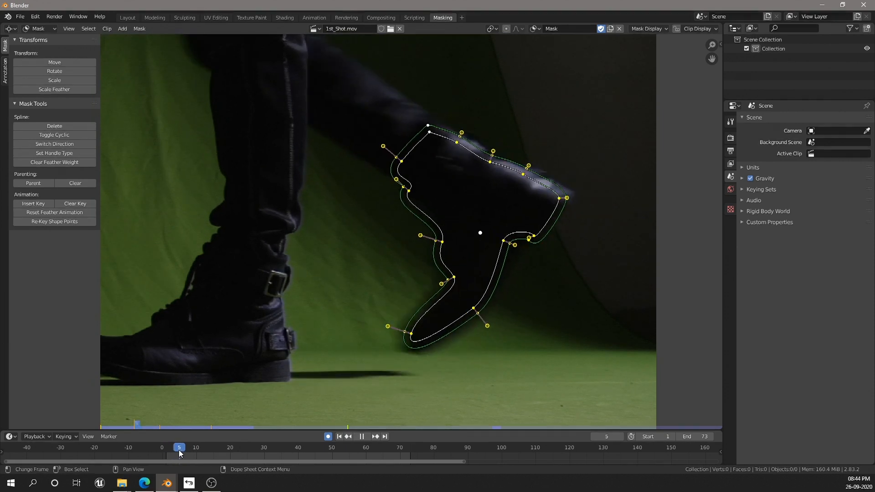
left_click(381, 17)
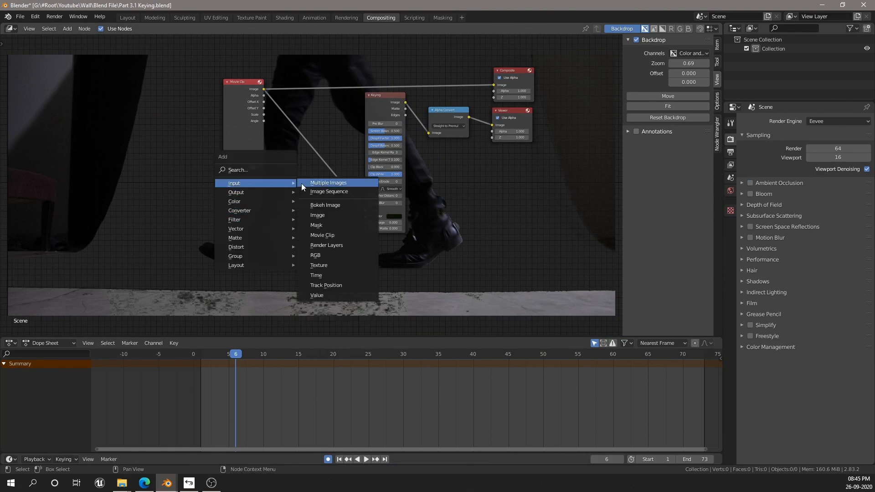
Feed a Mask node into the Keying mattes and adjust the key colour's hue in the picker
left_click(316, 225)
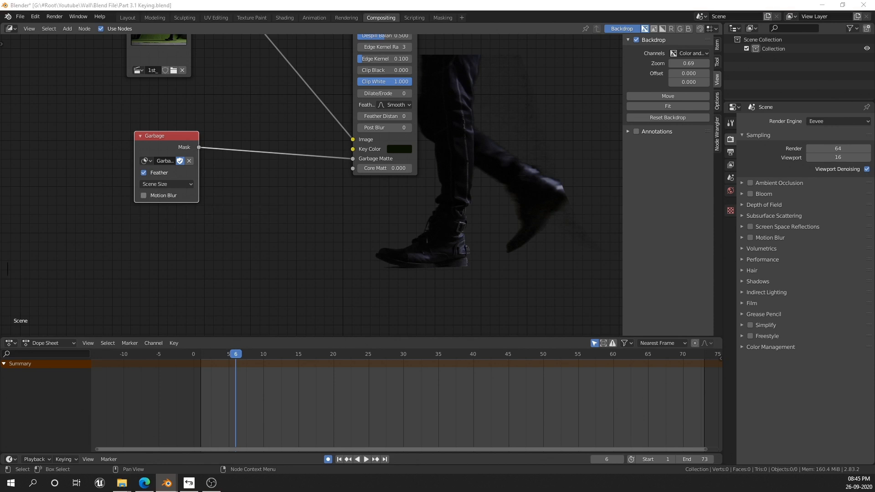
mouse_move(408, 160)
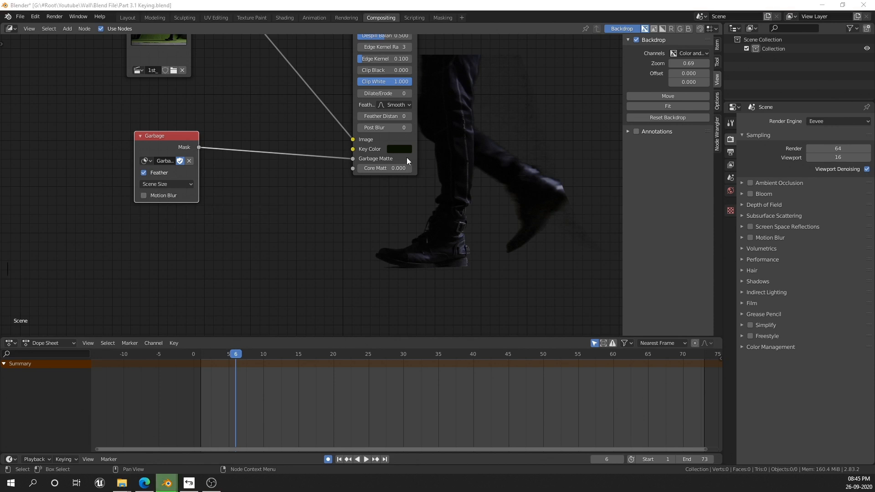
mouse_move(408, 153)
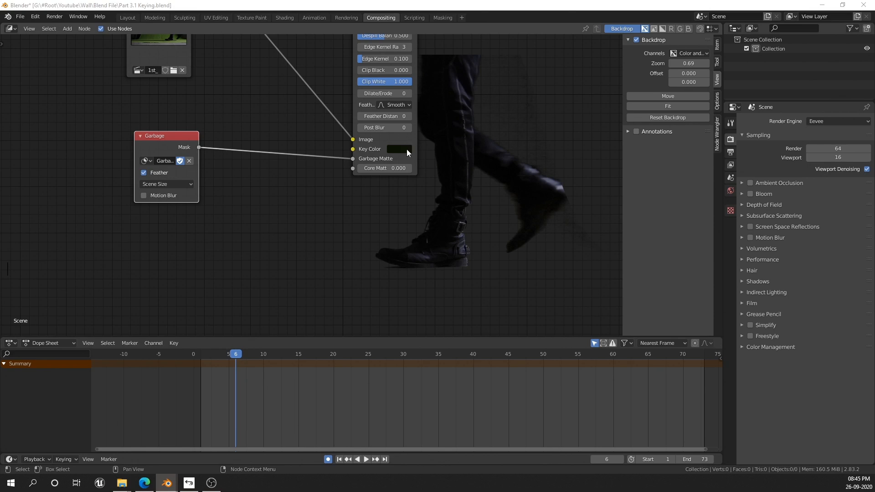
left_click(398, 149)
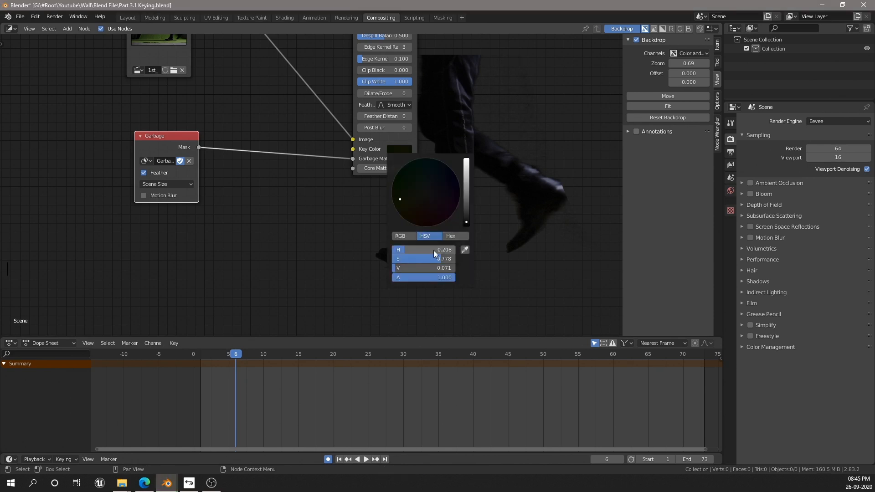
double_click(423, 258)
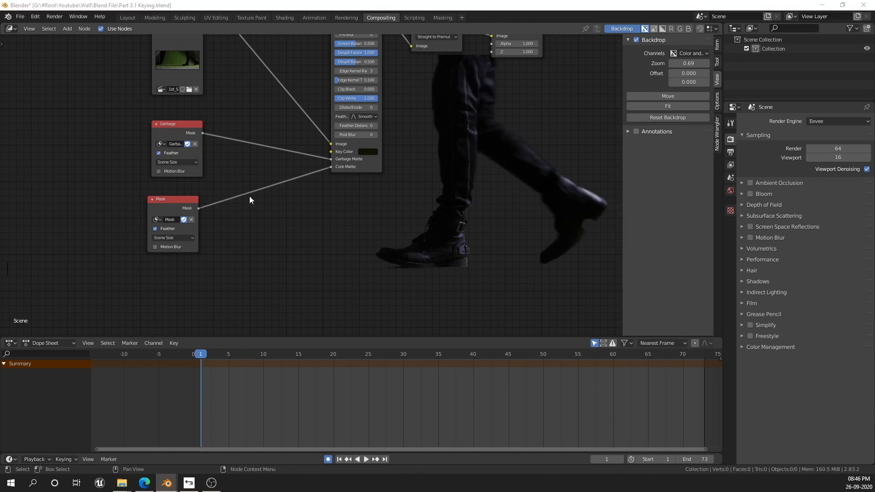
Create a Shadow mask layer and draw its shape along the floor strip
left_click(443, 17)
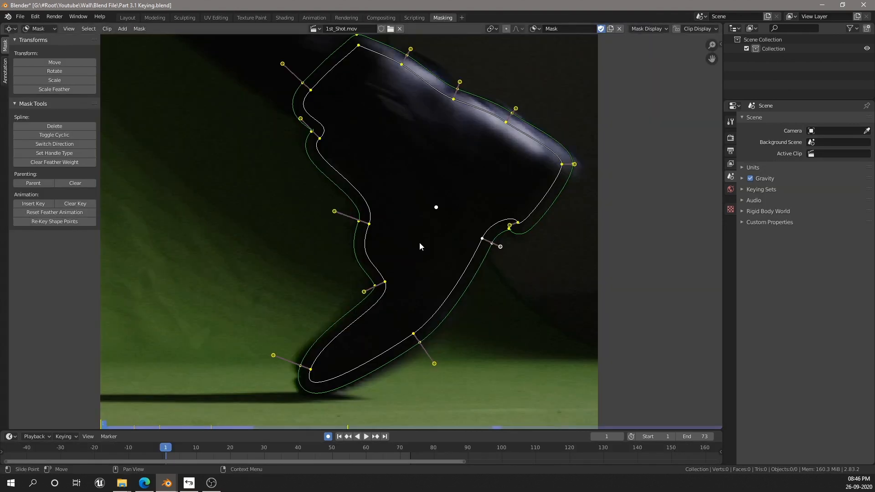
left_click(381, 17)
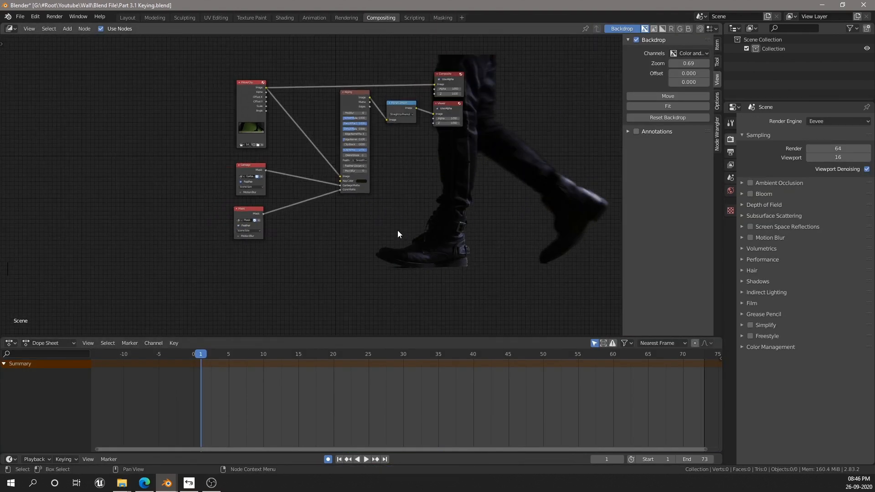
left_click(443, 18)
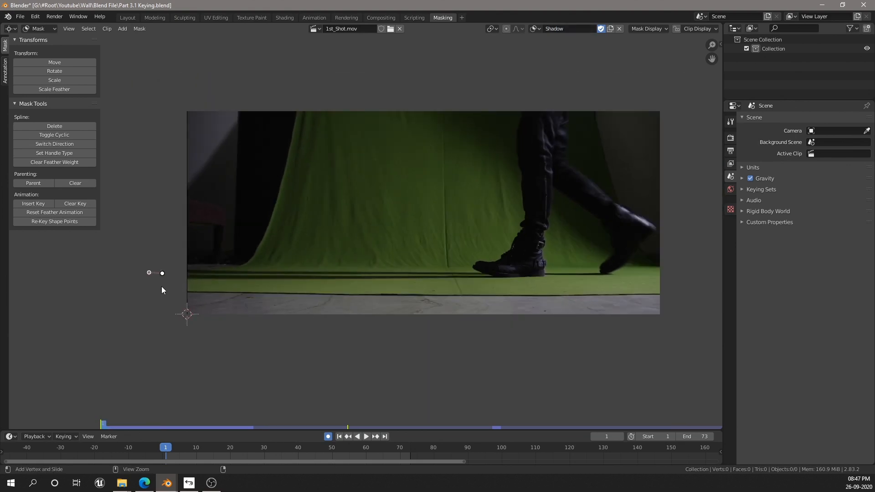
left_click(342, 270)
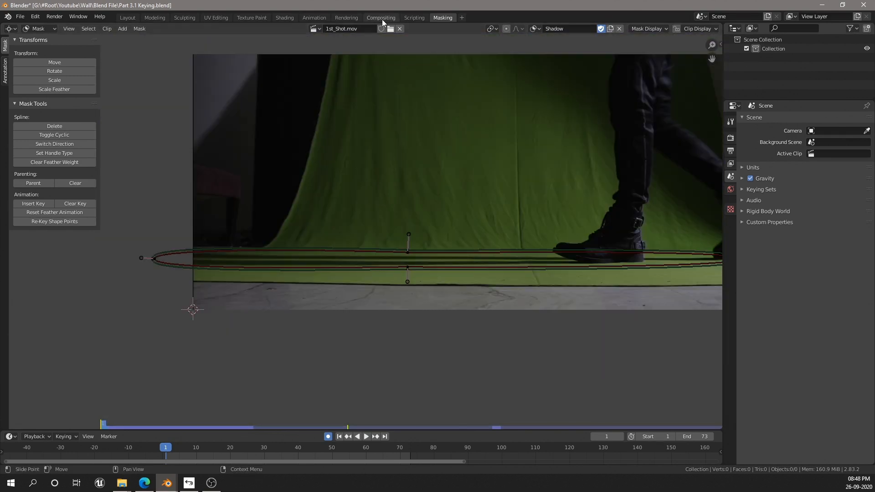
Add a second Keying node in the compositor and sample the shadow as its key colour
left_click(381, 17)
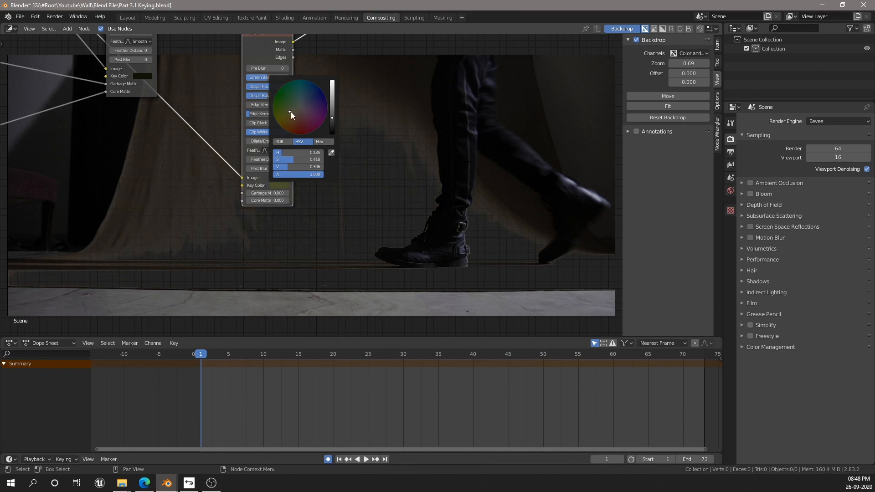
left_click(290, 115)
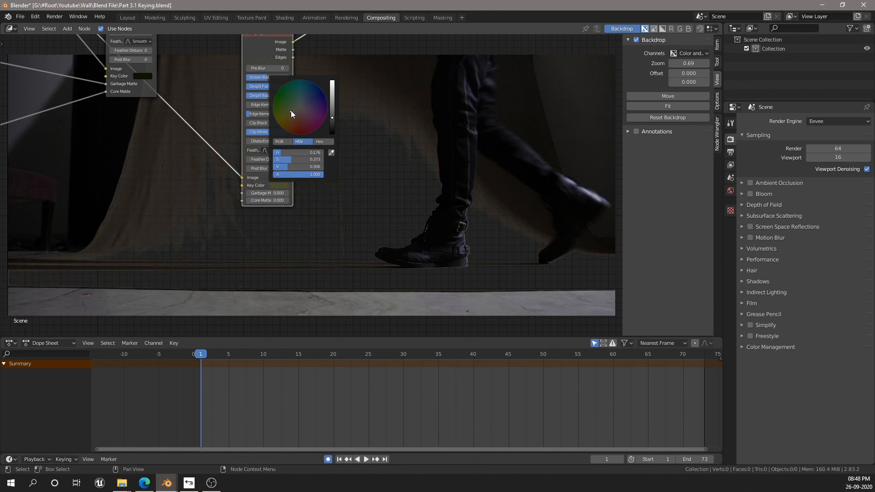
left_click(291, 113)
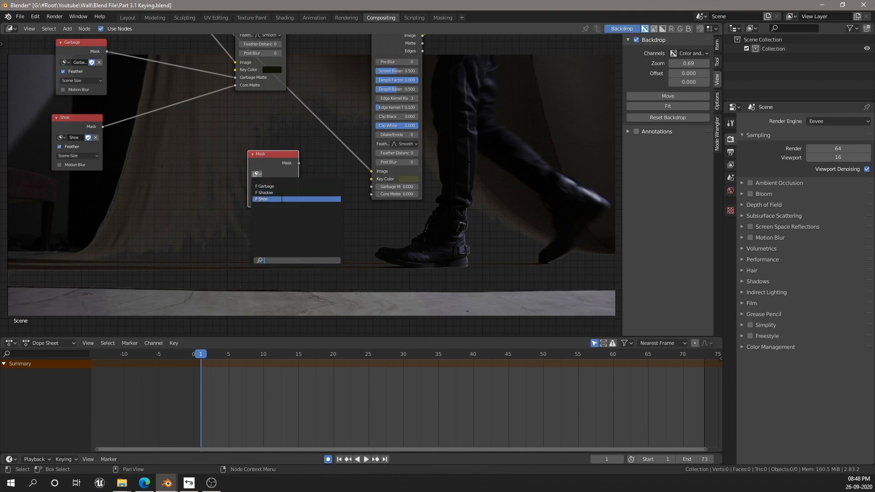
Load the Shadow mask into the second keyer and merge it into the Composite via Alpha Over
left_click(264, 192)
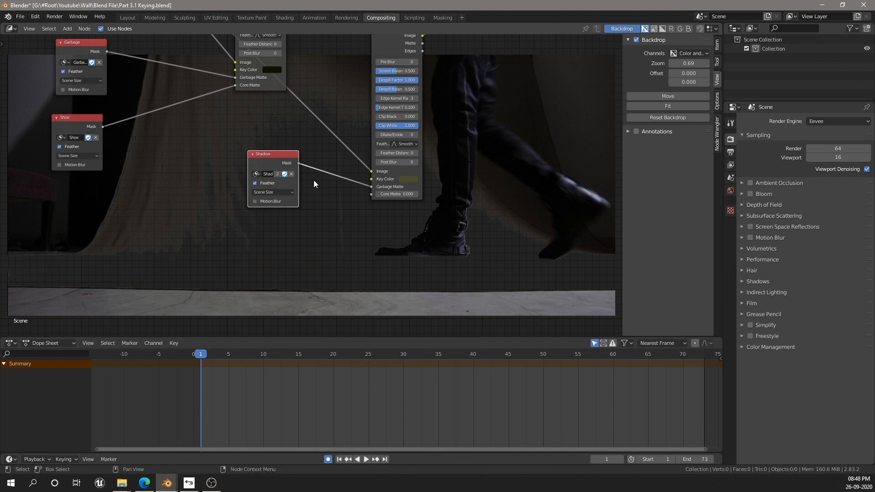
left_click(67, 29)
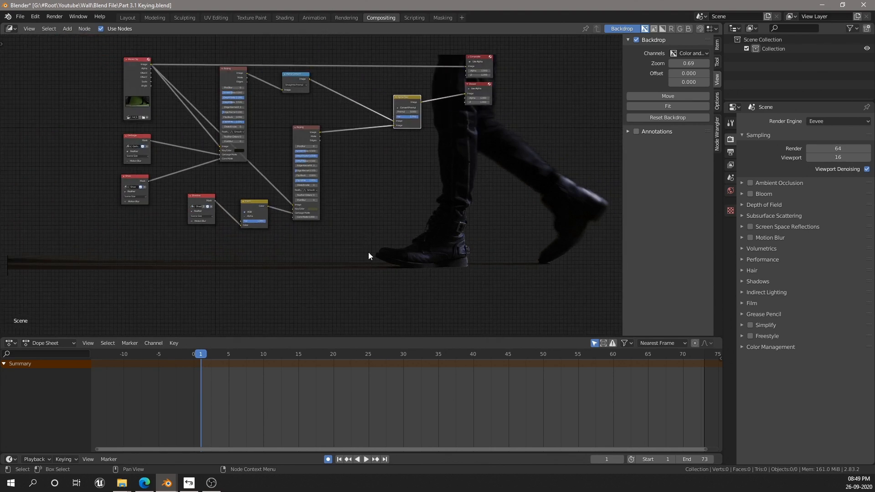
Add a Math node set to Multiply taking the Shoe mask as input
left_click(459, 353)
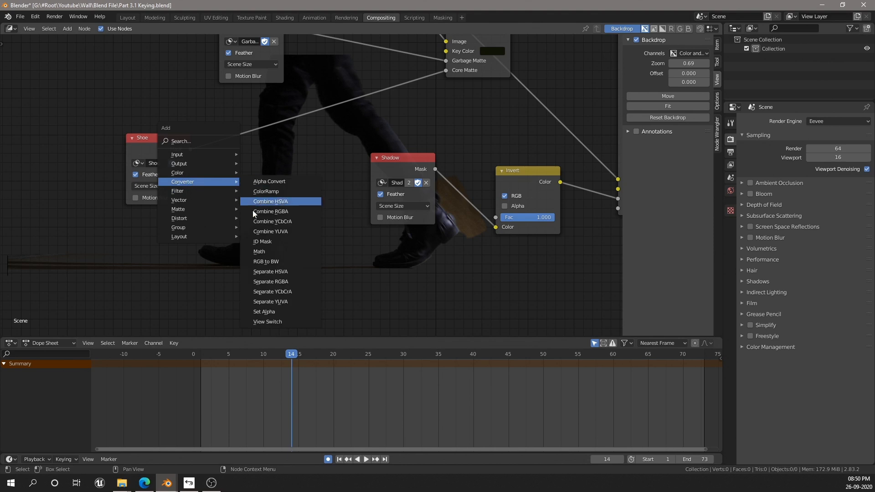
left_click(259, 252)
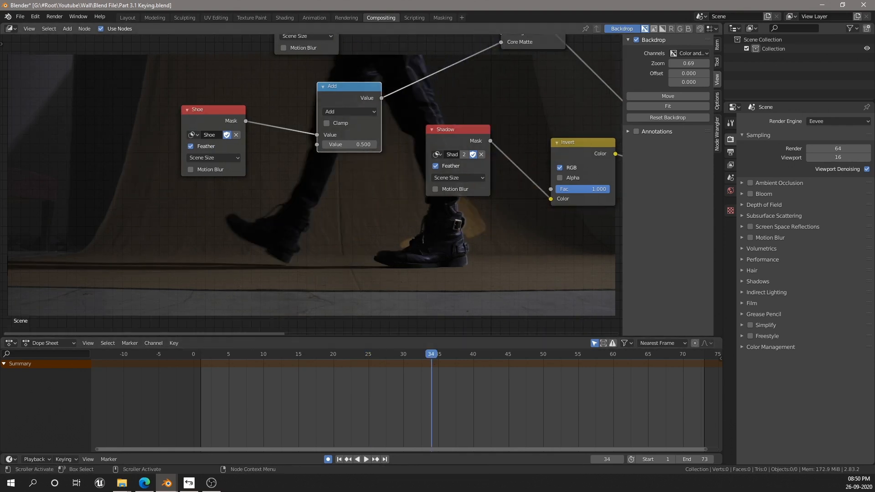
left_click(349, 111)
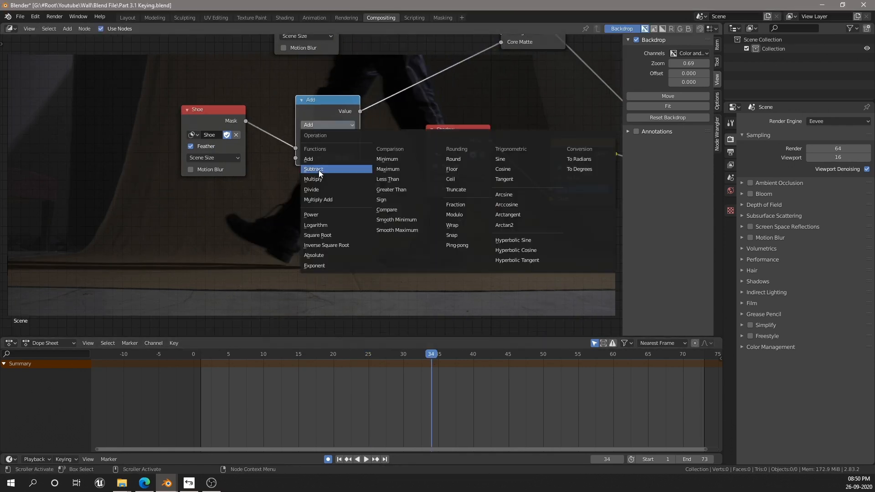
left_click(312, 179)
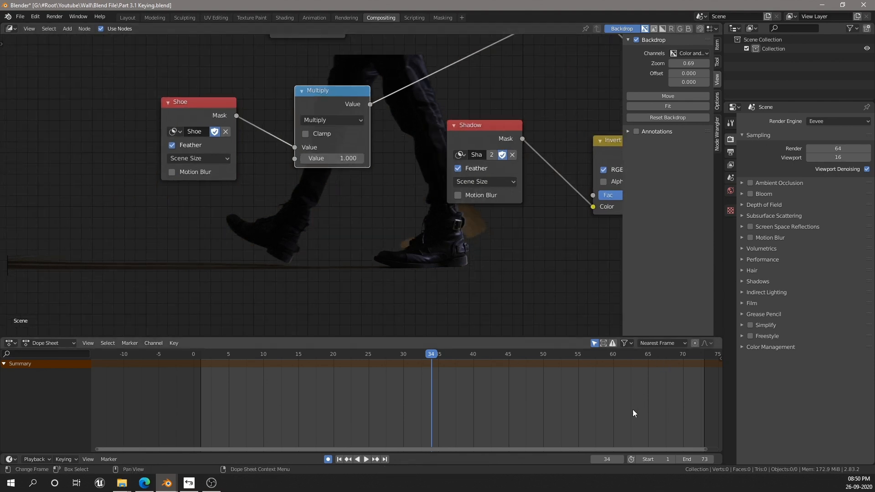
Keyframe the Multiply node's value on frames around 14
left_click(365, 458)
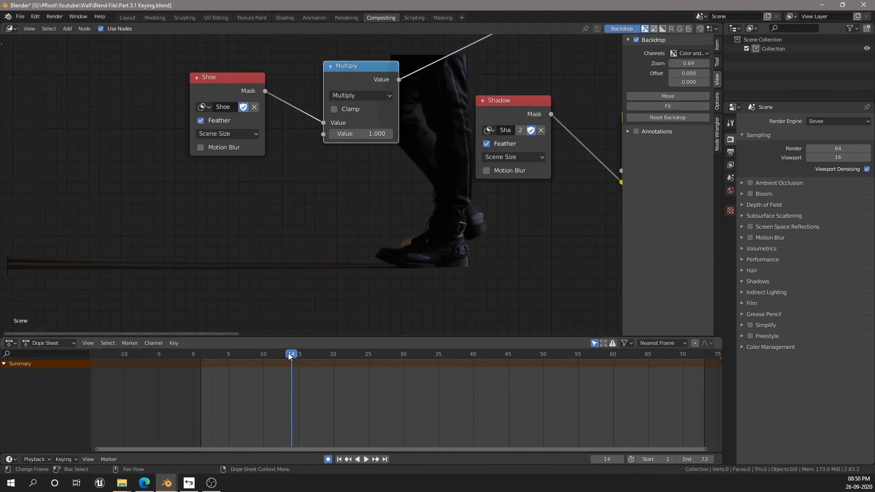
left_click(285, 353)
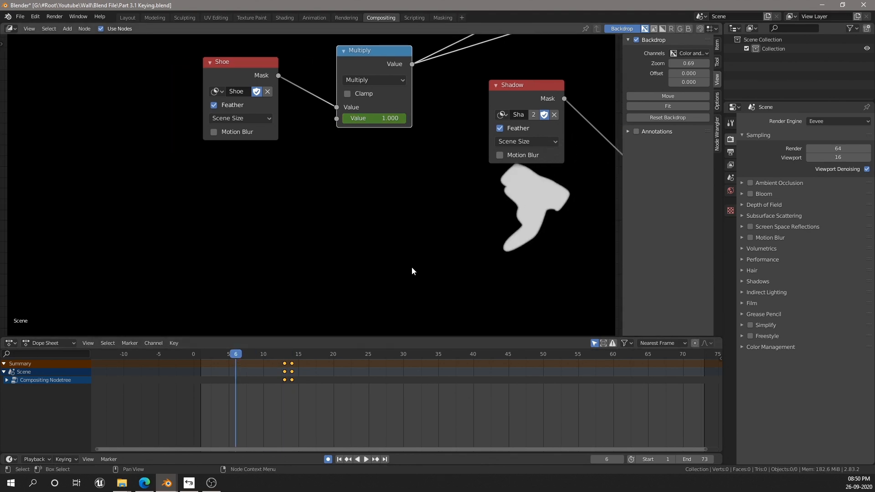
left_click(257, 354)
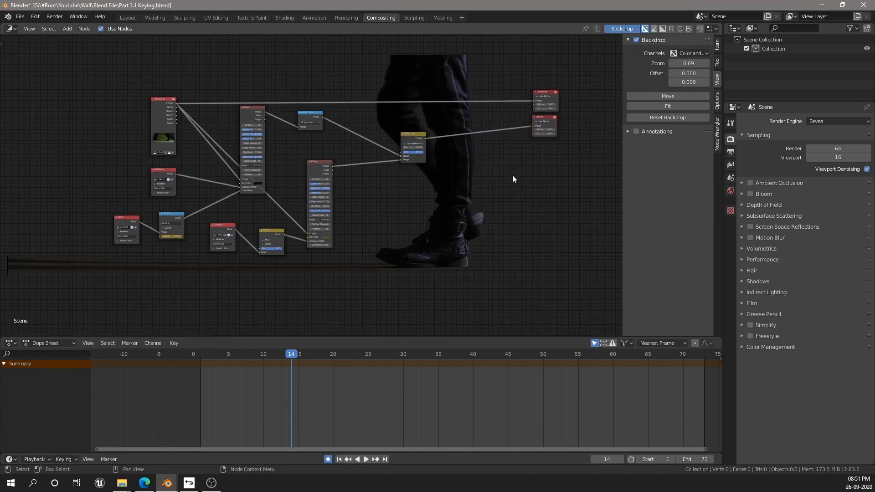
Switch the render engine to Cycles for the keyed footage output
left_click(836, 122)
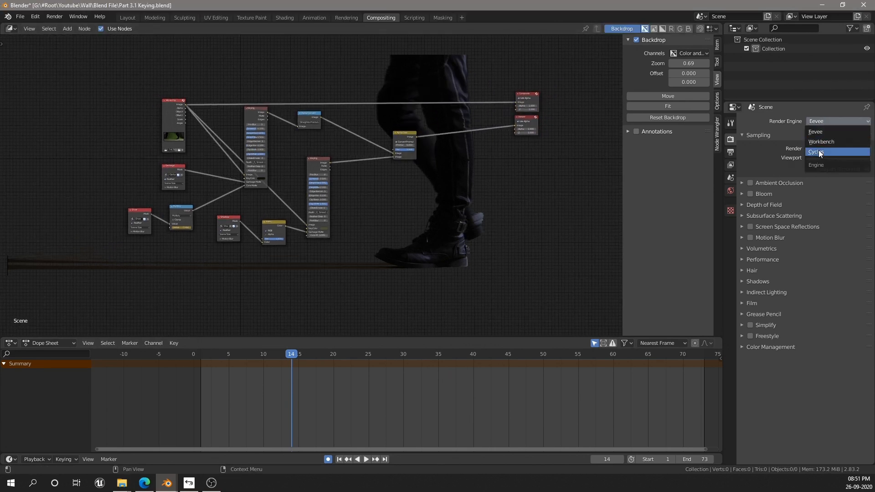
left_click(818, 152)
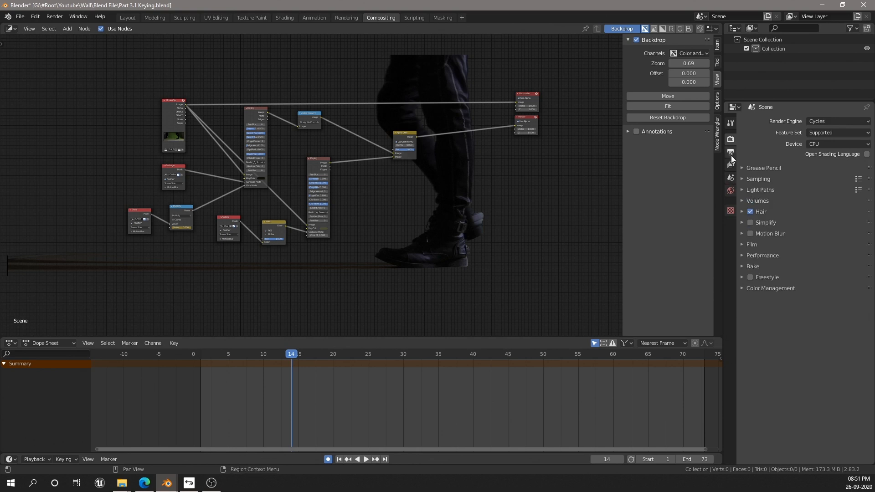
left_click(730, 164)
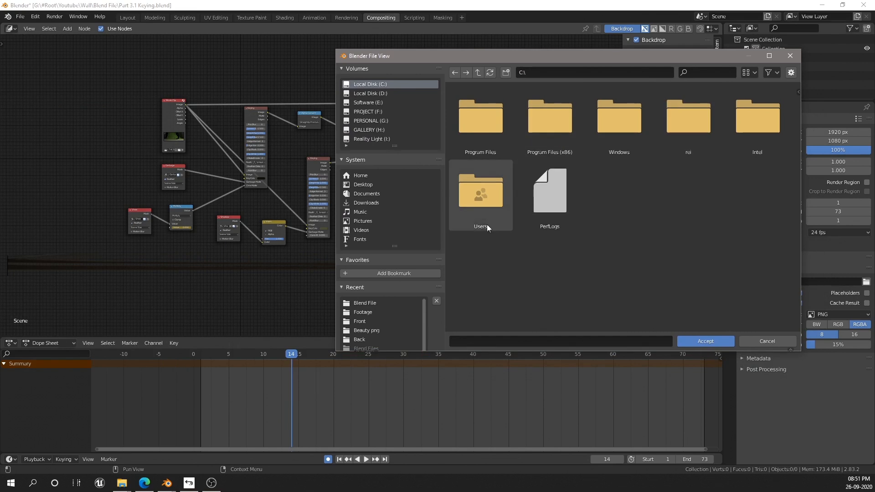
Point the render output to a new Keyed 1st Shot folder under Footage and load Part 2_Cycles.blend
left_click(362, 311)
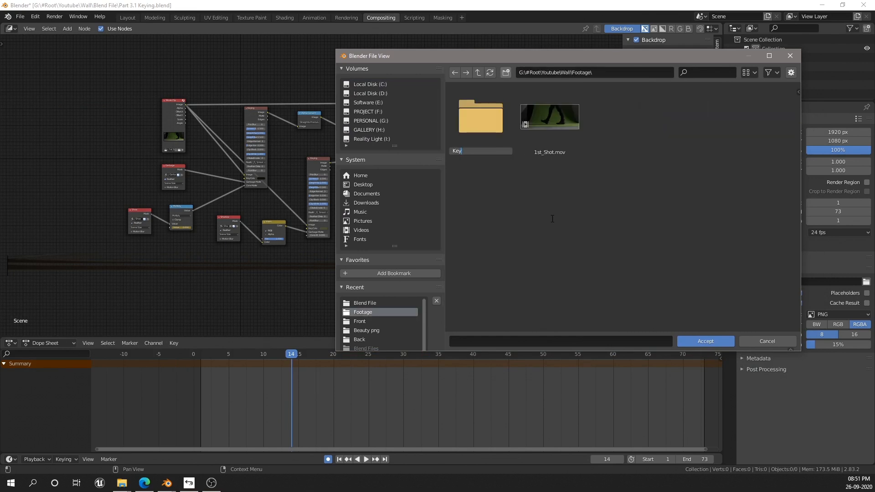
left_click(705, 341)
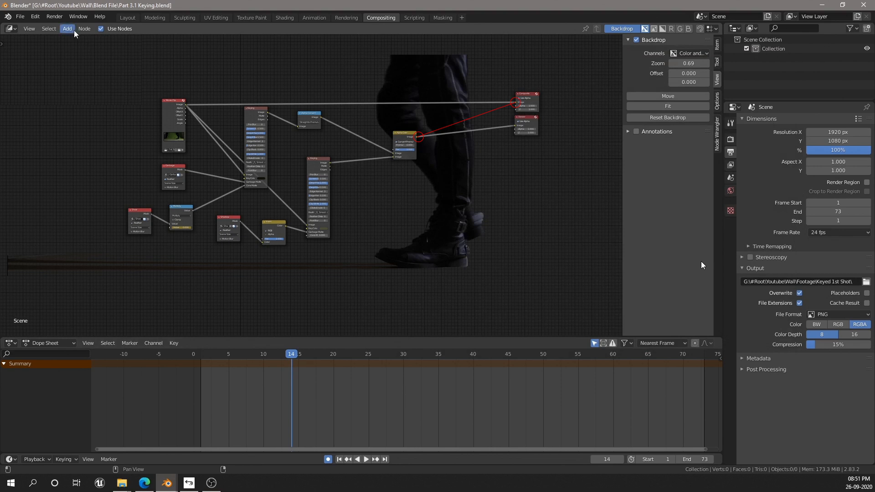
left_click(54, 16)
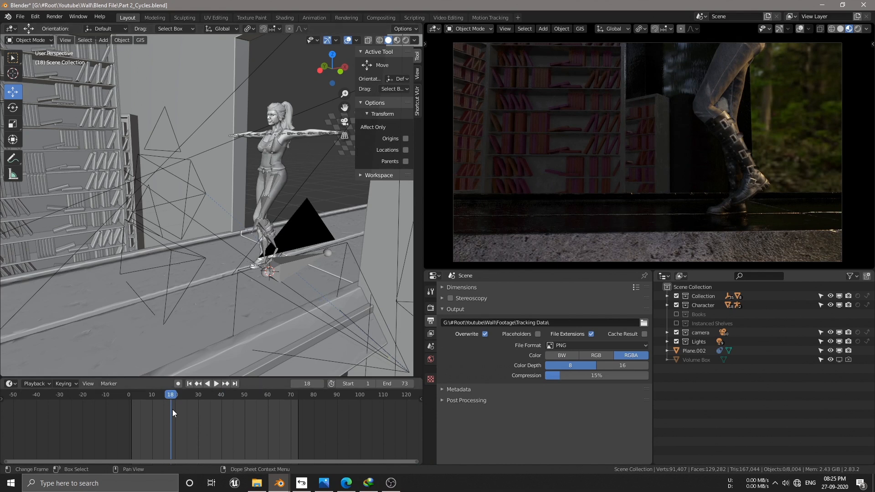
Check playback, select the character model and snap the 3D cursor to it
left_click(215, 384)
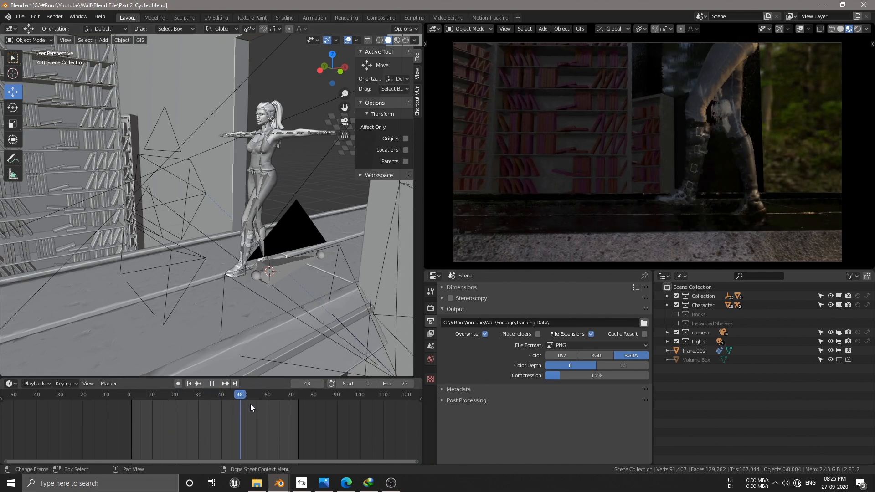
left_click(253, 395)
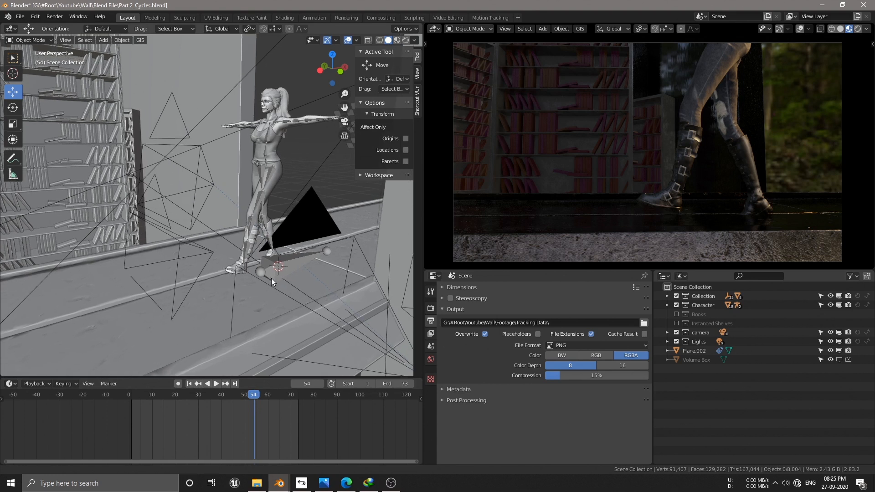
left_click(279, 131)
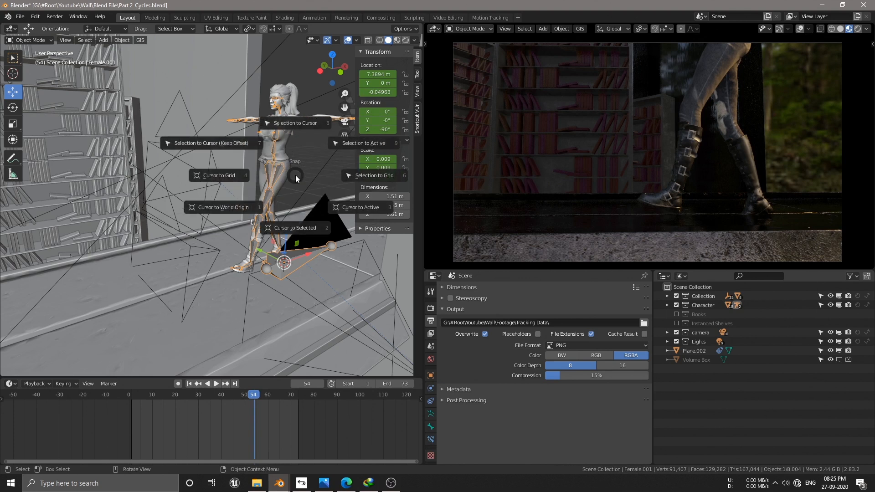
mouse_move(295, 228)
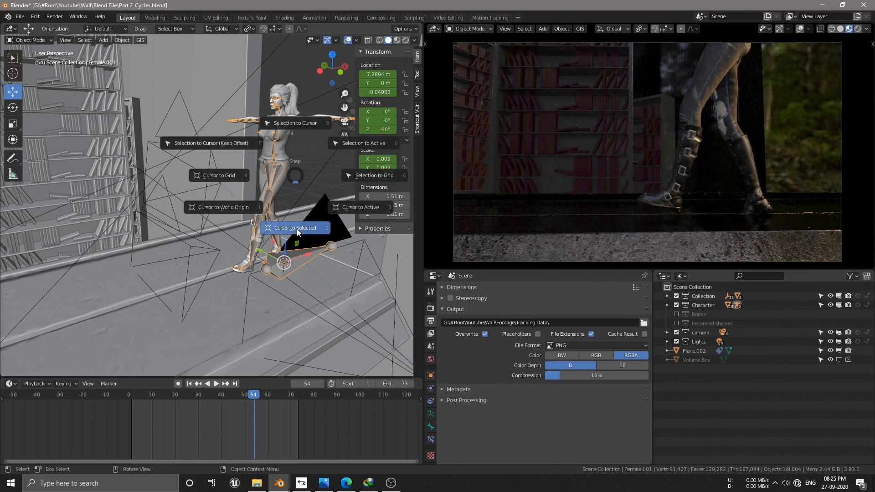
left_click(295, 228)
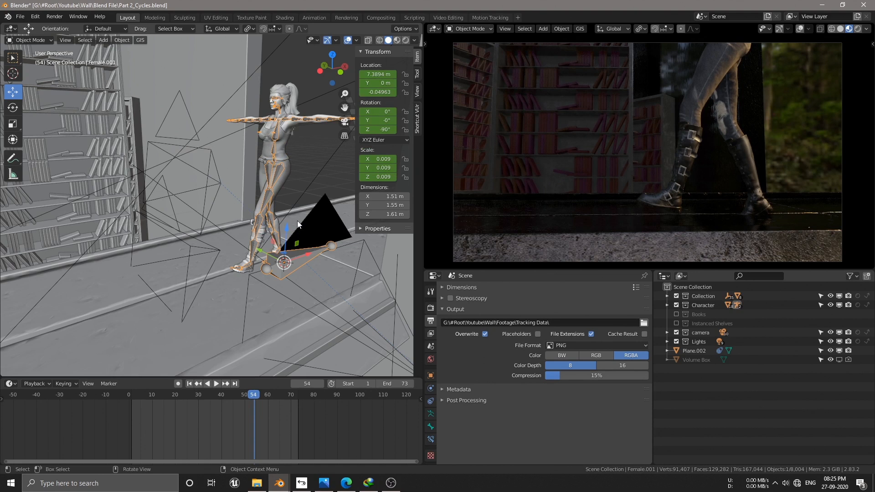
mouse_move(297, 184)
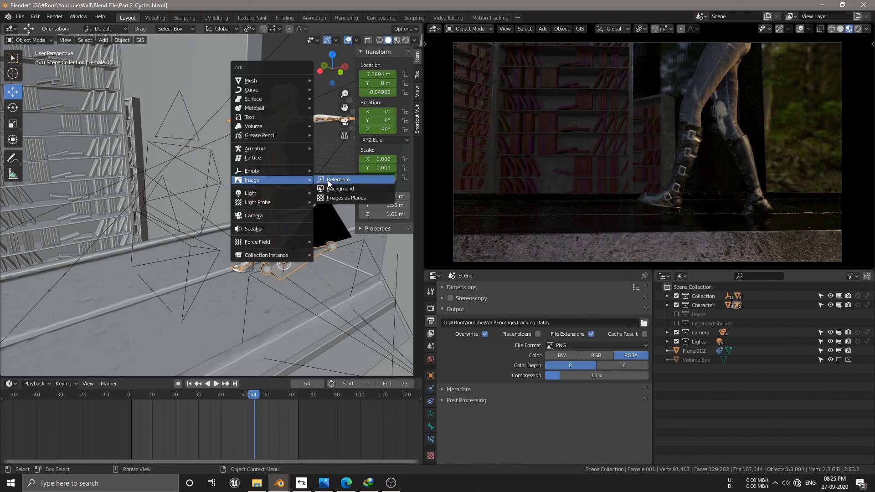
Import all 2nd Key PNG frames as an image plane with straight alpha
left_click(345, 198)
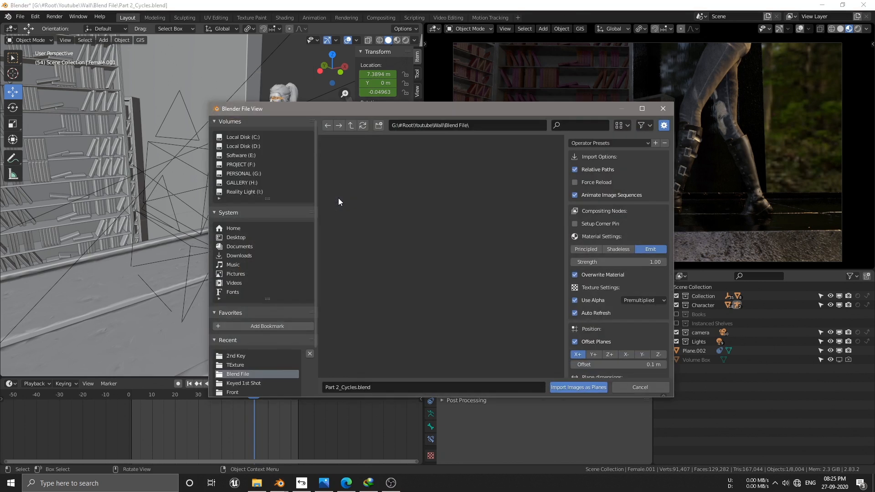
mouse_move(237, 360)
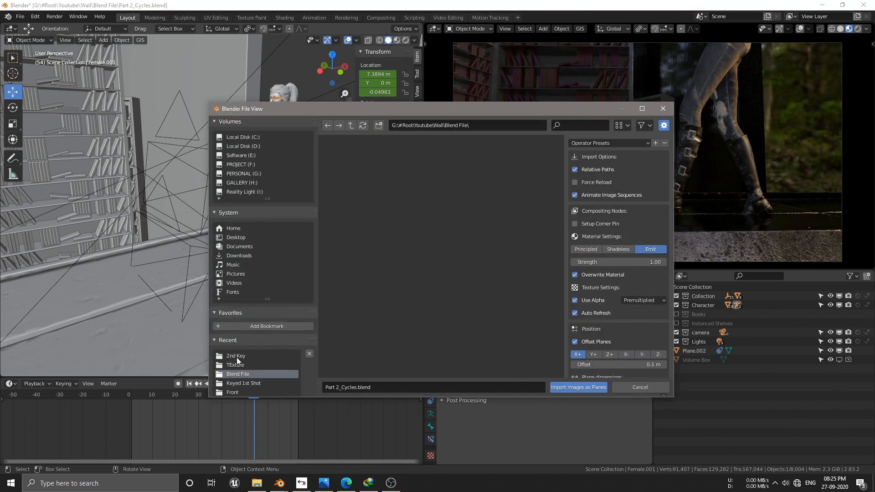
left_click(235, 356)
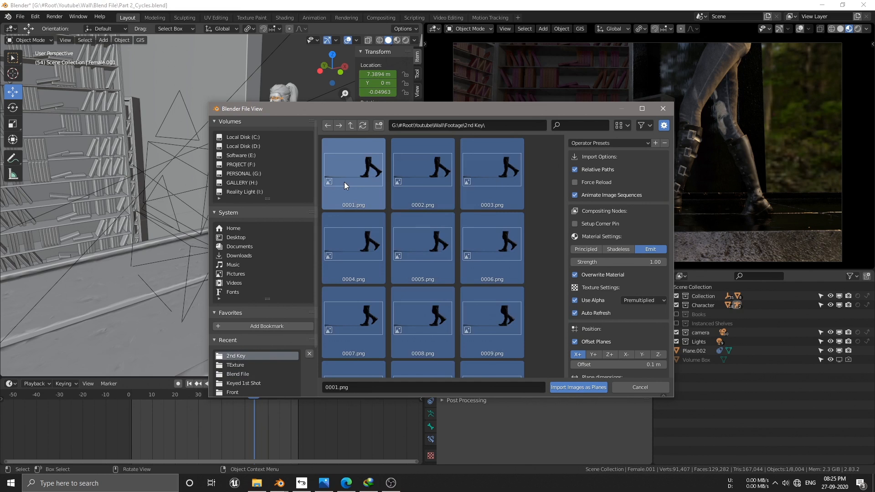
left_click(642, 300)
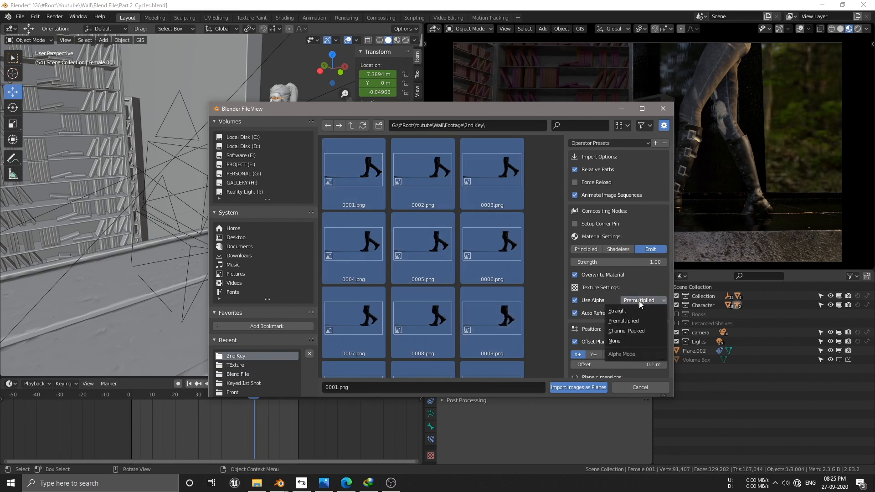
left_click(617, 310)
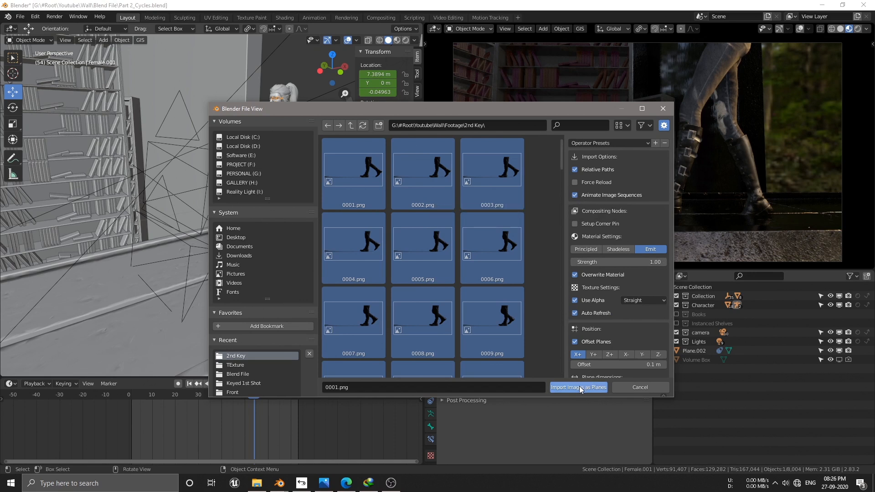
left_click(578, 388)
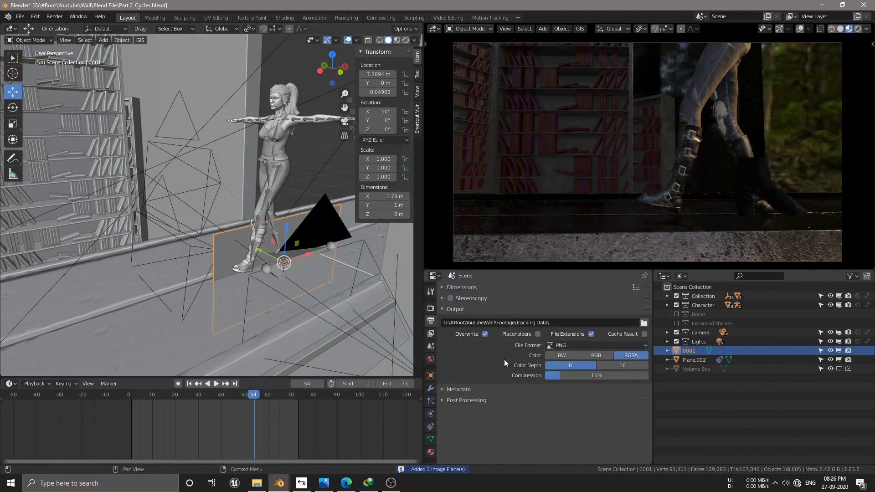
Scale and position the footage plane on the ledge, set its transparent-emission material and check playback
key("g")
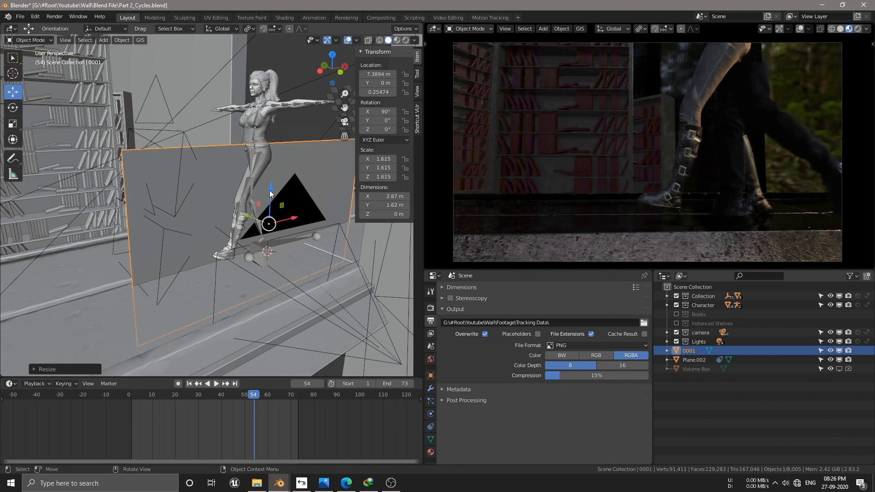
key("g")
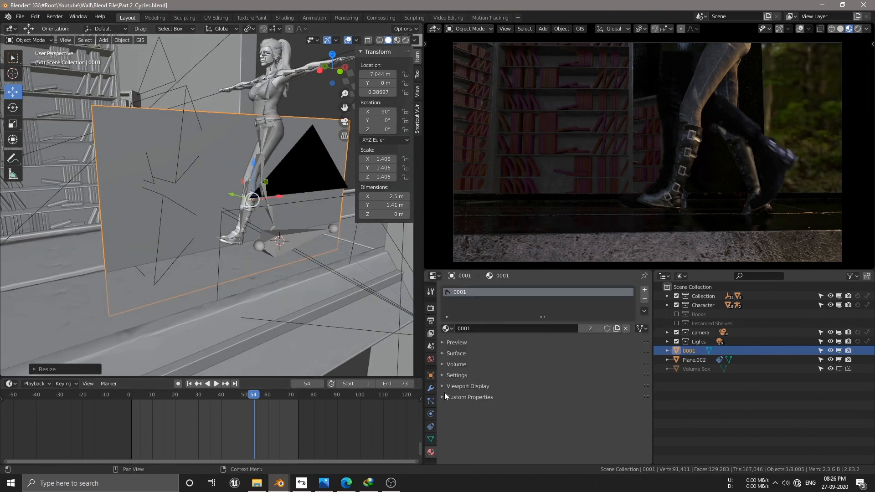
left_click(456, 353)
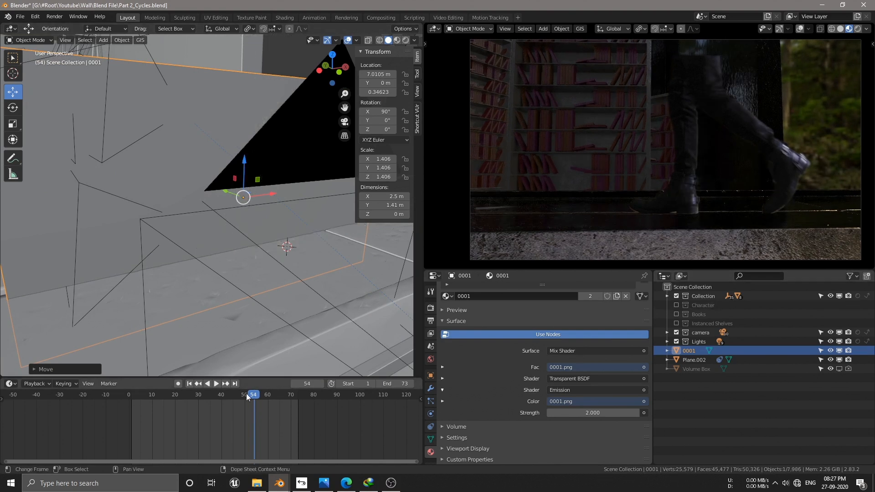
left_click(216, 384)
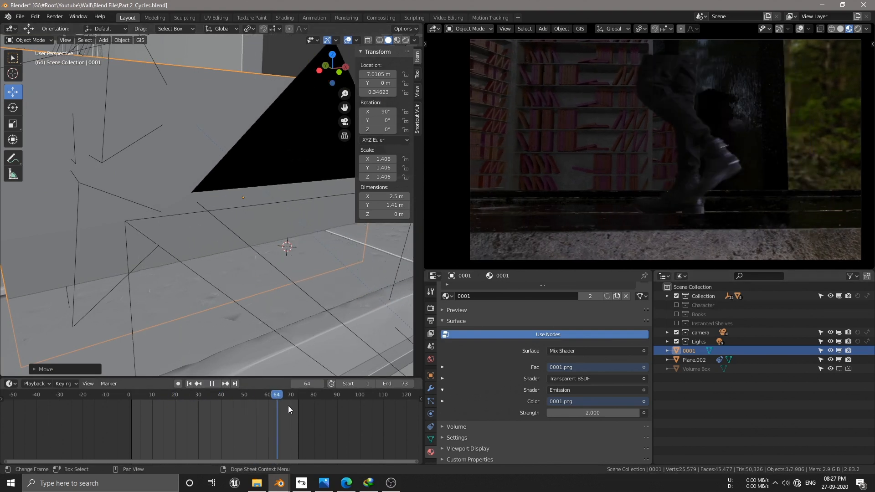
left_click(136, 394)
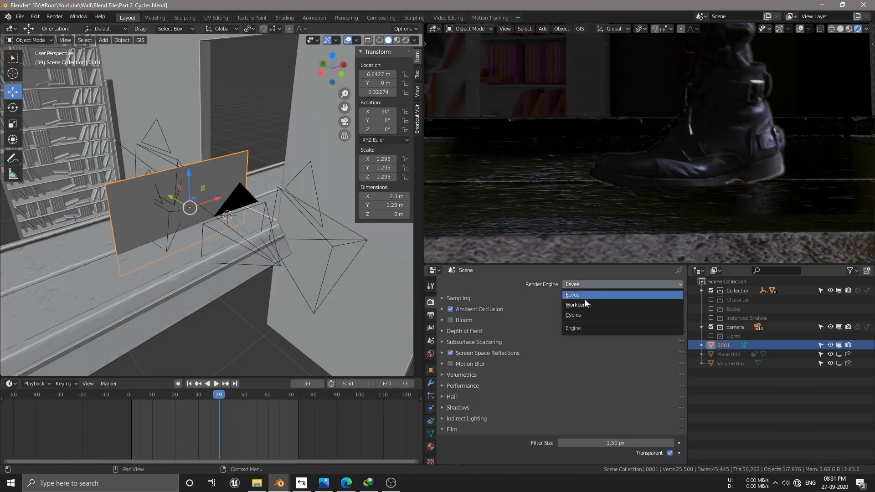
Render with Cycles on GPU Compute and restrict the preview render to a region framing the boots
left_click(573, 314)
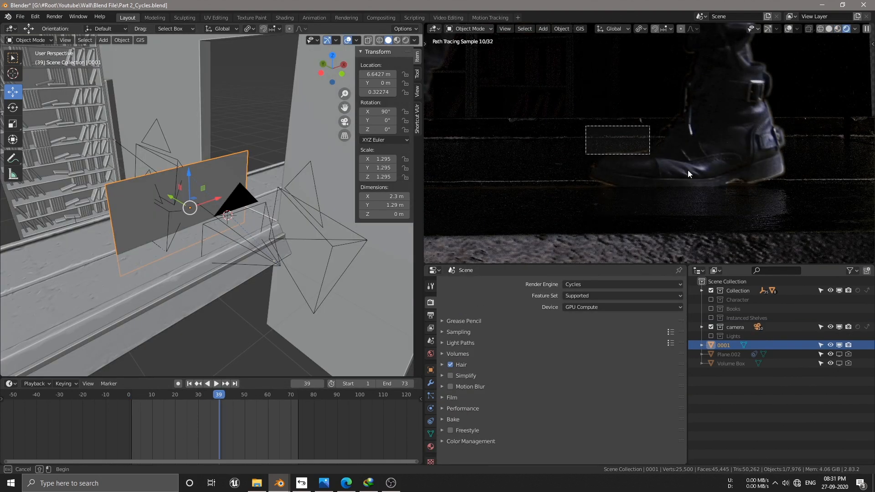
left_click(190, 395)
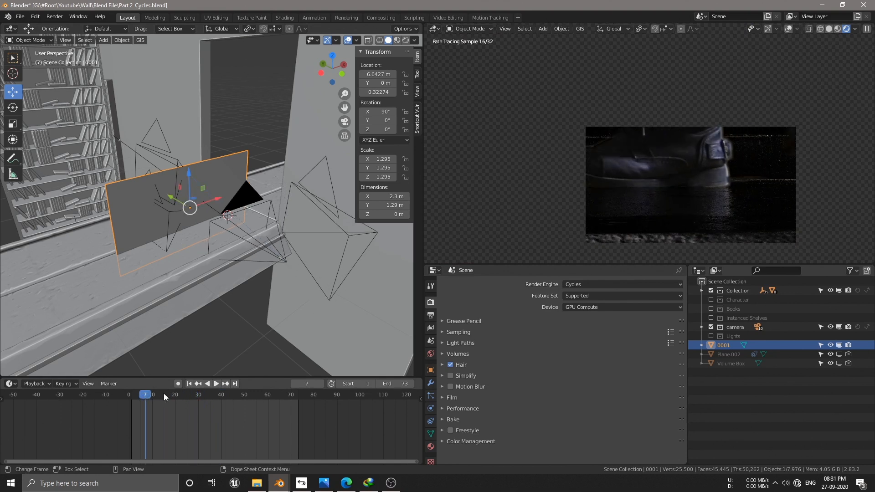
left_click(186, 395)
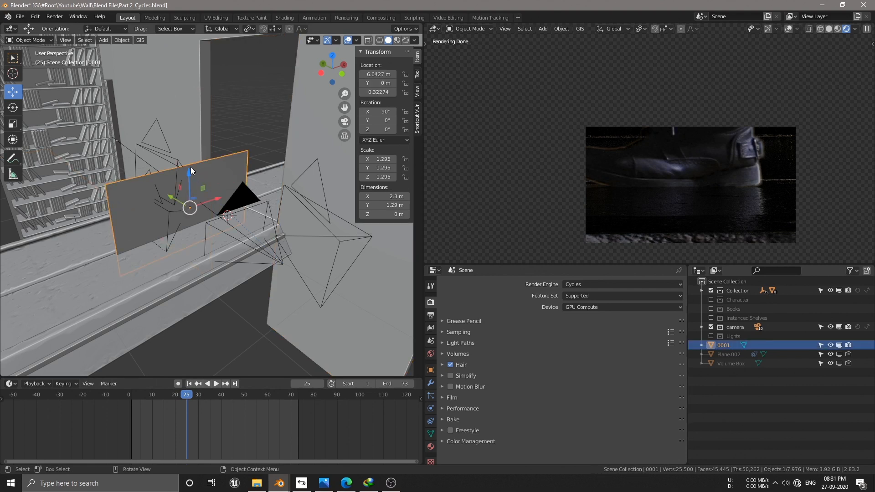
key("g")
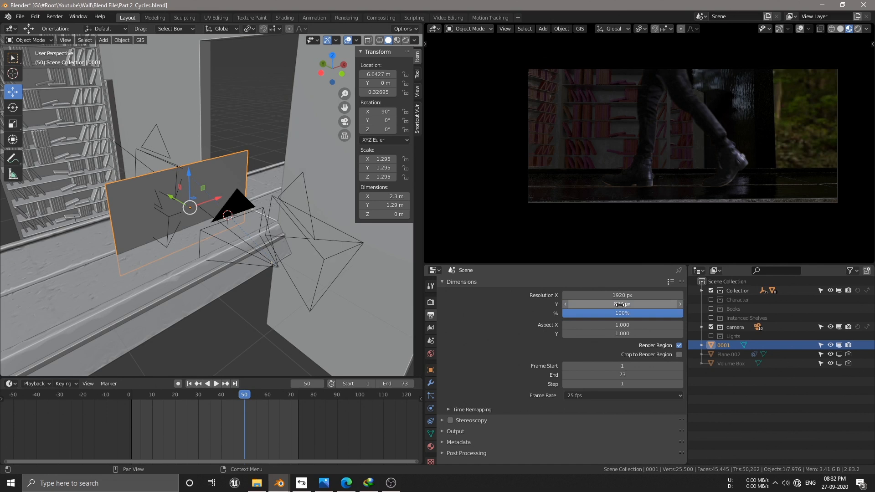
Confirm the 824 px output height and play back the shot to review it
left_click(621, 303)
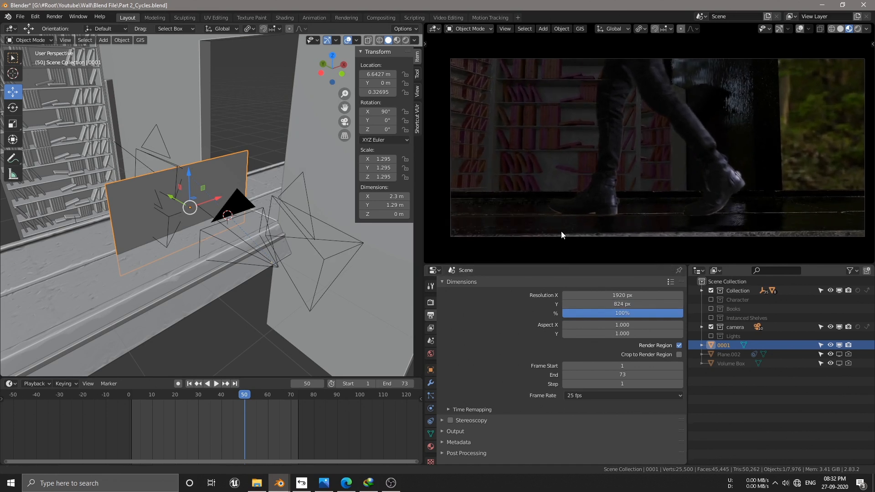
left_click(216, 383)
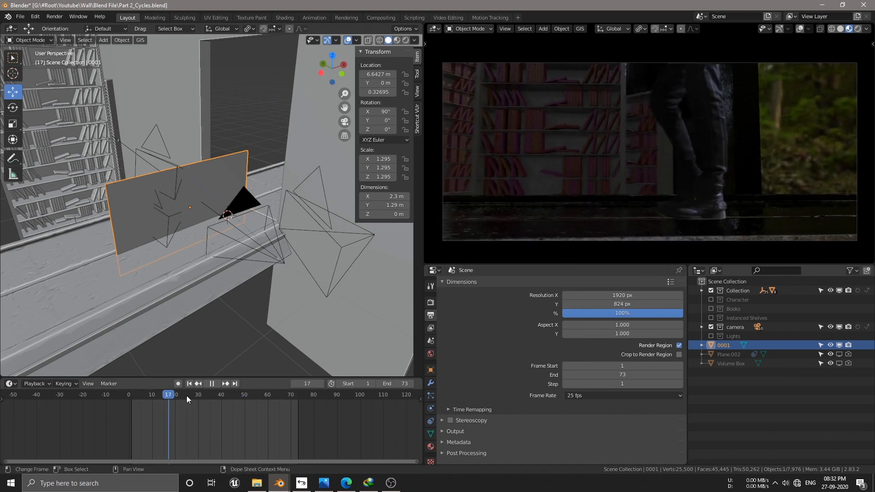
left_click(155, 395)
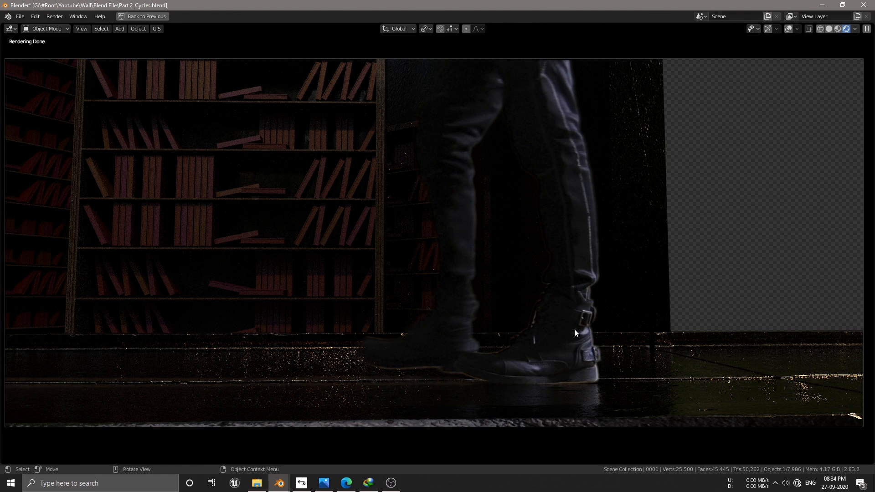
mouse_move(581, 351)
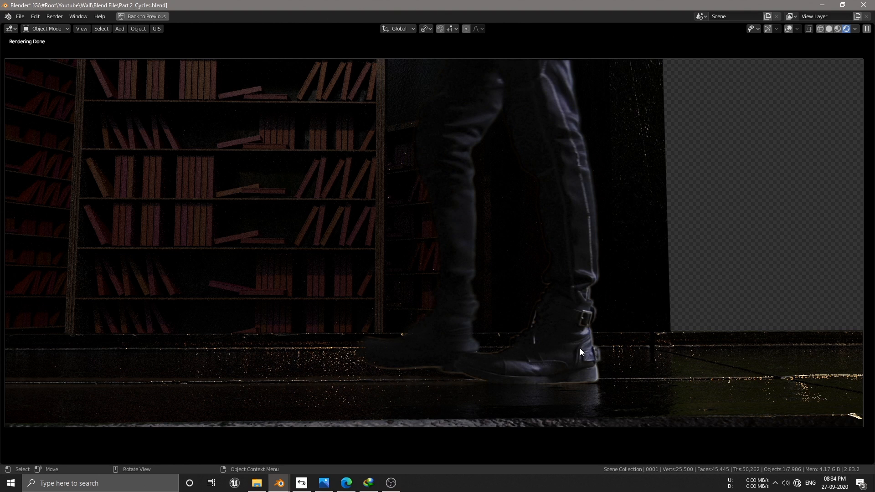
Return from the finished render to the layout and scrub to an earlier frame of the shot
left_click(142, 15)
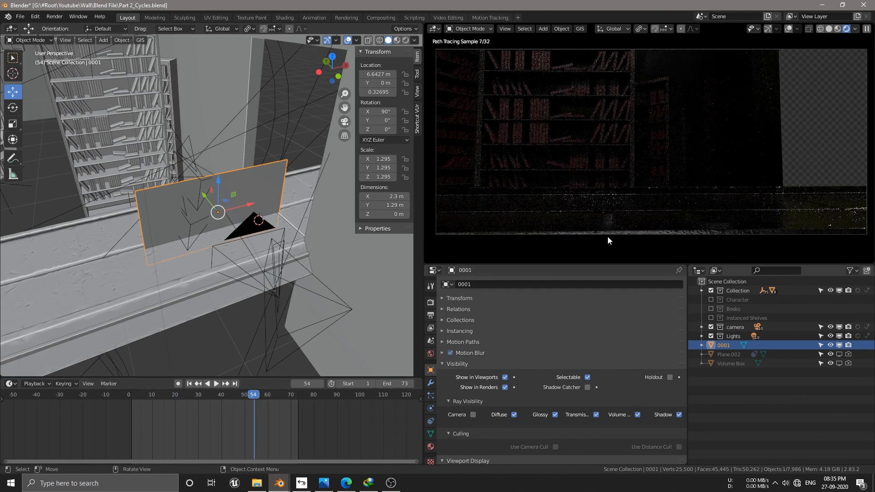
left_click(216, 384)
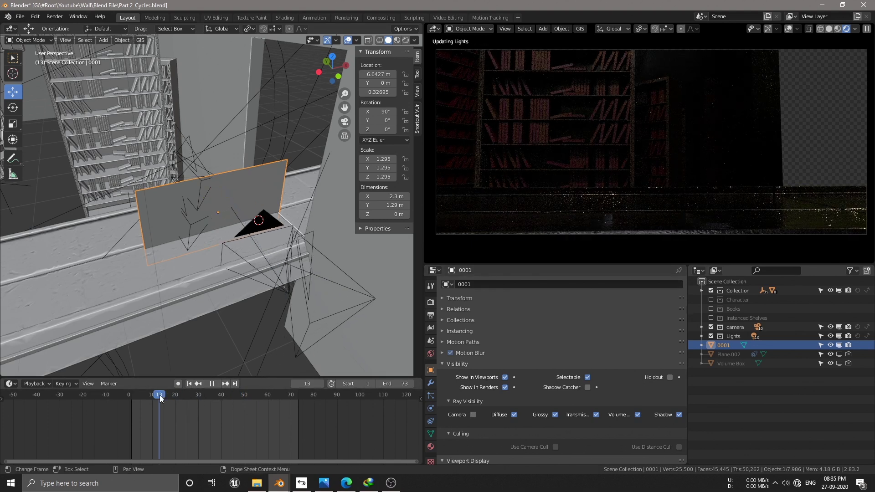
left_click(245, 395)
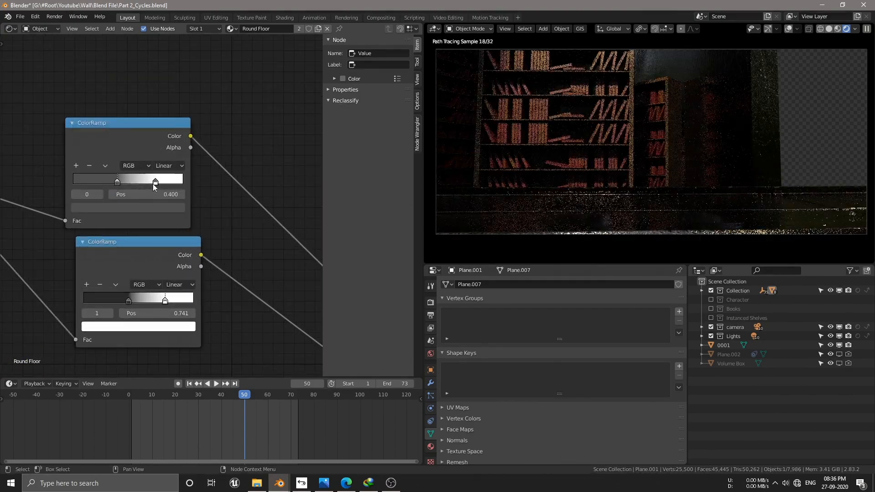
Drag the Round Floor ColorRamp stops to new positions such as 0.400 and 0.741
left_click(128, 207)
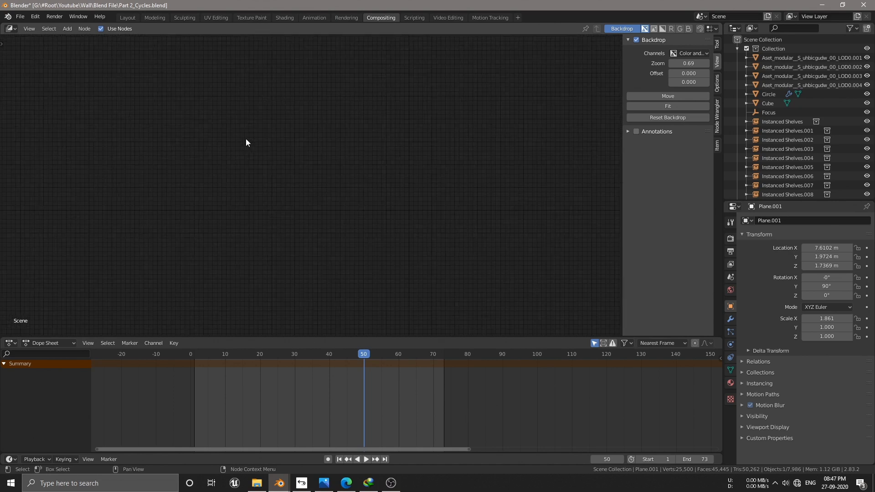
Add a Render Layers node feeding a Denoise node with Noisy Image, Normal and Albedo into the Composite
left_click(67, 28)
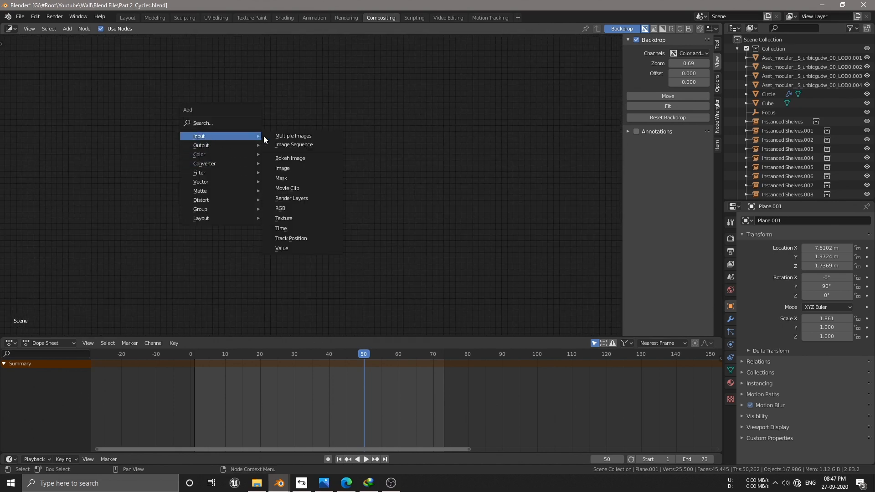
left_click(291, 197)
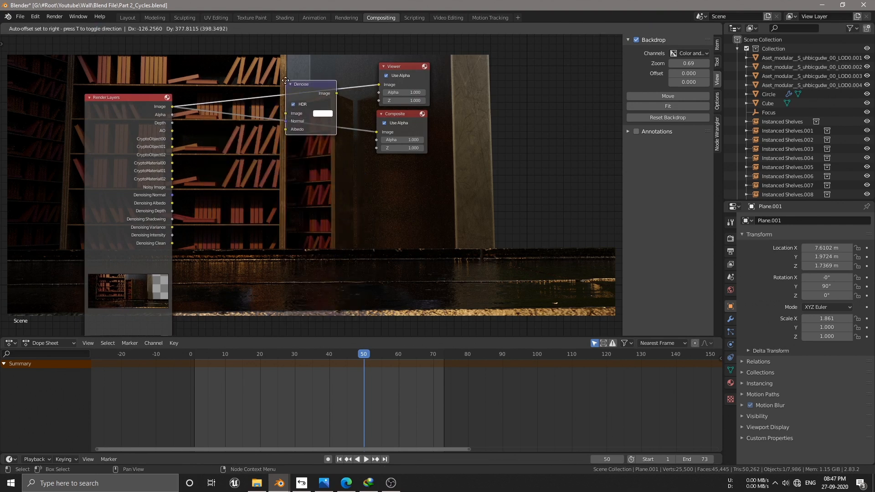
left_click(297, 276)
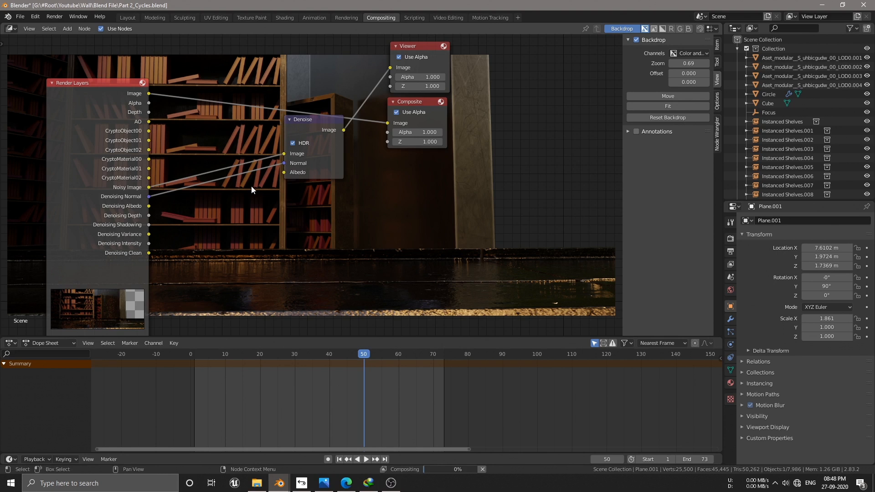
mouse_move(157, 217)
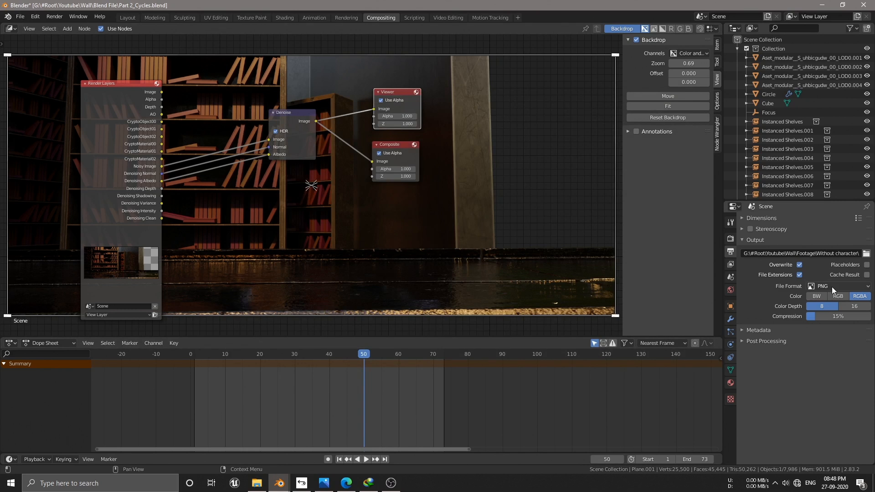
Set the output to PNG RGBA and render the whole animation to frames
left_click(54, 16)
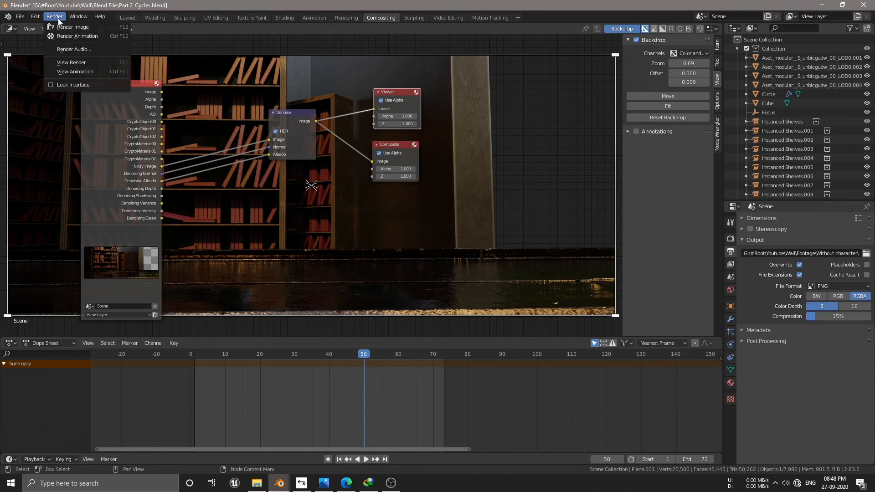
left_click(73, 27)
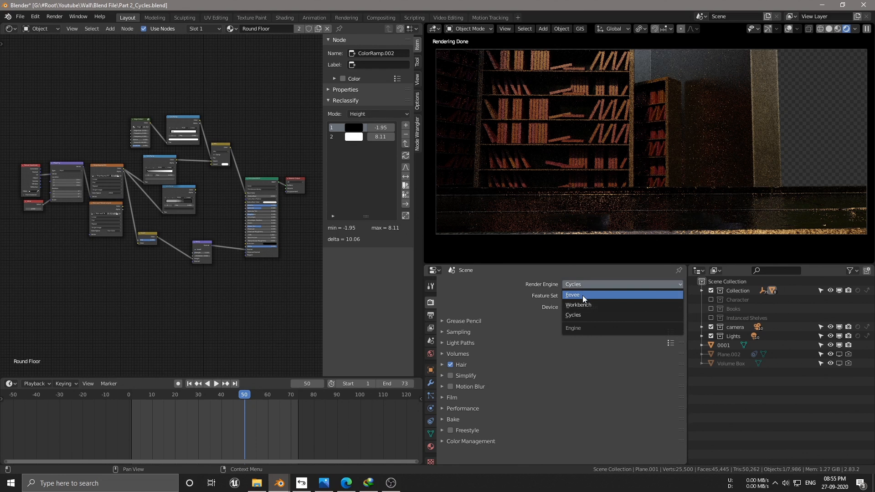
Switch to Eevee, hide the 0001 boot footage plane from renders and select the Volume Box
left_click(573, 294)
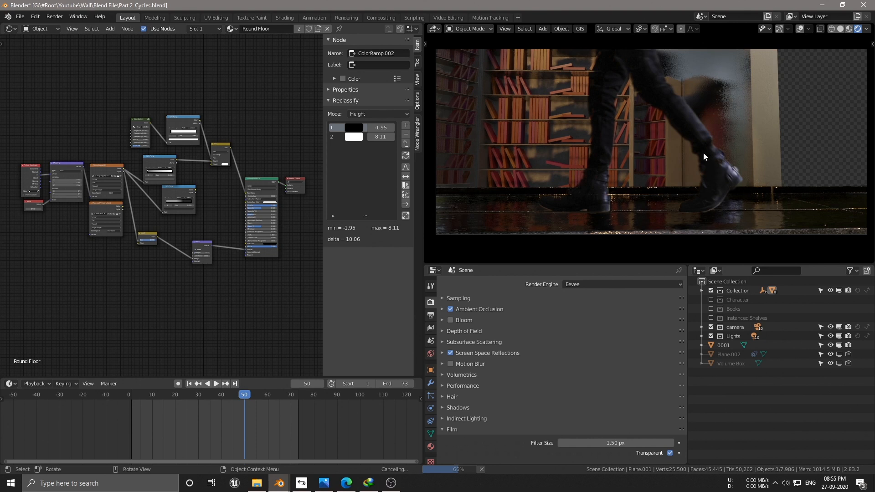
left_click(724, 344)
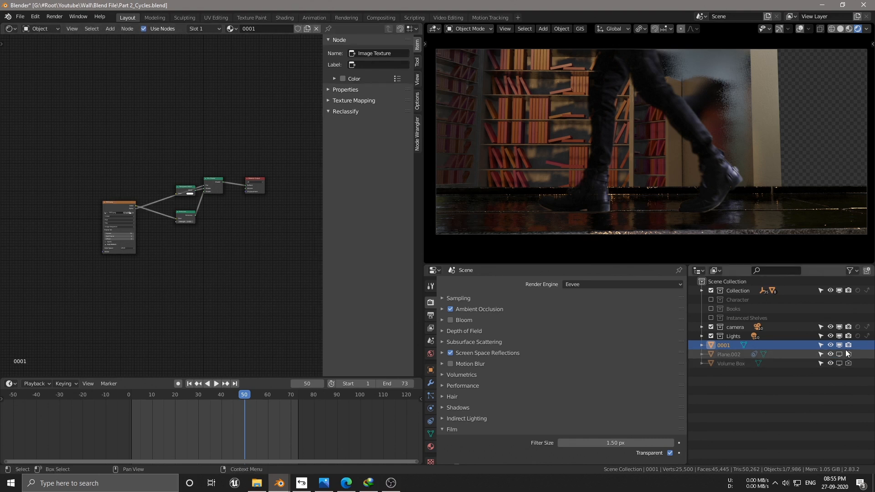
left_click(848, 344)
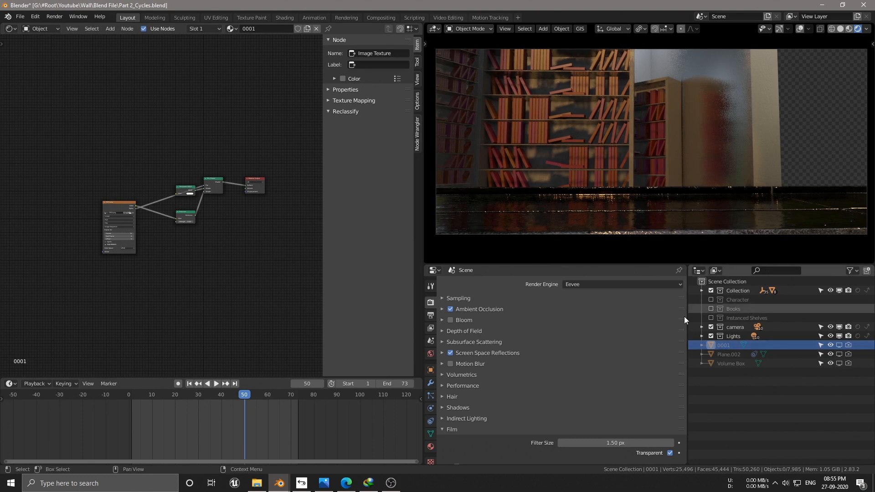
left_click(730, 364)
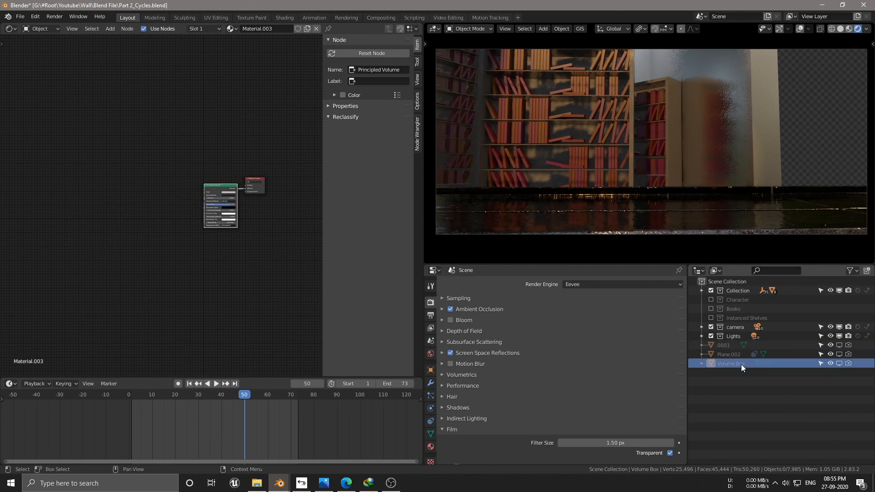
Turn the node area into a 3D Viewport and raise the camera Clip End to 1.5 m
left_click(9, 29)
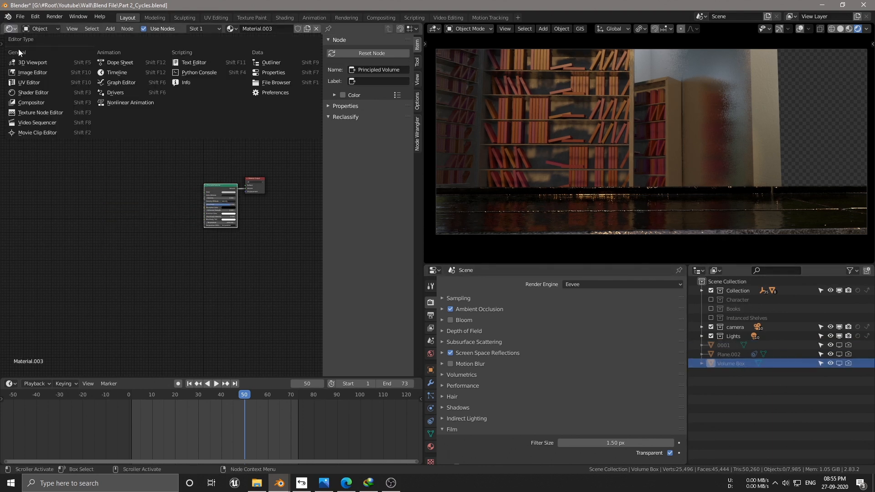
left_click(33, 62)
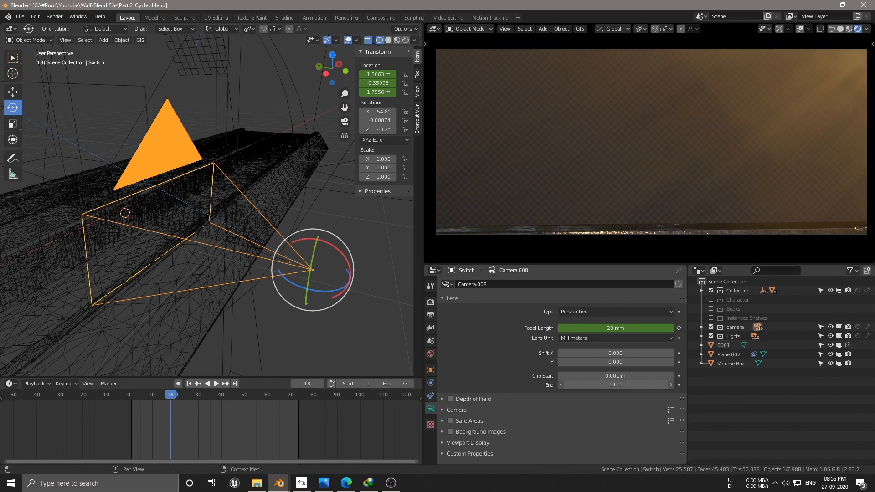
left_click(615, 385)
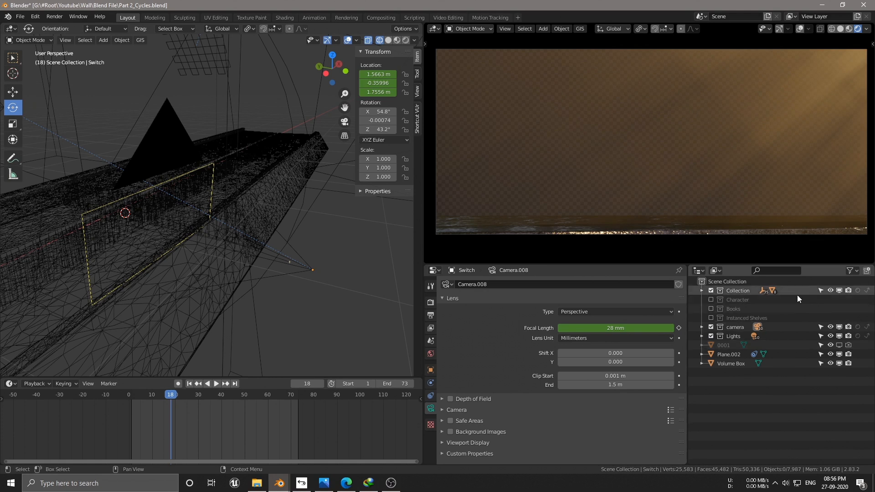
left_click(216, 383)
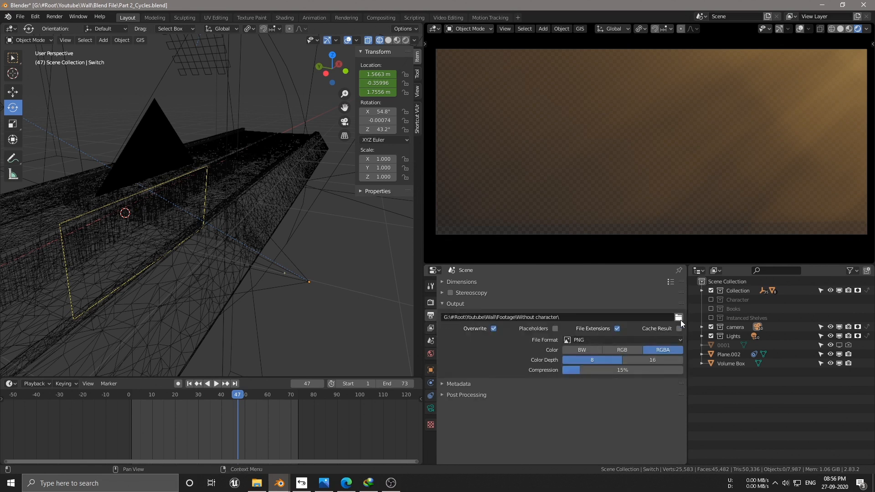
Target Footage\Volume\Front for output, render the fog animation, then repoint output to Volume\back
left_click(679, 317)
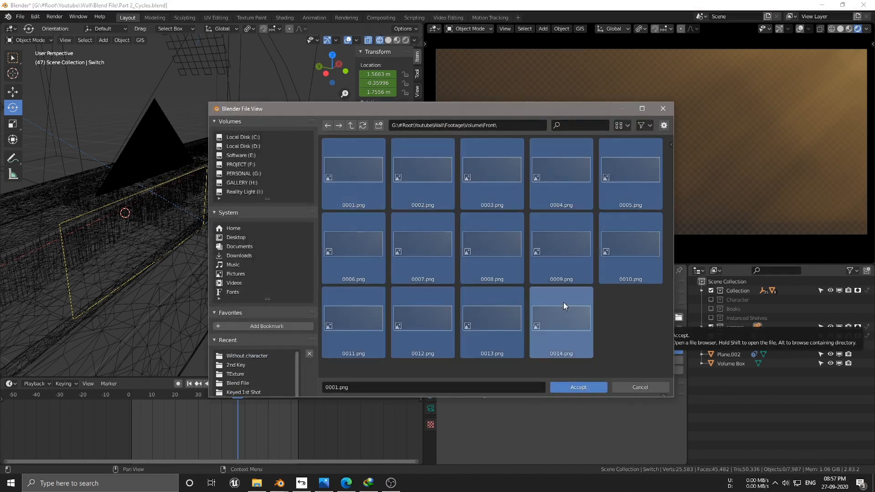
left_click(578, 387)
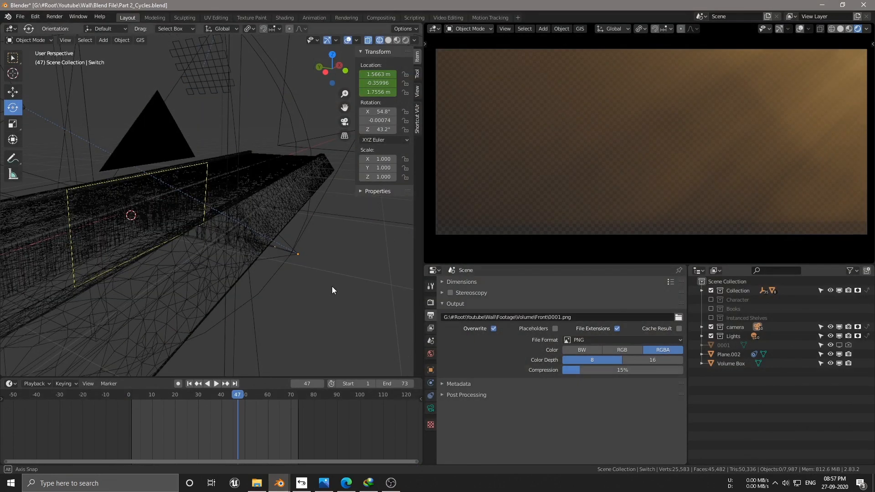
left_click(168, 129)
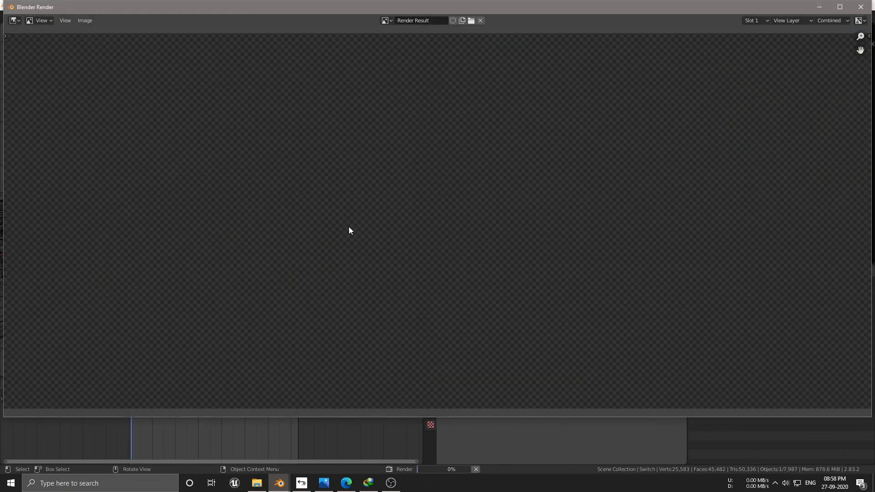
key("F12")
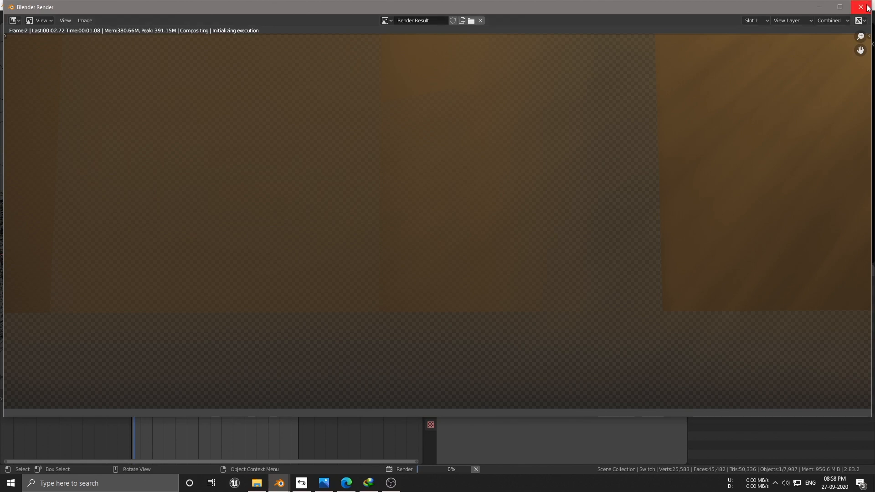
left_click(867, 6)
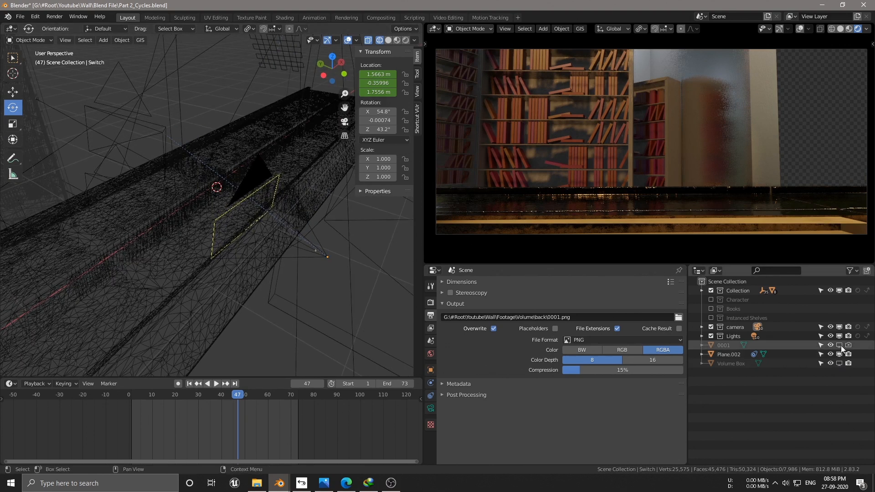
Move the emission sphere (strength 13.8) to the boot's floor contact, hiding the footage plane from render
left_click(724, 345)
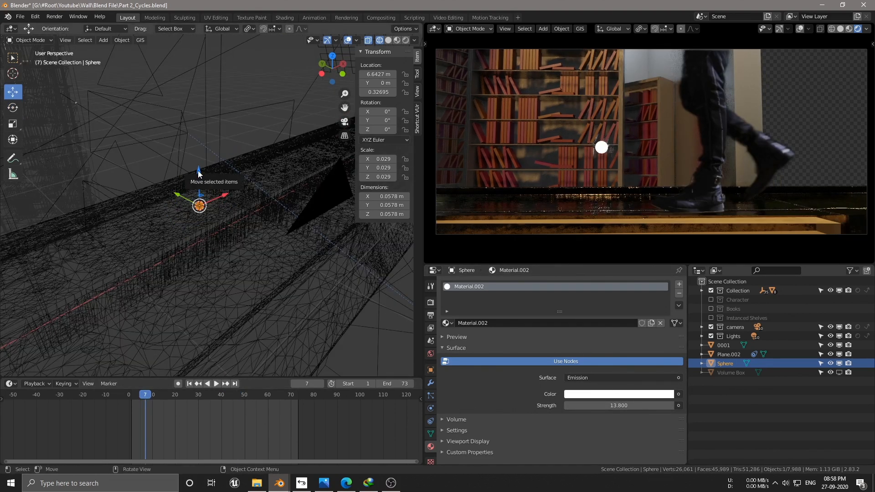
left_click(216, 384)
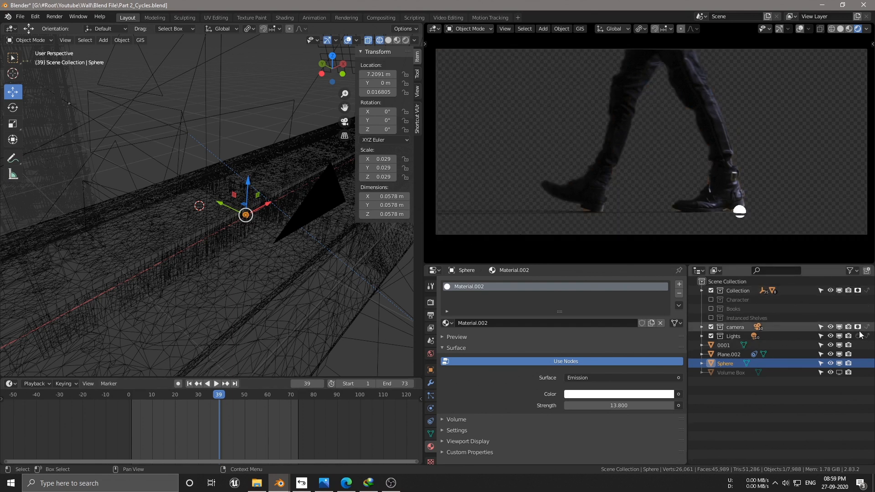
mouse_move(729, 165)
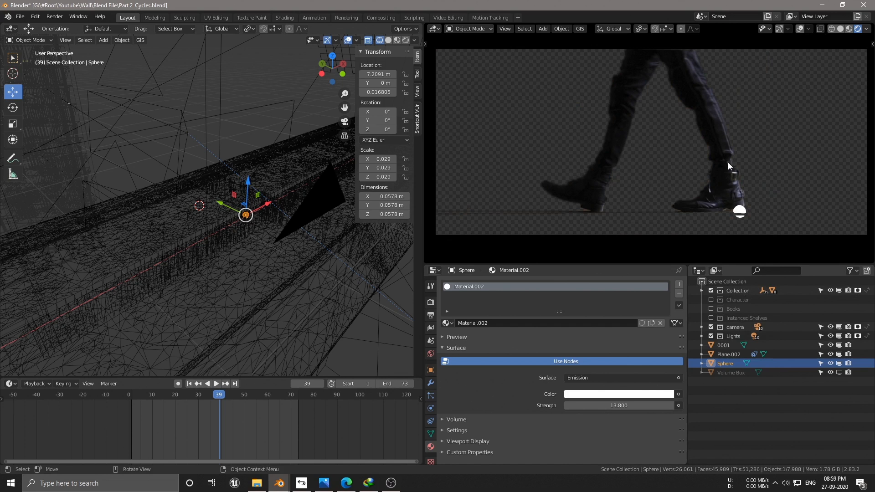
left_click(724, 344)
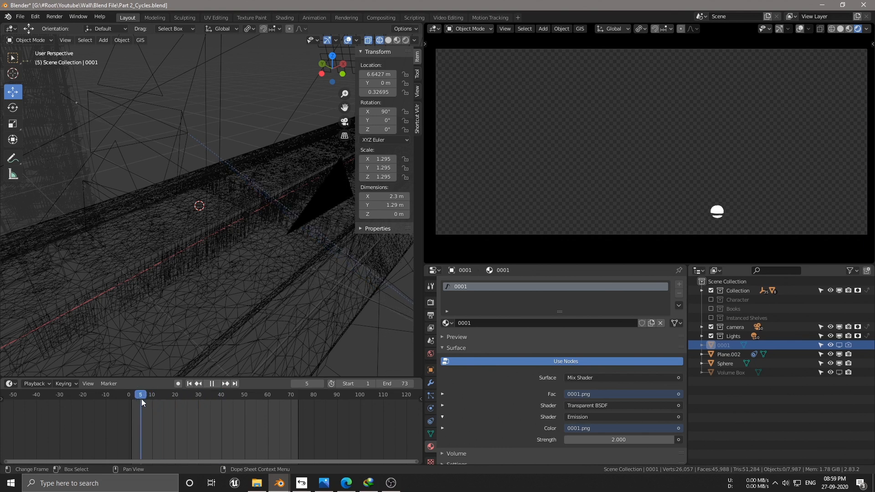
Set the render output folder to Footage\Tracking Data
left_click(267, 395)
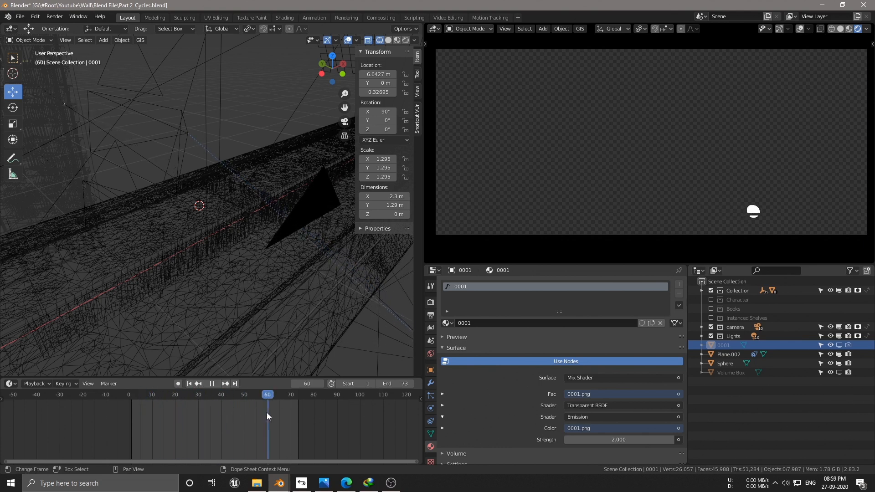
left_click(429, 315)
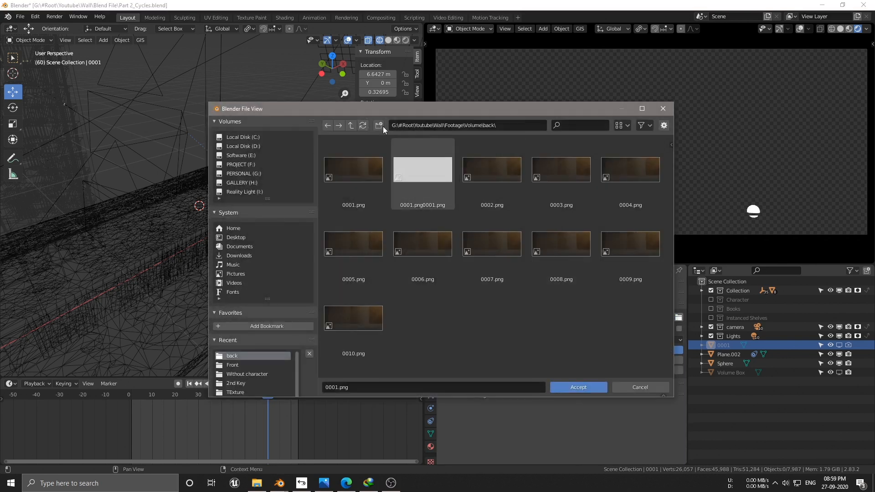
left_click(350, 125)
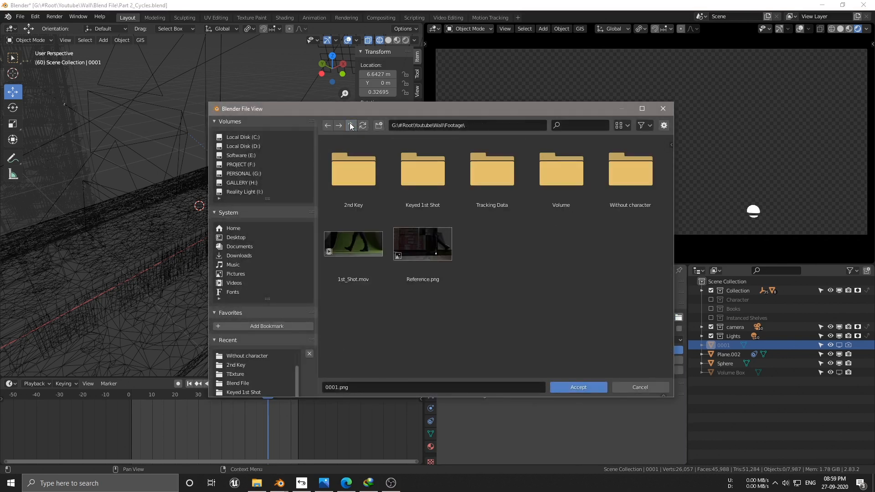
double_click(491, 171)
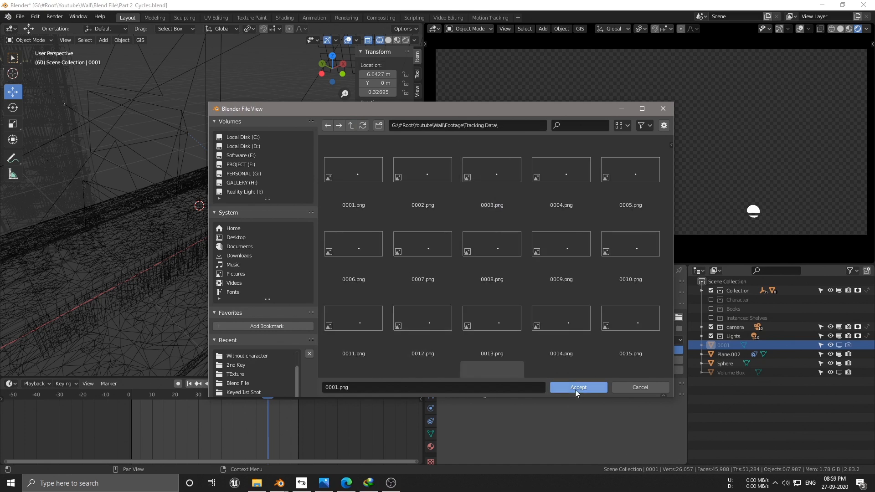
left_click(577, 386)
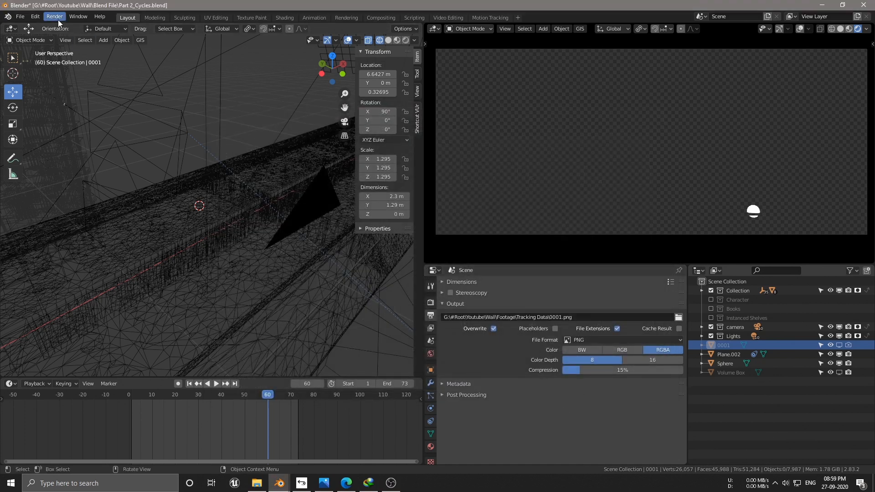
Render the sphere animation to disk, then start a new General scene
left_click(54, 16)
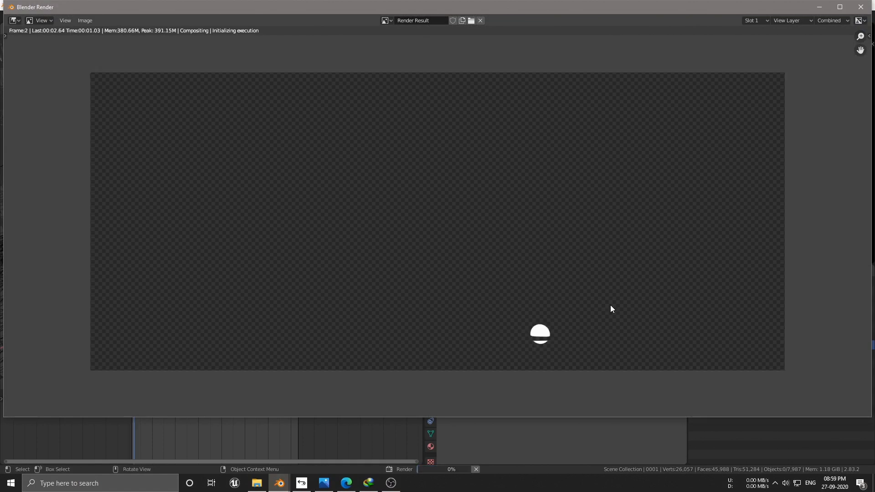
left_click(479, 20)
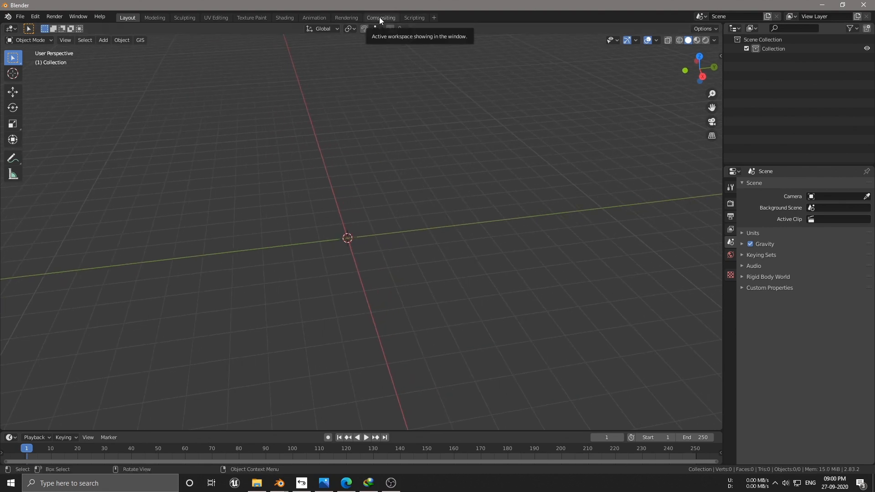
Add two Image nodes loading the Beauty png library frames and the 2nd Key boot frames
left_click(381, 18)
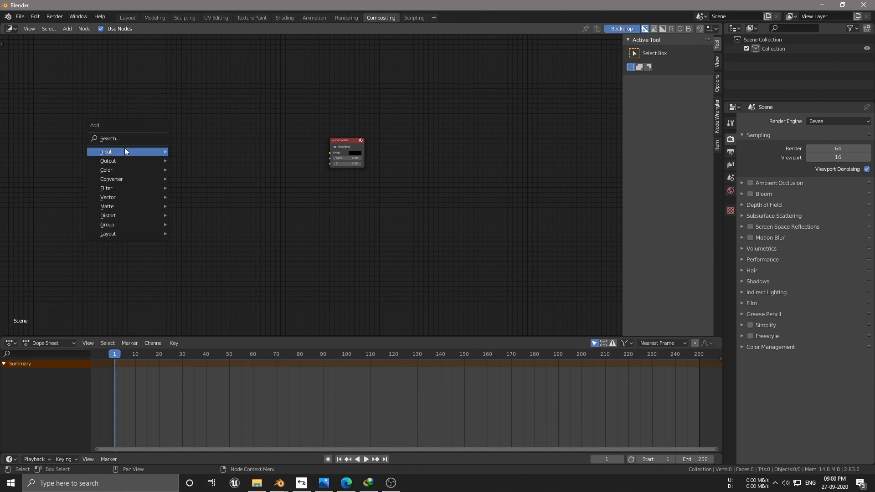
left_click(106, 152)
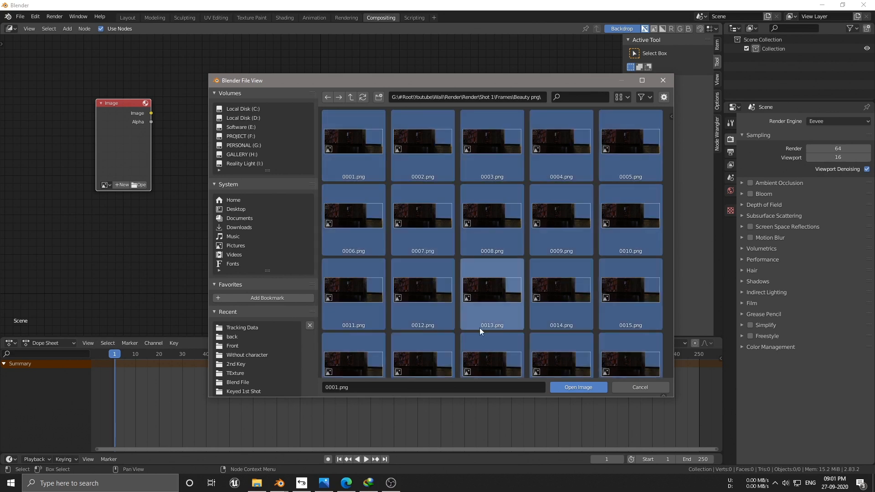
left_click(578, 387)
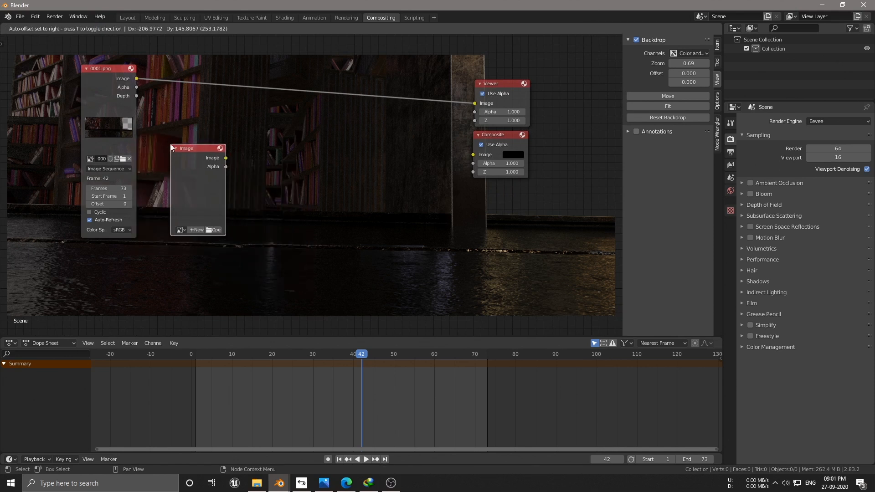
left_click(214, 229)
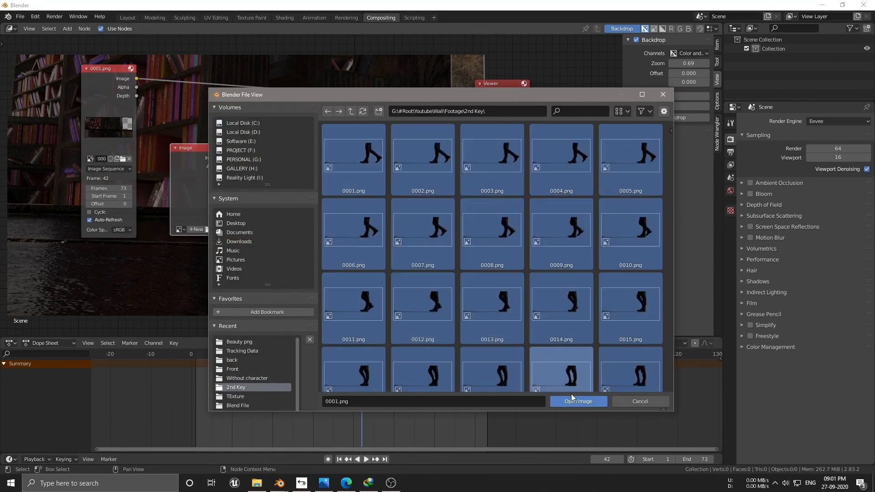
left_click(578, 401)
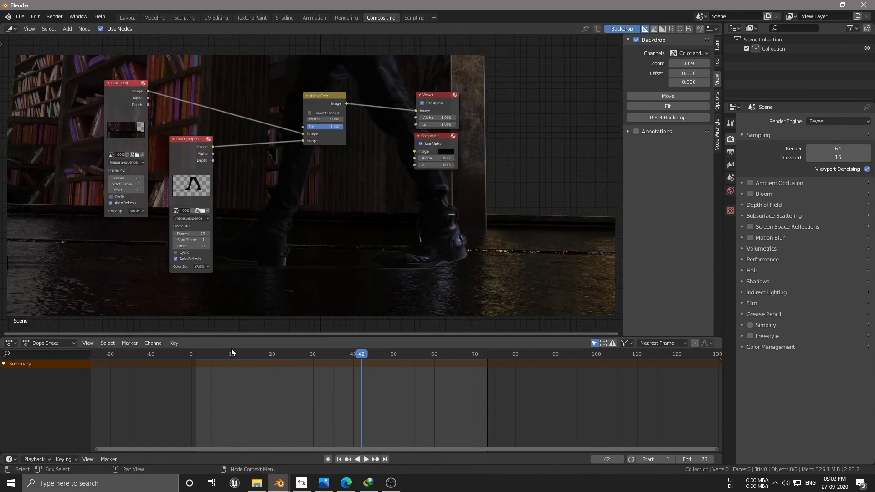
Scrub frames 28, 37, 59 and the ends to check the boots layered over the library
left_click(203, 354)
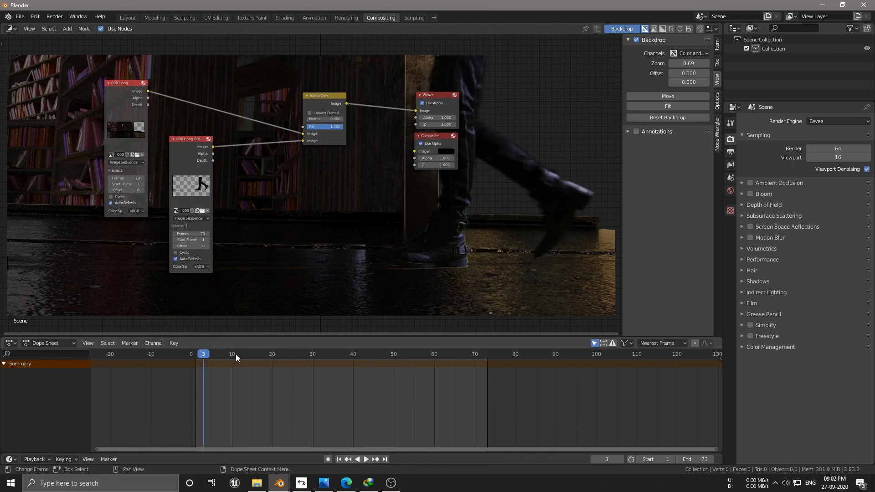
left_click(251, 353)
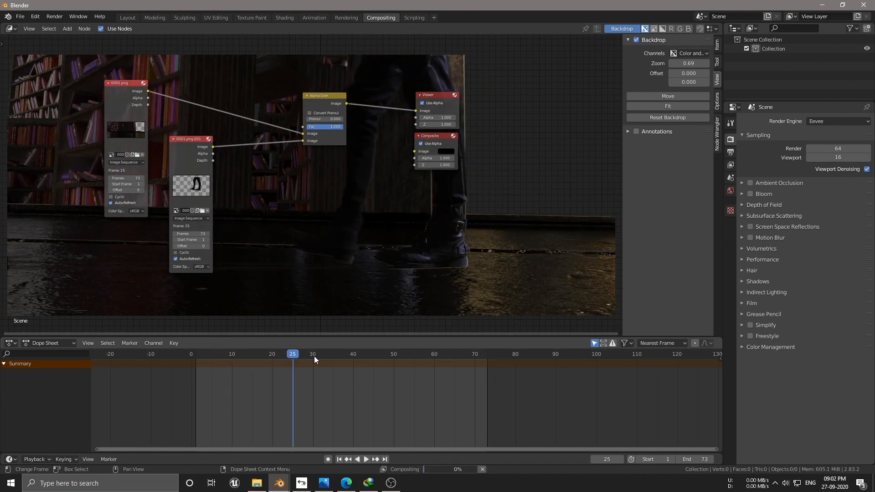
left_click(340, 353)
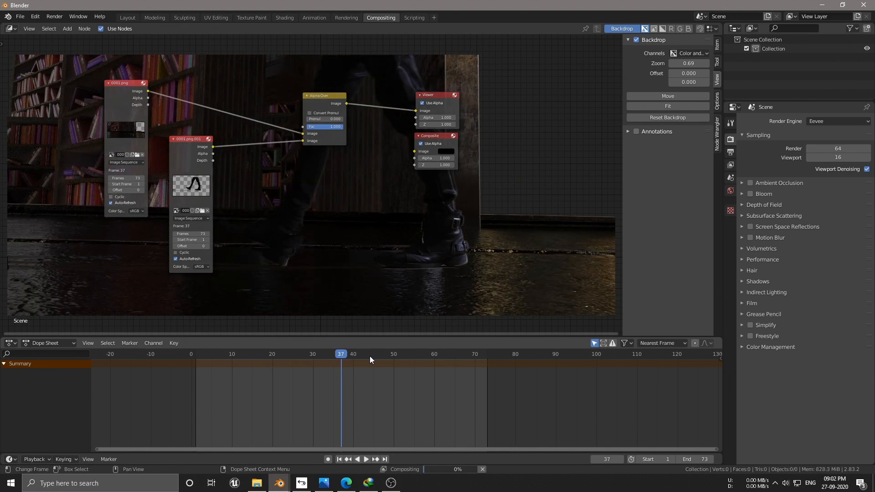
left_click(429, 353)
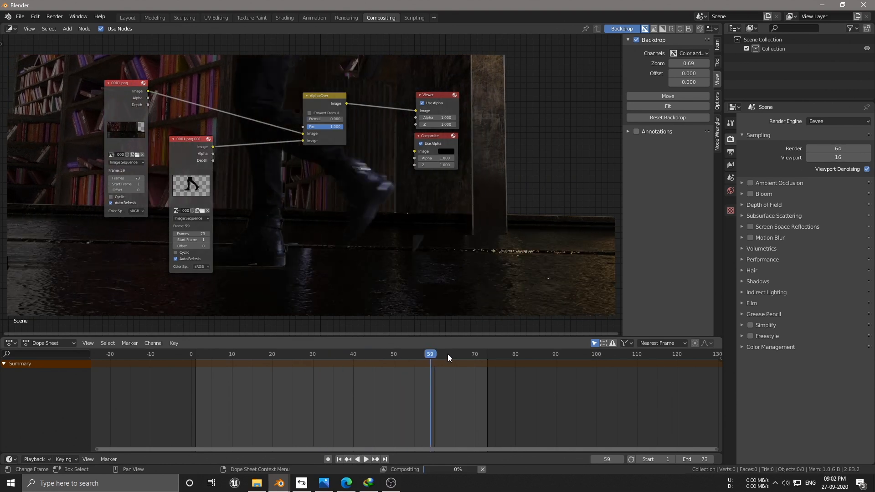
left_click(462, 354)
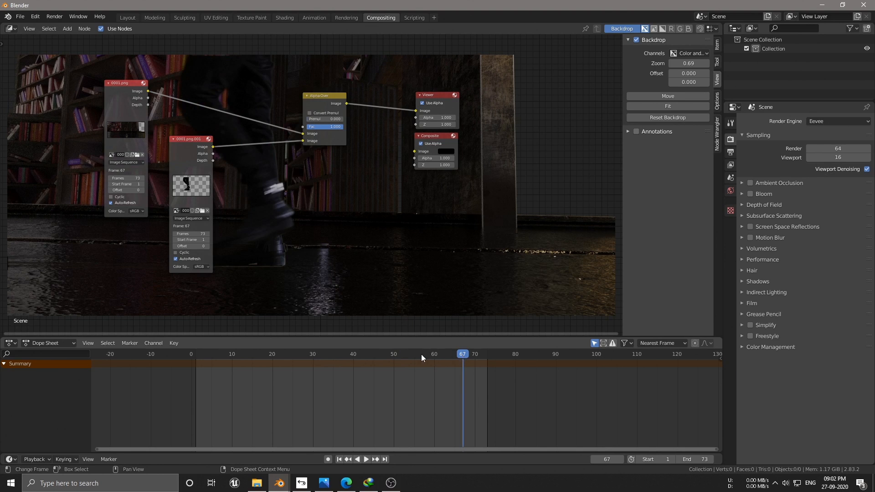
left_click(304, 353)
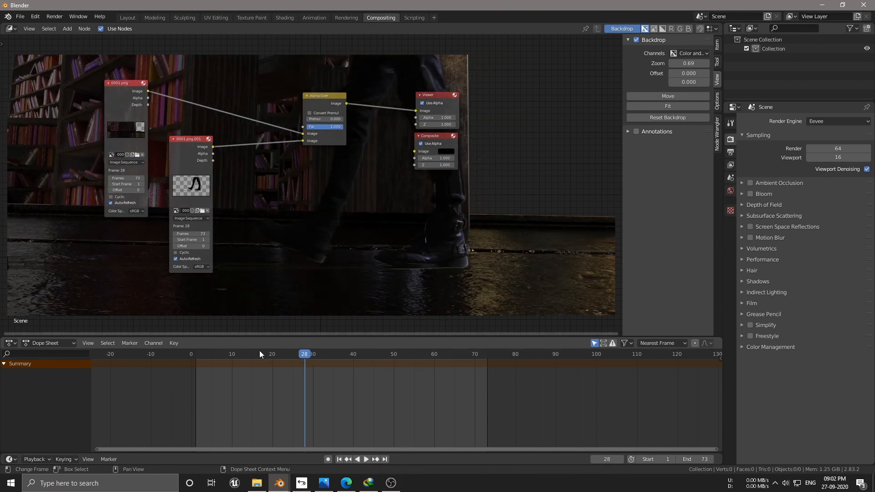
left_click(272, 354)
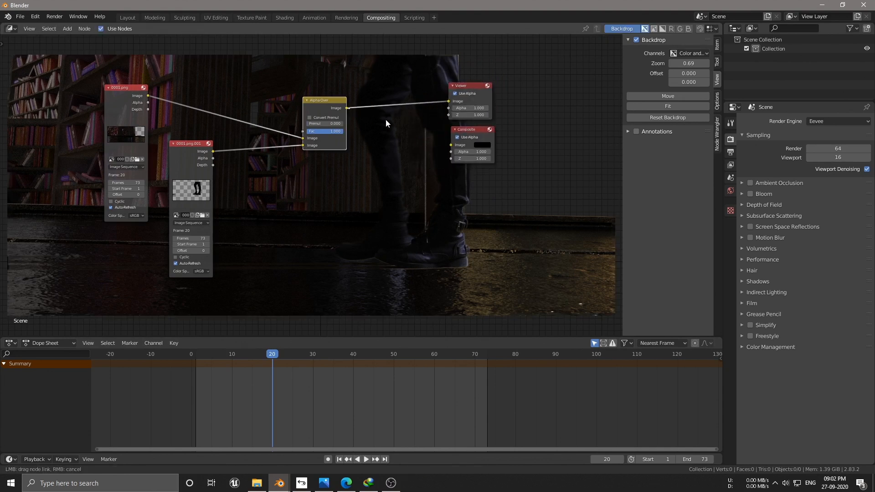
left_click(433, 18)
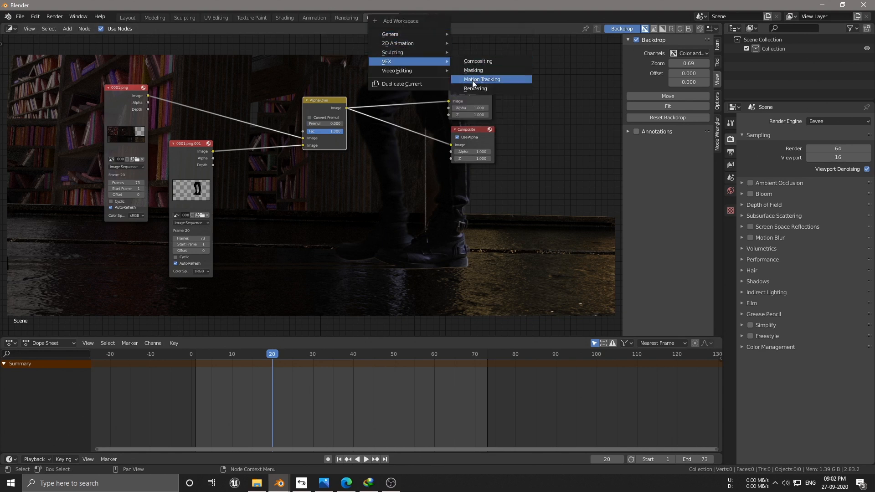
In a new Motion Tracking workspace load the Tracking Data clip and mark the white sphere at frame 1
left_click(481, 78)
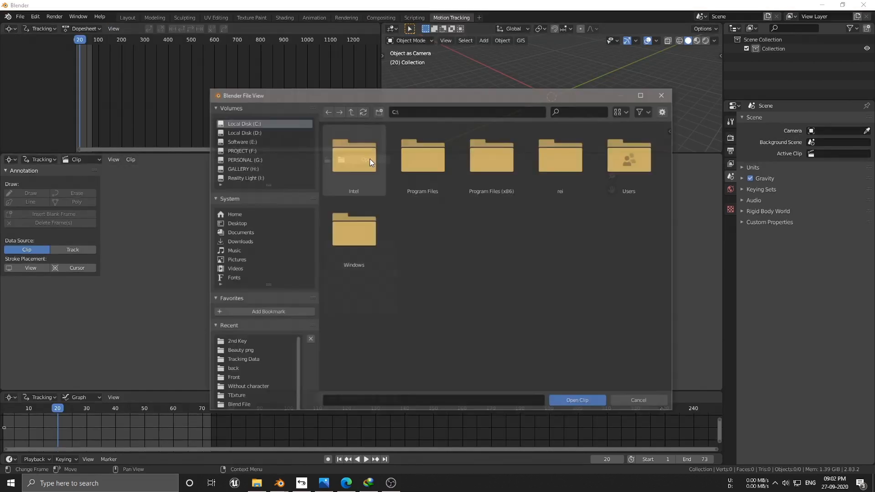
left_click(576, 400)
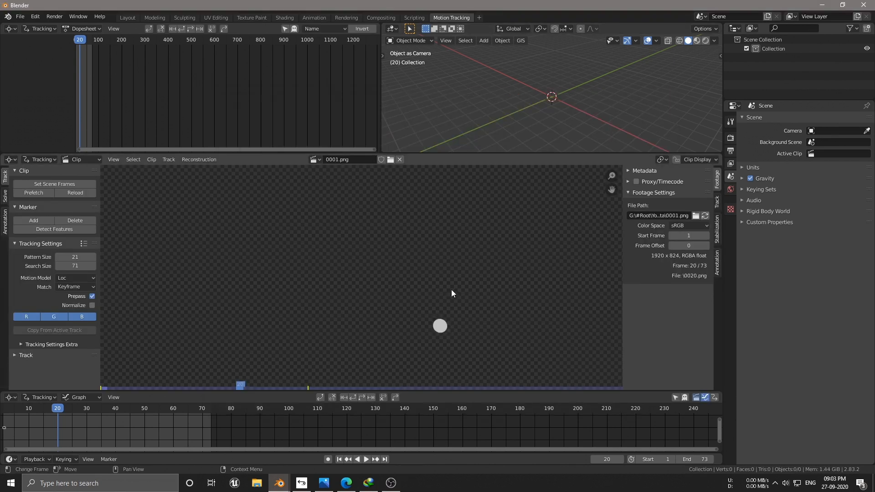
left_click(338, 459)
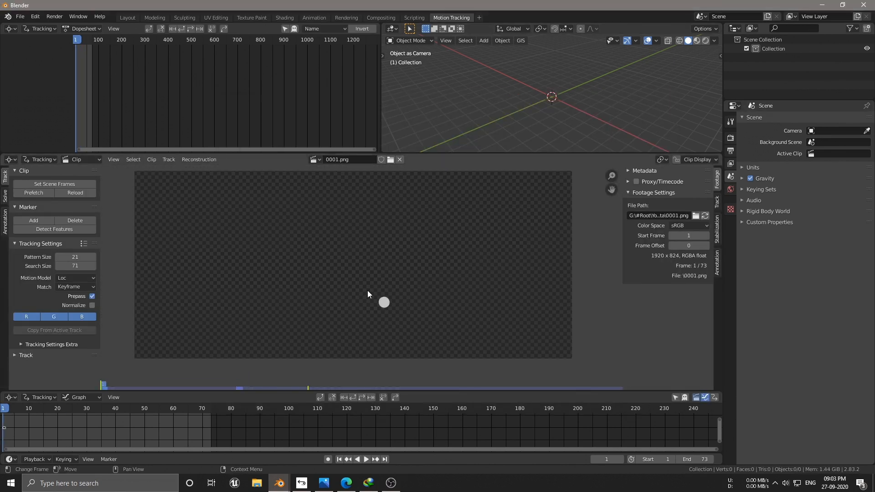
left_click(384, 302)
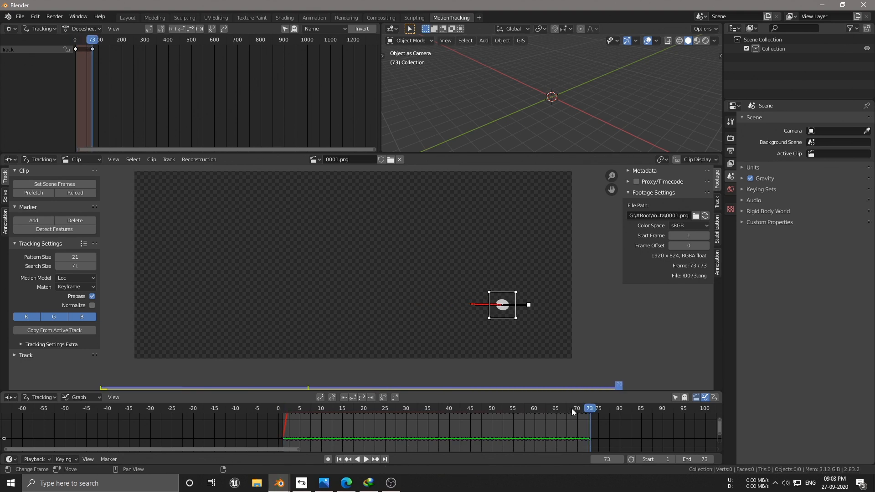
Track the sphere through 73 frames and rename the track 'Tracking data'
left_click(436, 408)
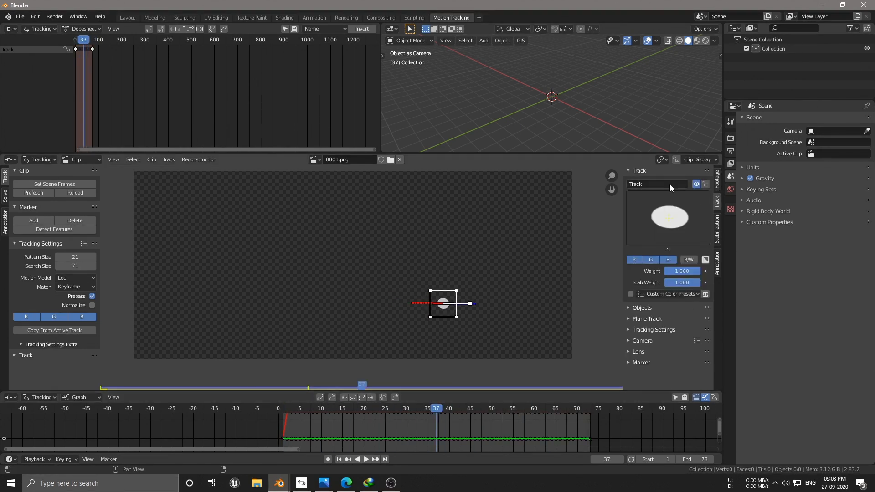
double_click(658, 184)
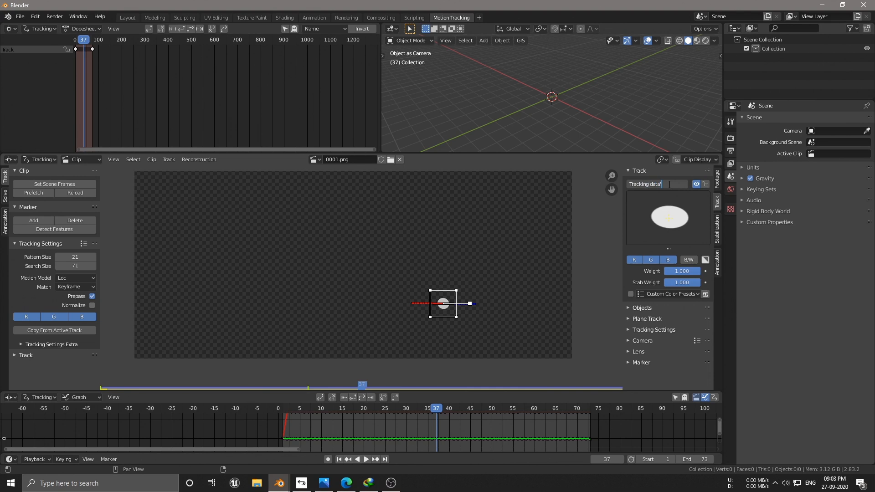
left_click(381, 17)
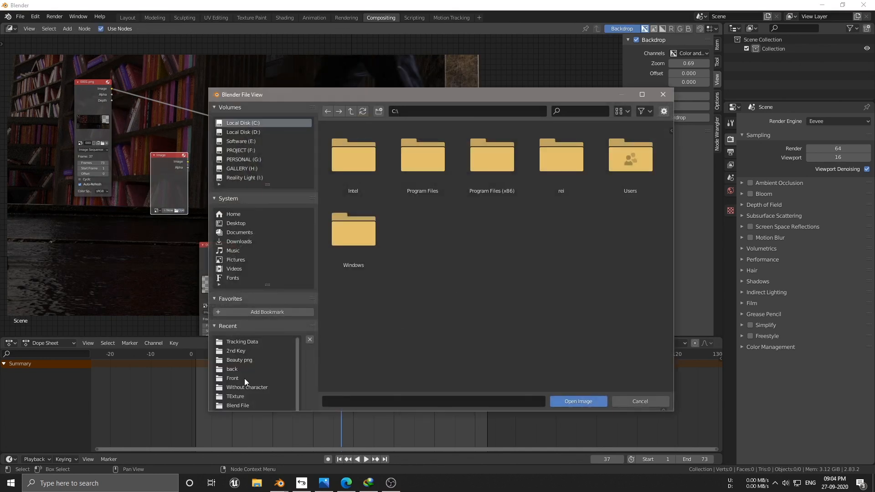
Load the green book cover image into the compositor and scrub to check its placement
left_click(578, 401)
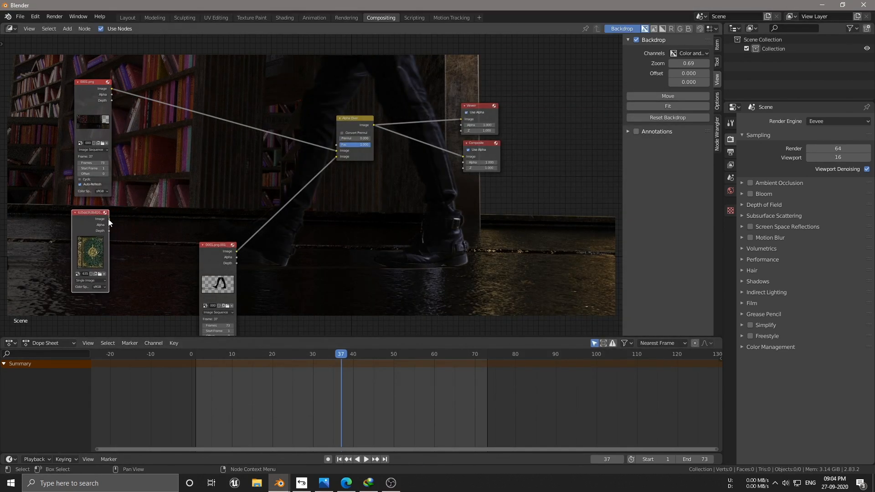
left_click(66, 28)
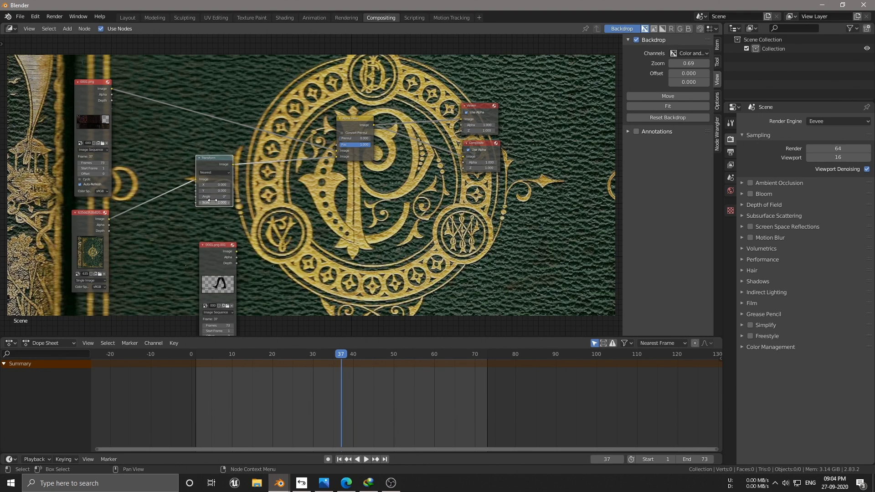
left_click(253, 354)
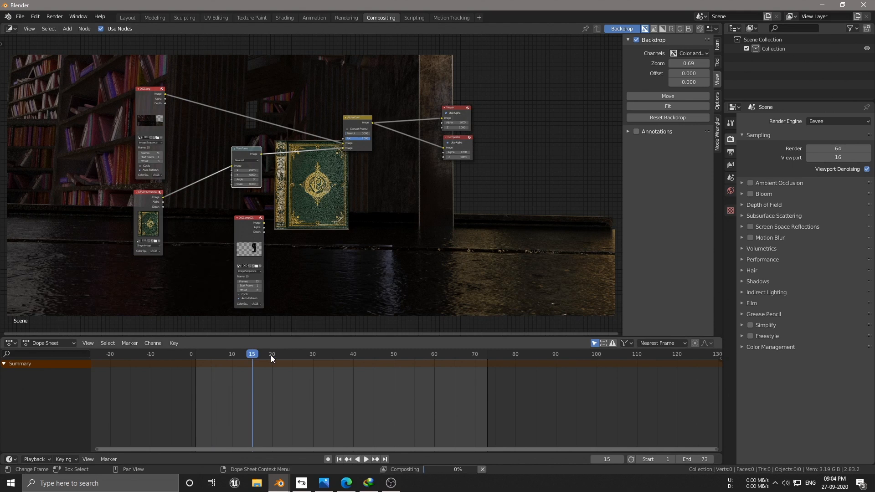
left_click(459, 353)
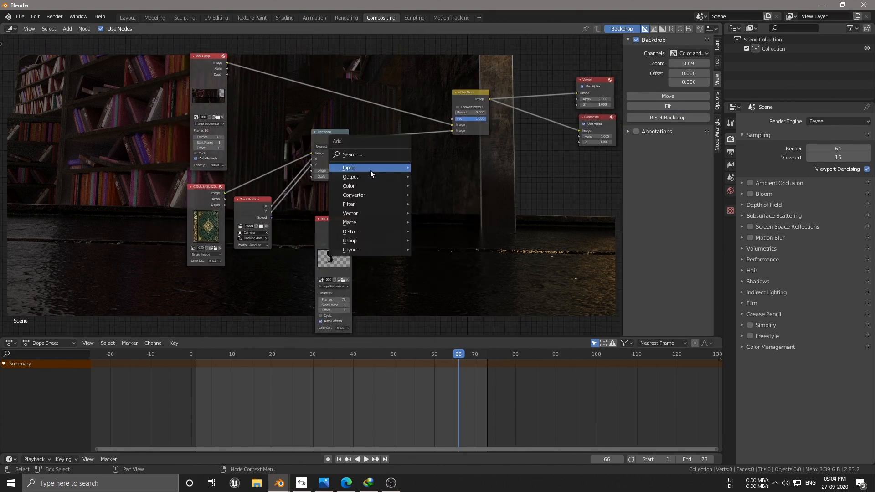
Insert a Translate node between Transform and Alpha Over to offset the book, checking several frames
type("tran")
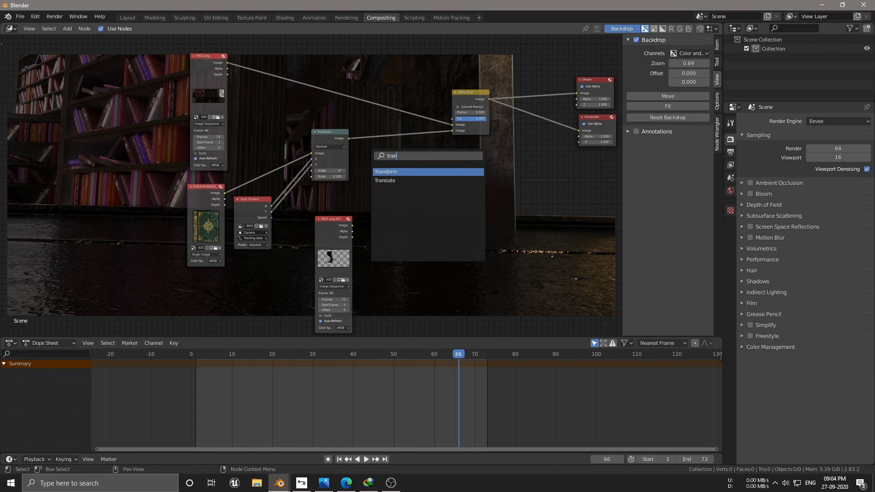
left_click(384, 181)
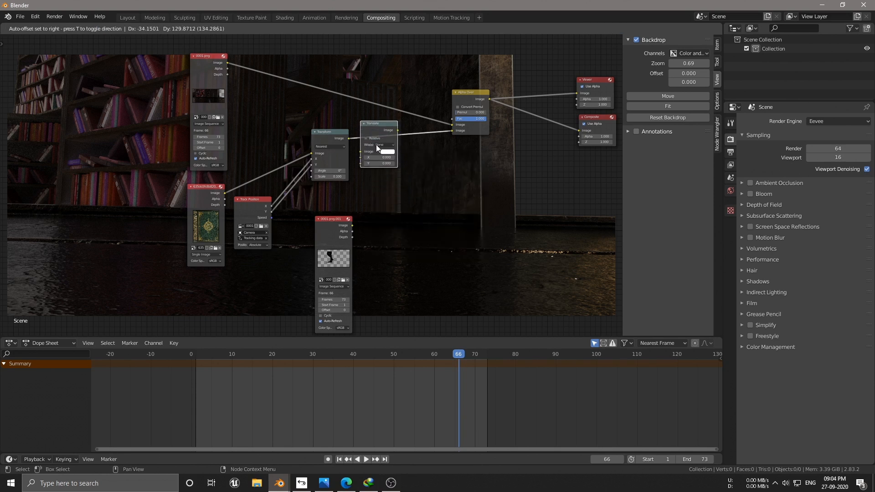
left_click(442, 353)
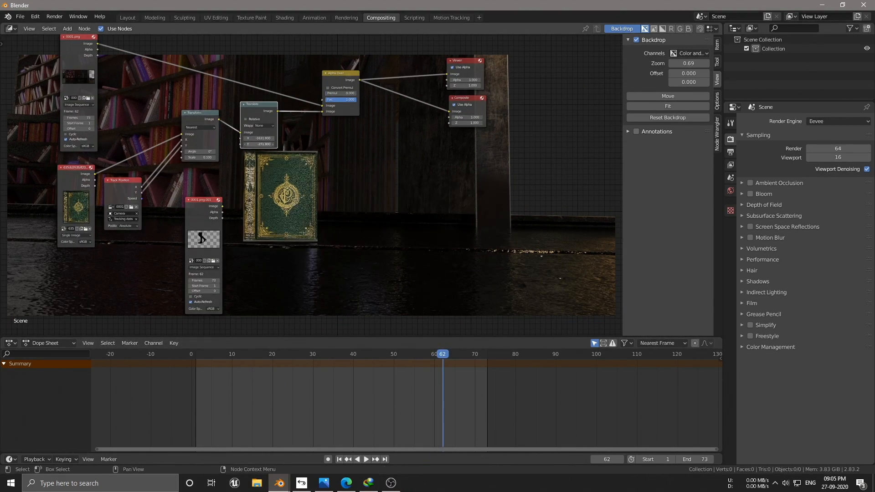
left_click(361, 354)
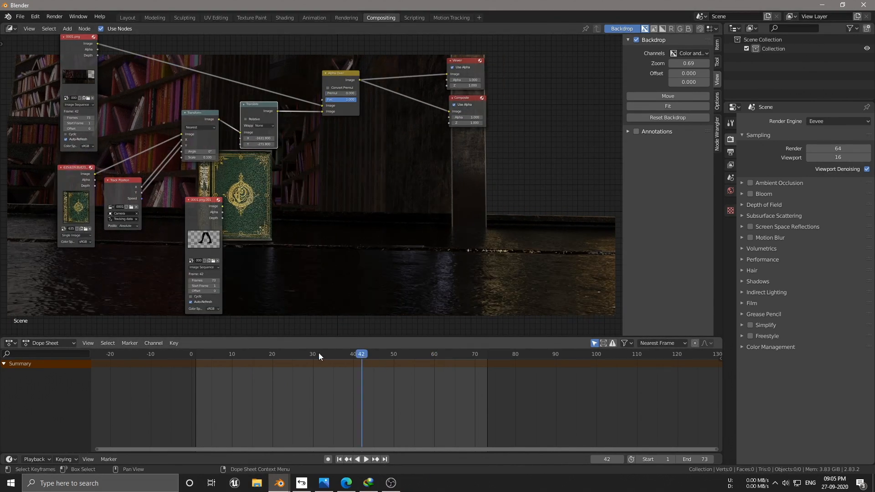
left_click(280, 354)
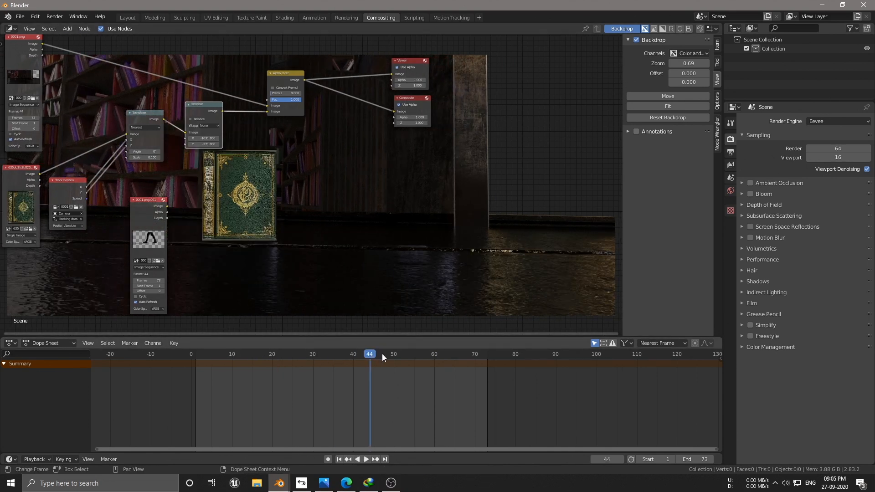
Refine the Translate offset to X −1429.6, Y −165 and add an empty Image input node
left_click(453, 353)
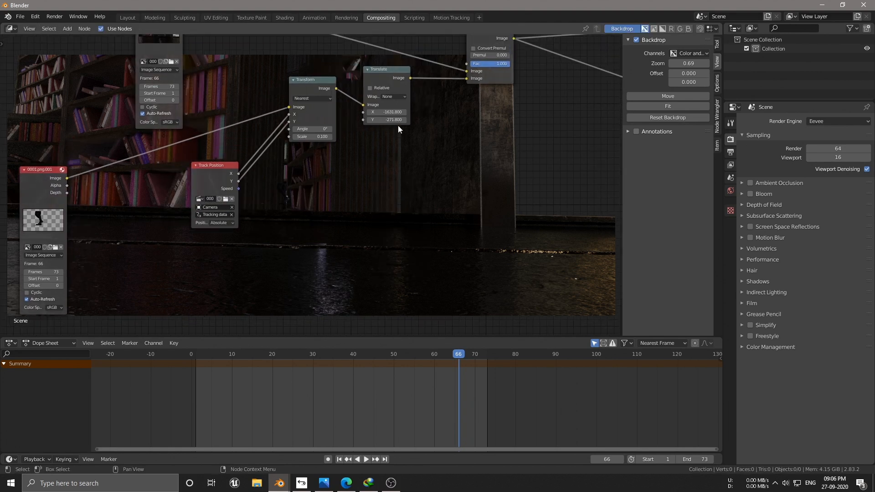
left_click(228, 354)
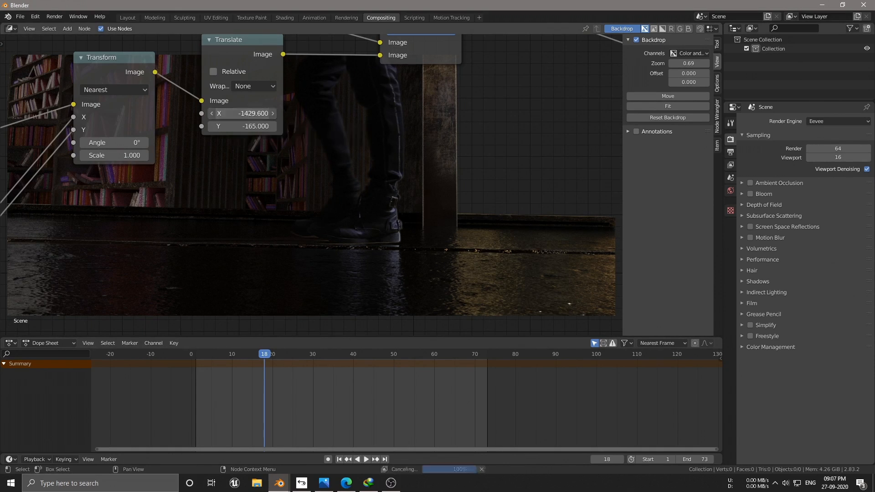
left_click(309, 353)
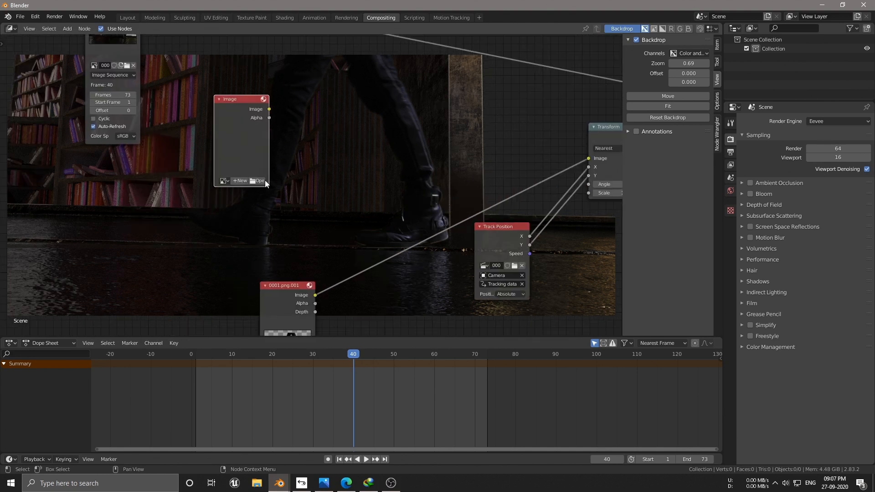
left_click(258, 181)
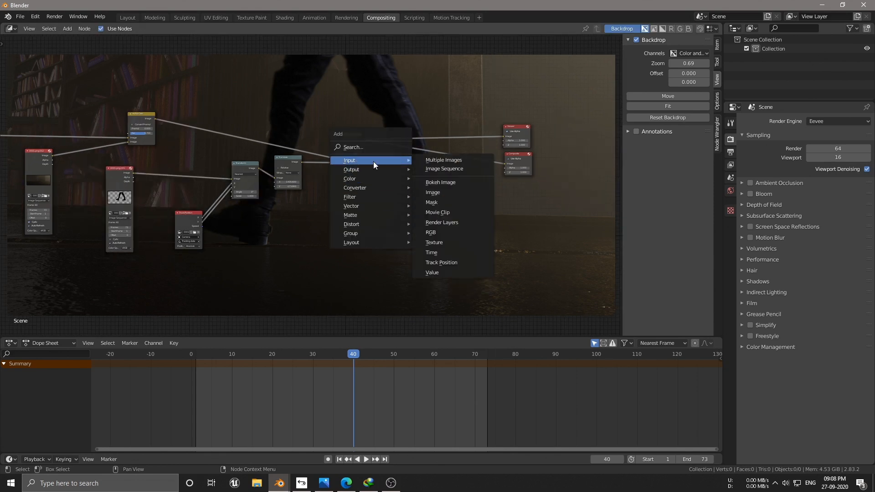
Blend the fog image sequence through a second Alpha Over at factor 0.78 and preview frames
left_click(432, 192)
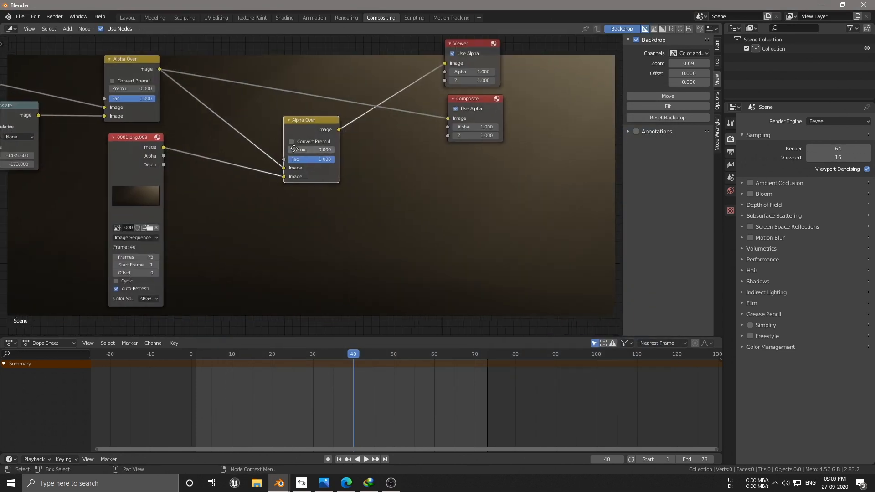
left_click_drag(309, 158, 310, 159)
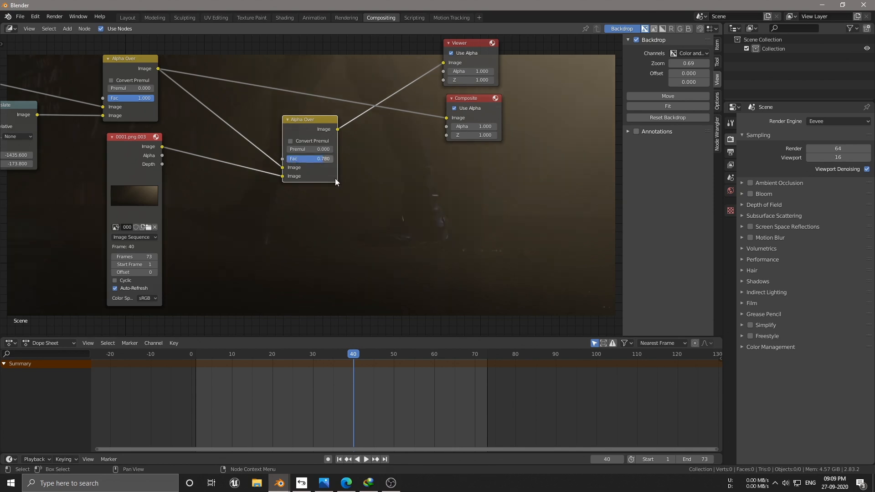
scroll("down", 3)
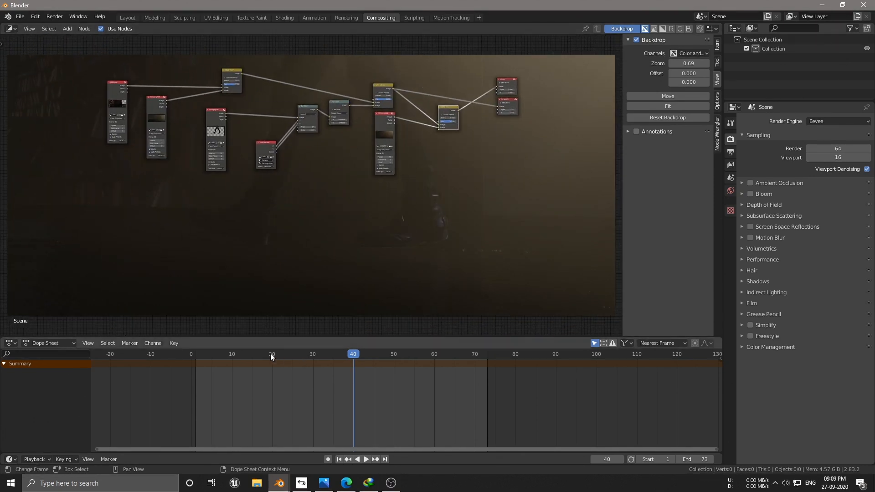
left_click(264, 354)
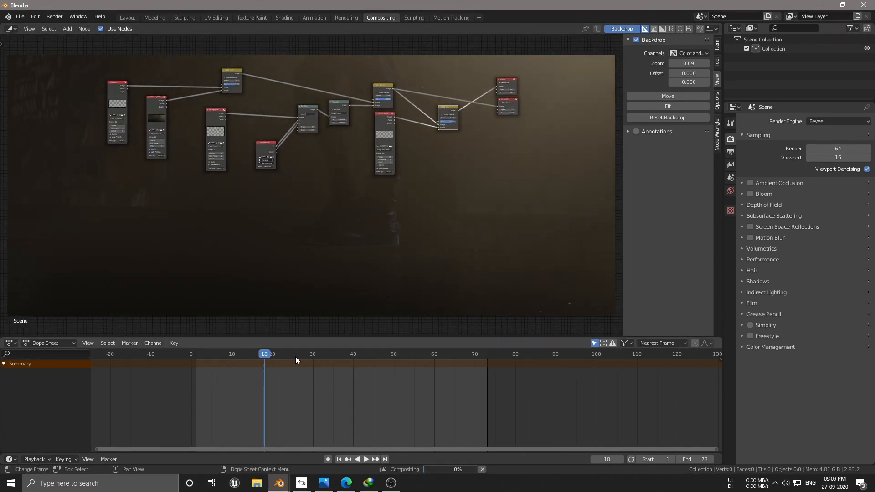
left_click(336, 353)
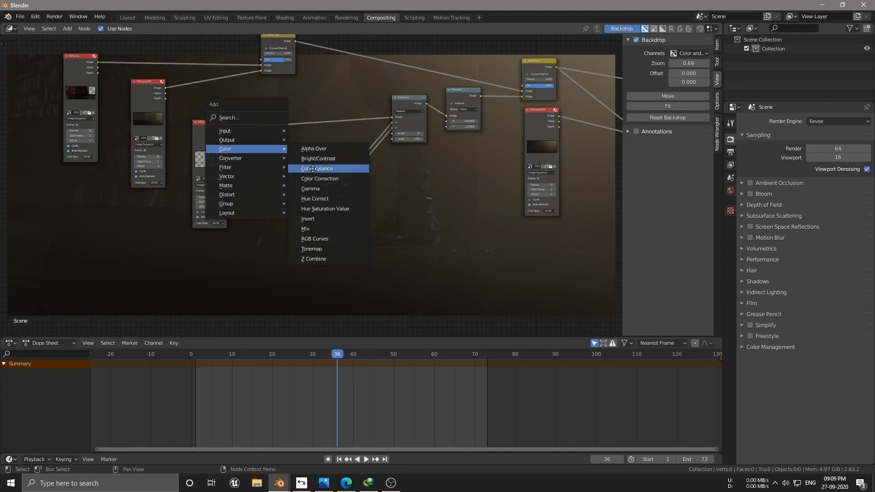
Add a Color Balance node and adjust its Lift/Gamma/Gain grading
left_click(317, 168)
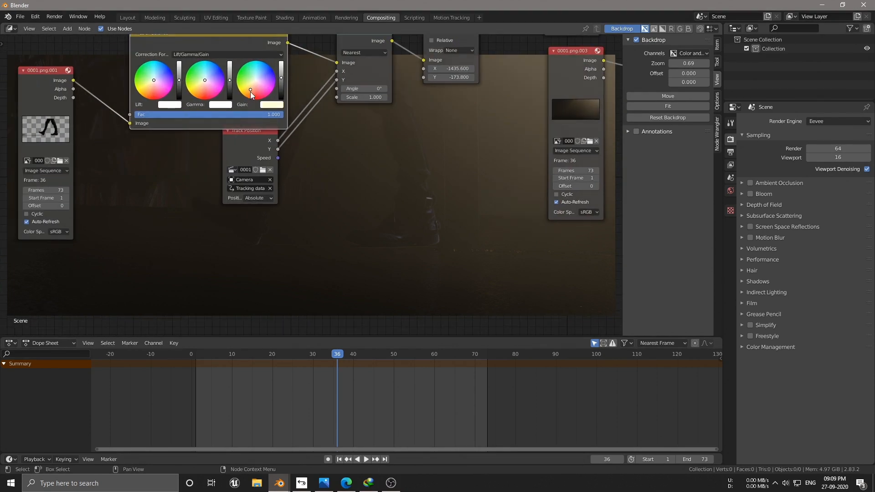
scroll("down", 3)
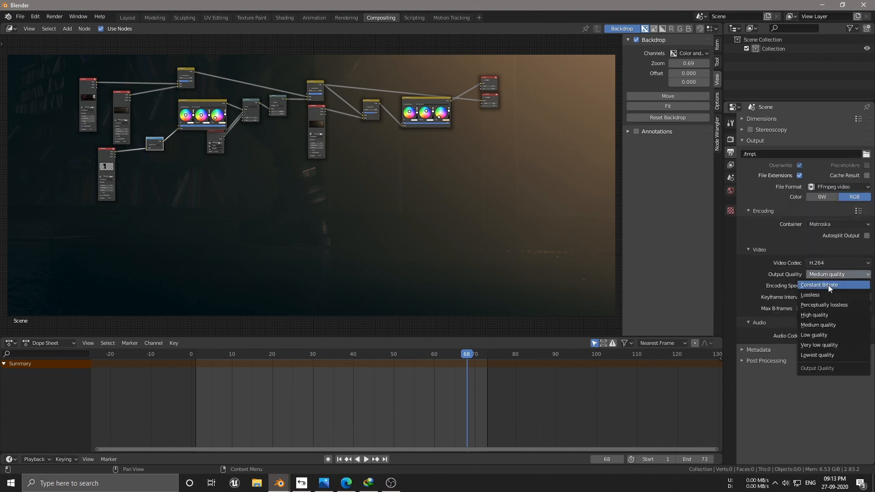
Set High quality H.264 Matroska output into Footage and save the project as Composited.blend
left_click(814, 314)
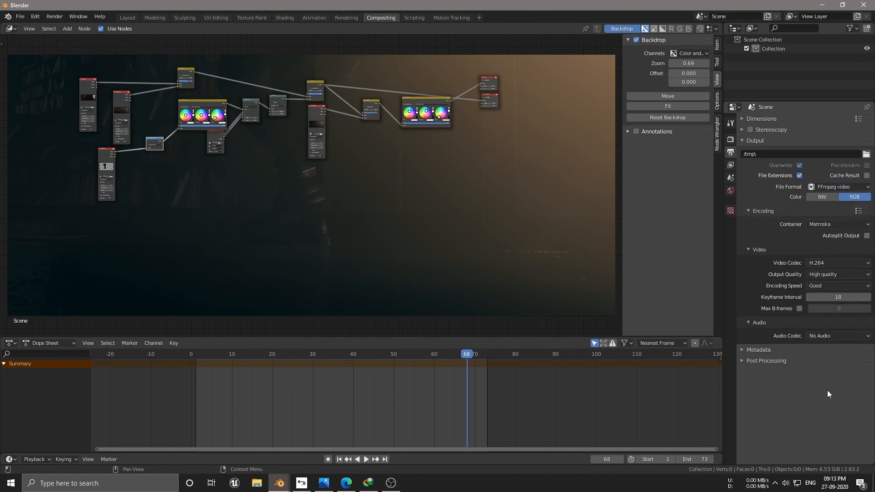
left_click(762, 211)
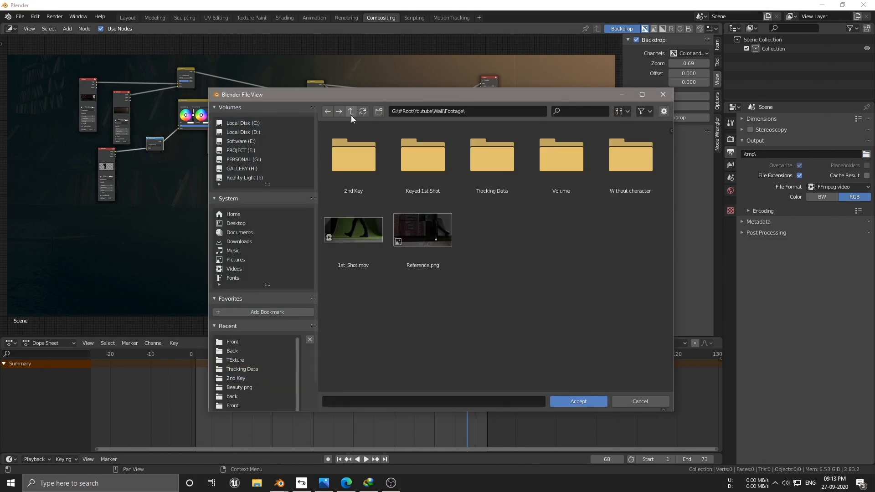
left_click(350, 111)
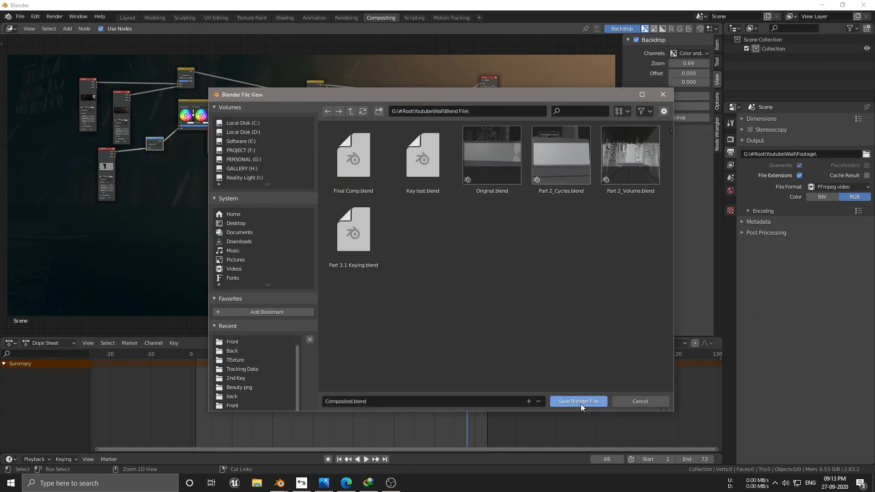
left_click(578, 401)
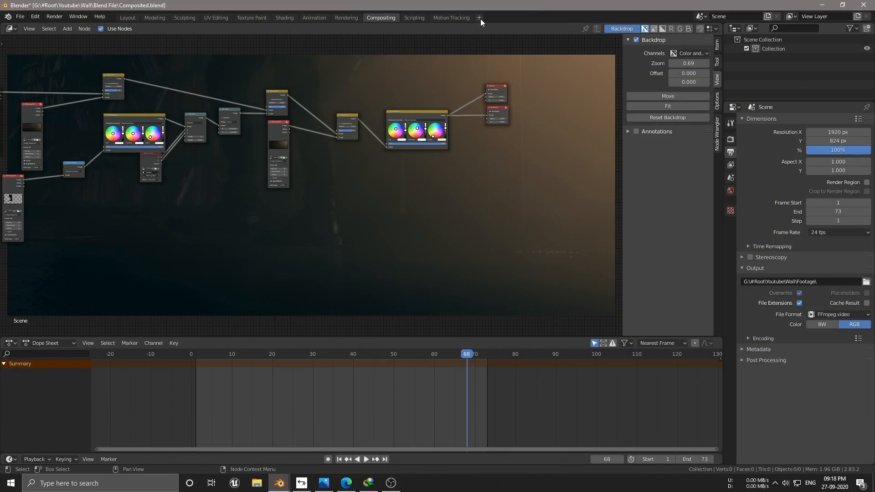
Create a Video Editing workspace and bring 0001-0073.mkv from Footage into the sequencer as movie strips
left_click(479, 18)
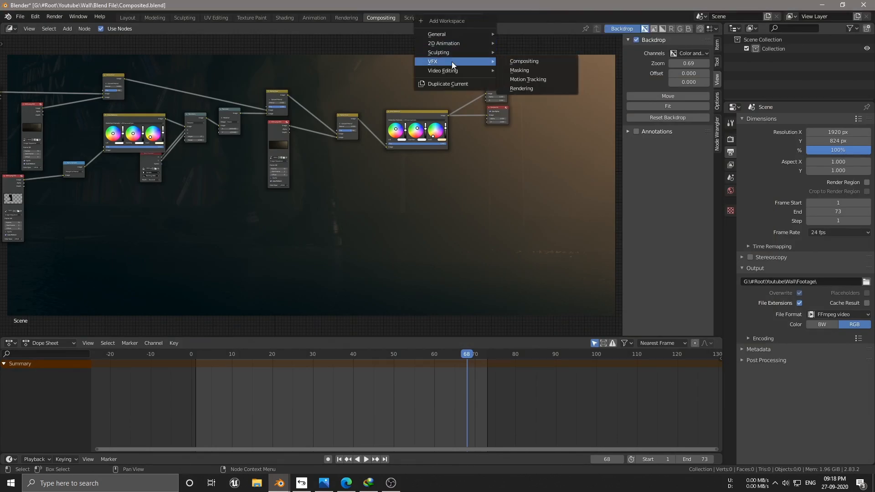
mouse_move(441, 71)
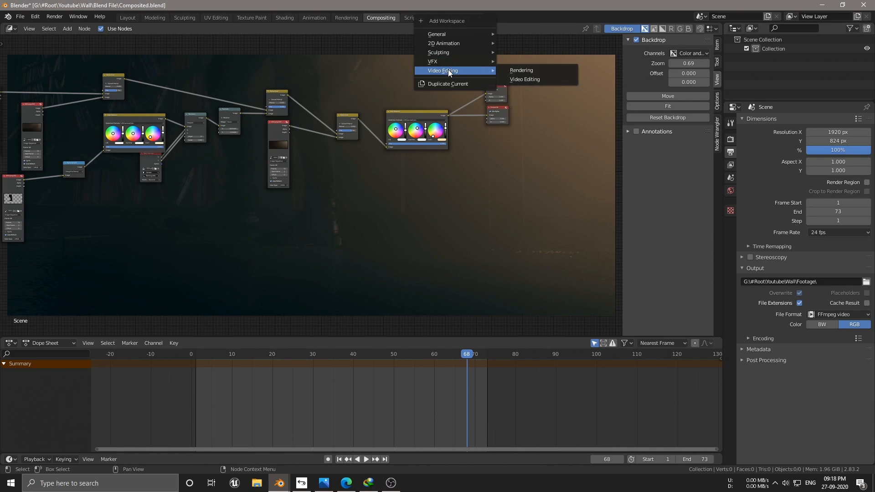
left_click(524, 78)
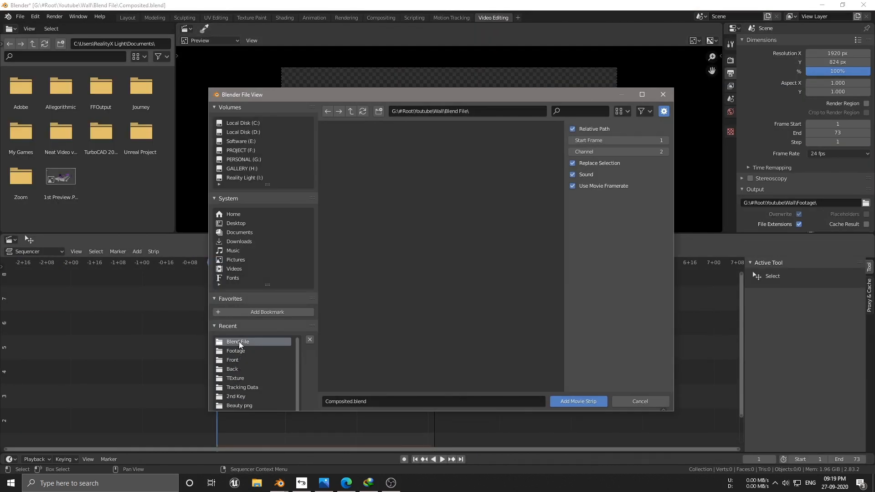
left_click(578, 401)
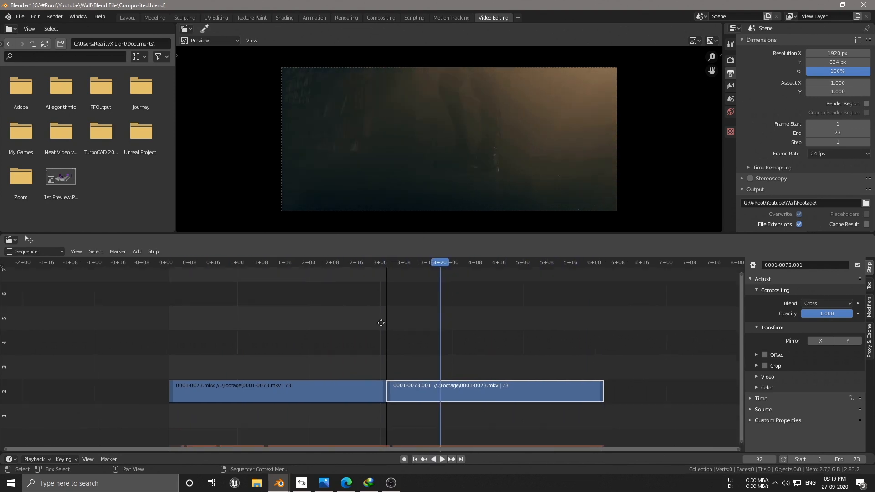
left_click(136, 251)
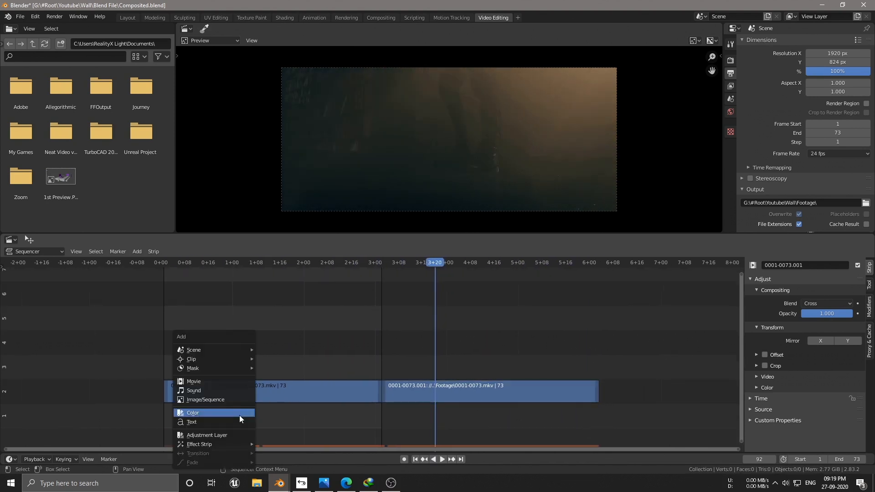